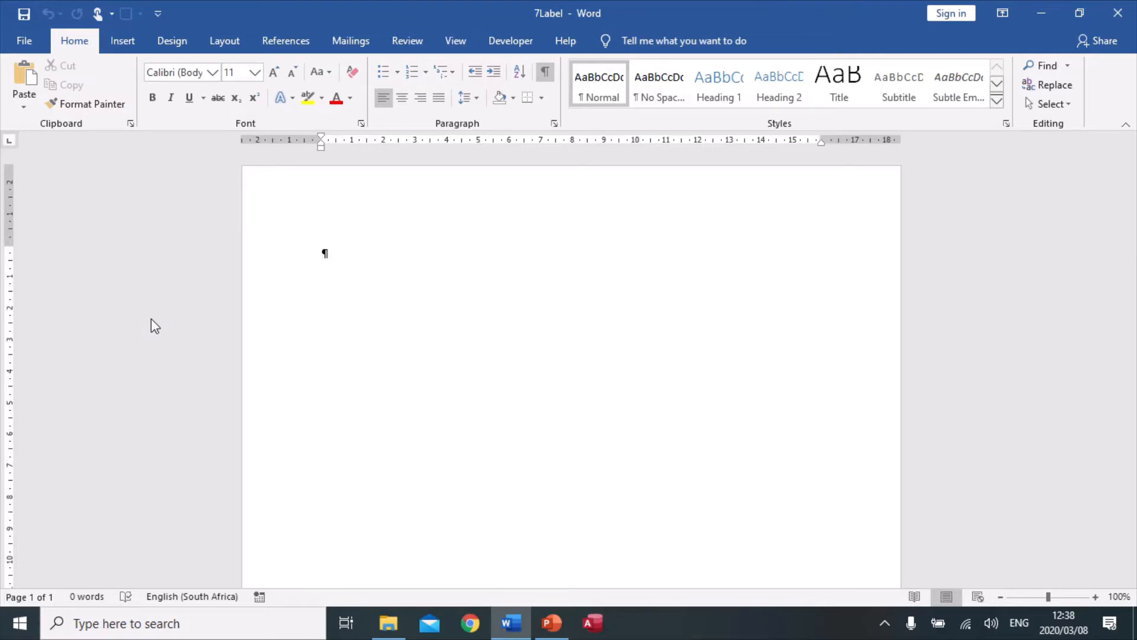
# - Show the Mailings commands and the Start Mail Merge list of document types
pyautogui.click(322, 253)
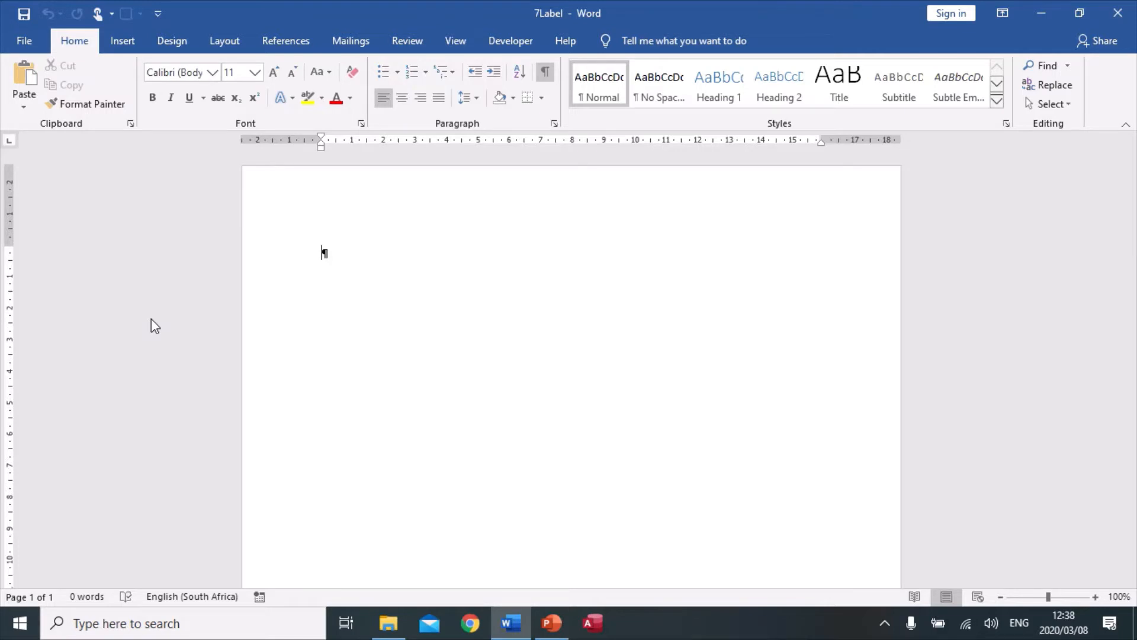
pyautogui.click(351, 41)
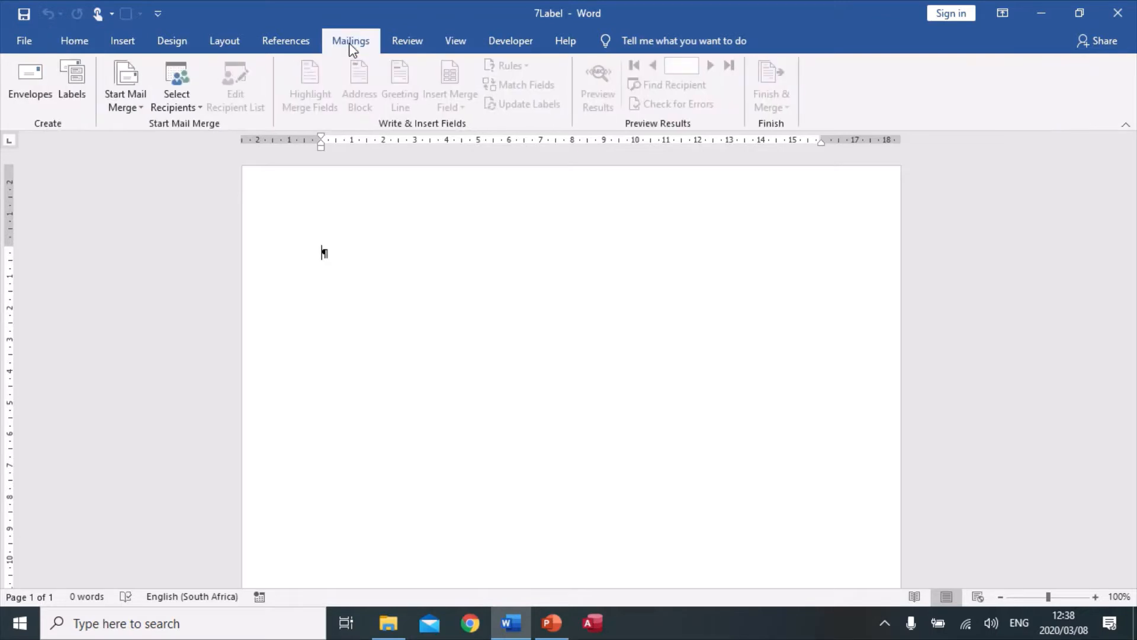
pyautogui.moveTo(160, 147)
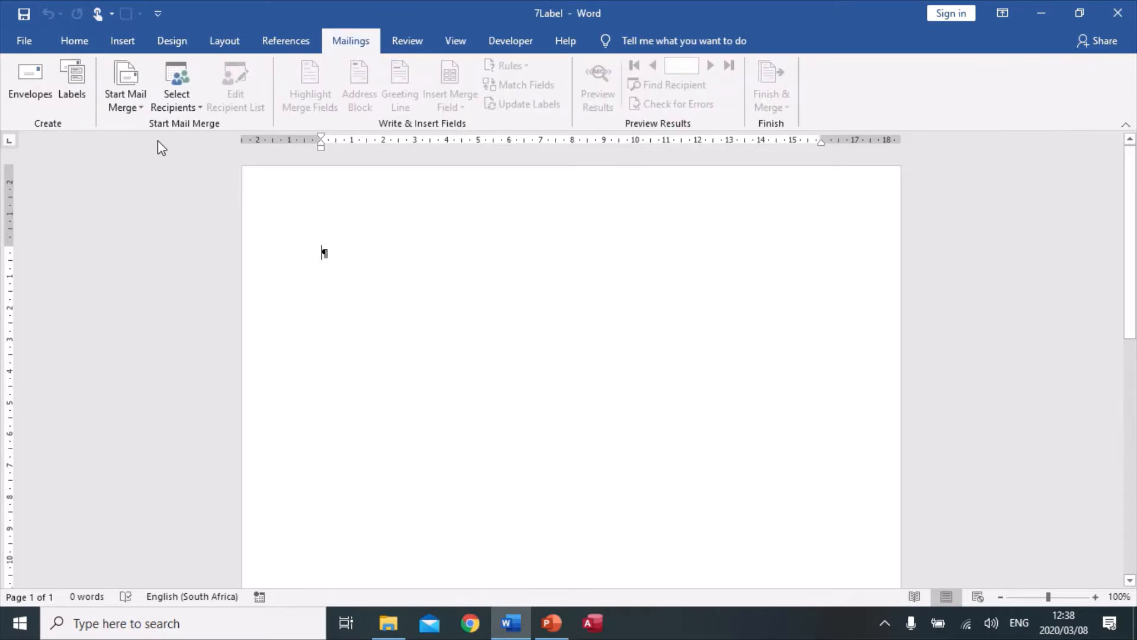
pyautogui.click(124, 86)
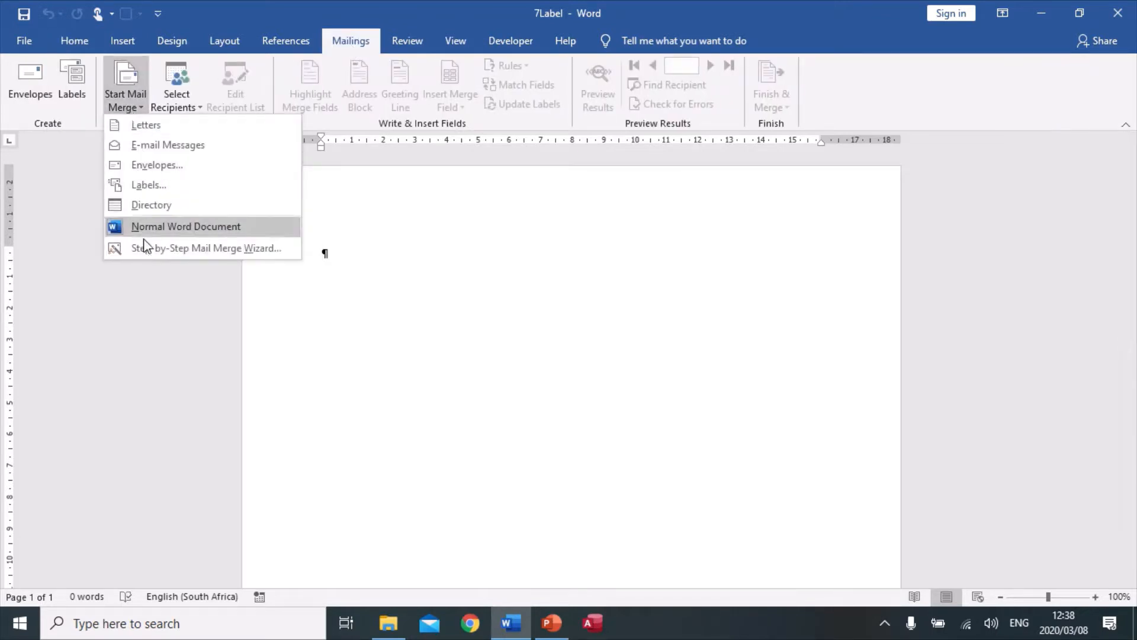
# - Start the Step-by-Step Mail Merge Wizard with Labels and advance to the starting-document step
pyautogui.click(206, 248)
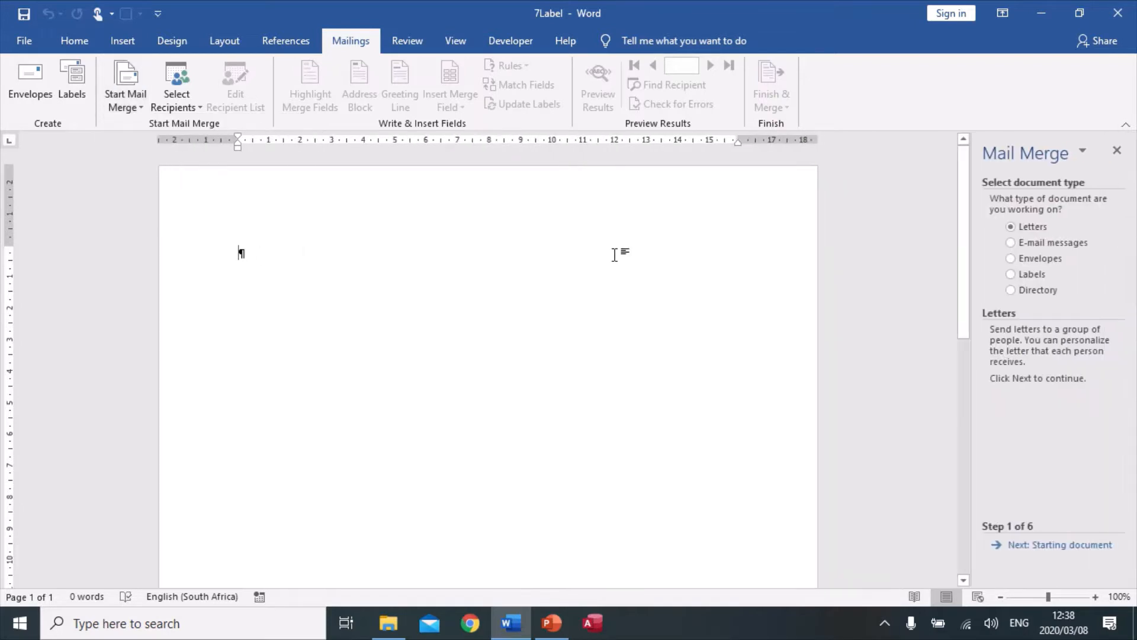
pyautogui.click(1010, 273)
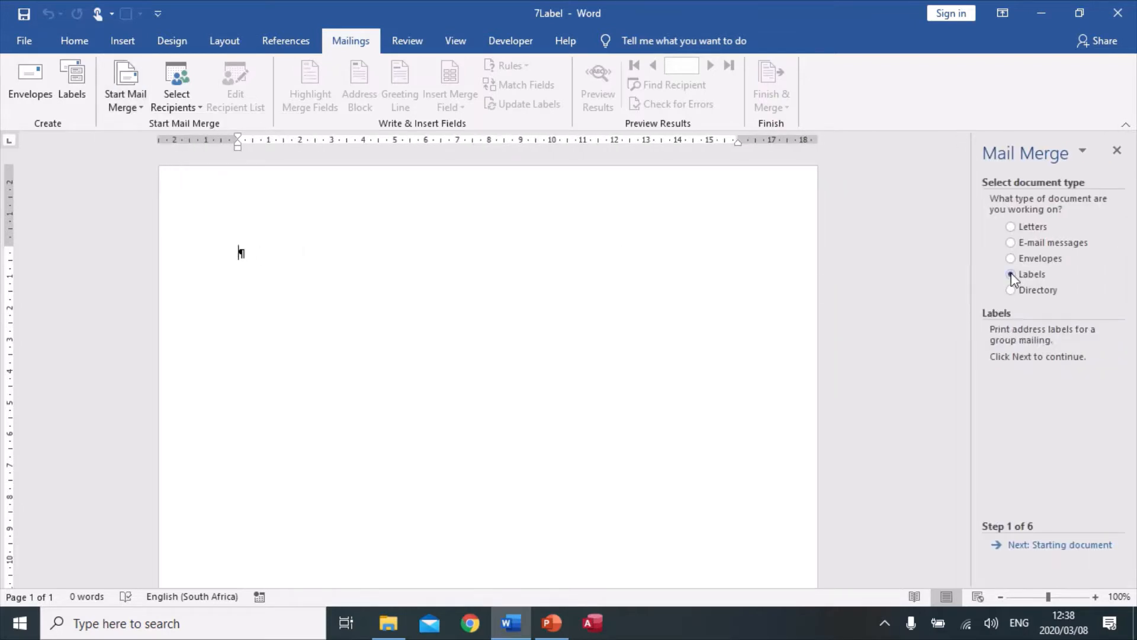
pyautogui.click(1060, 543)
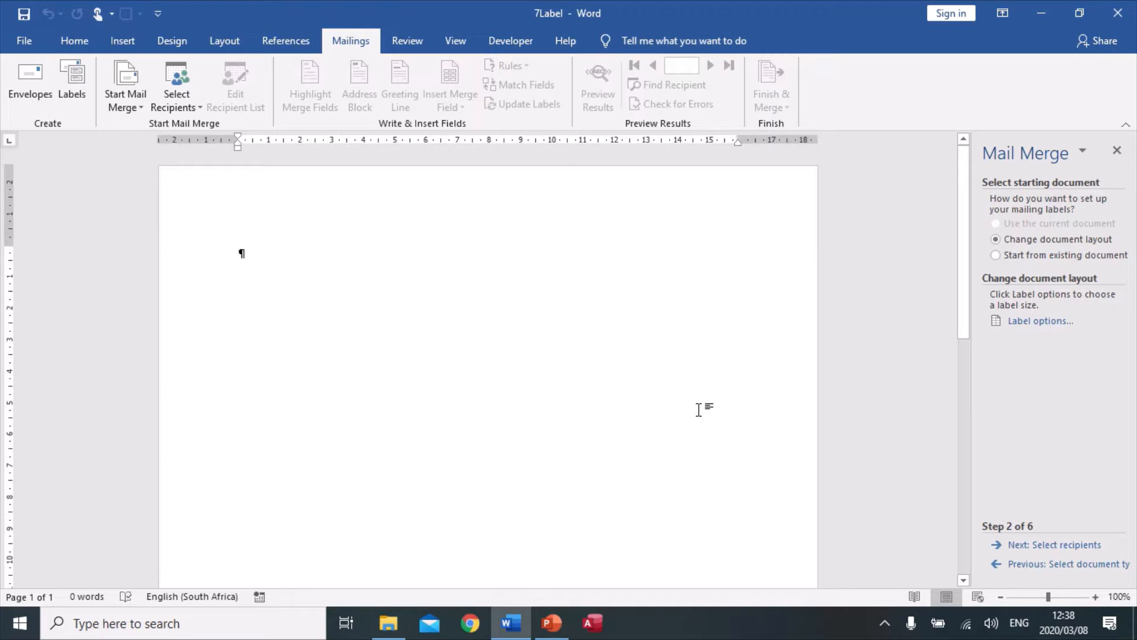
pyautogui.moveTo(700, 407)
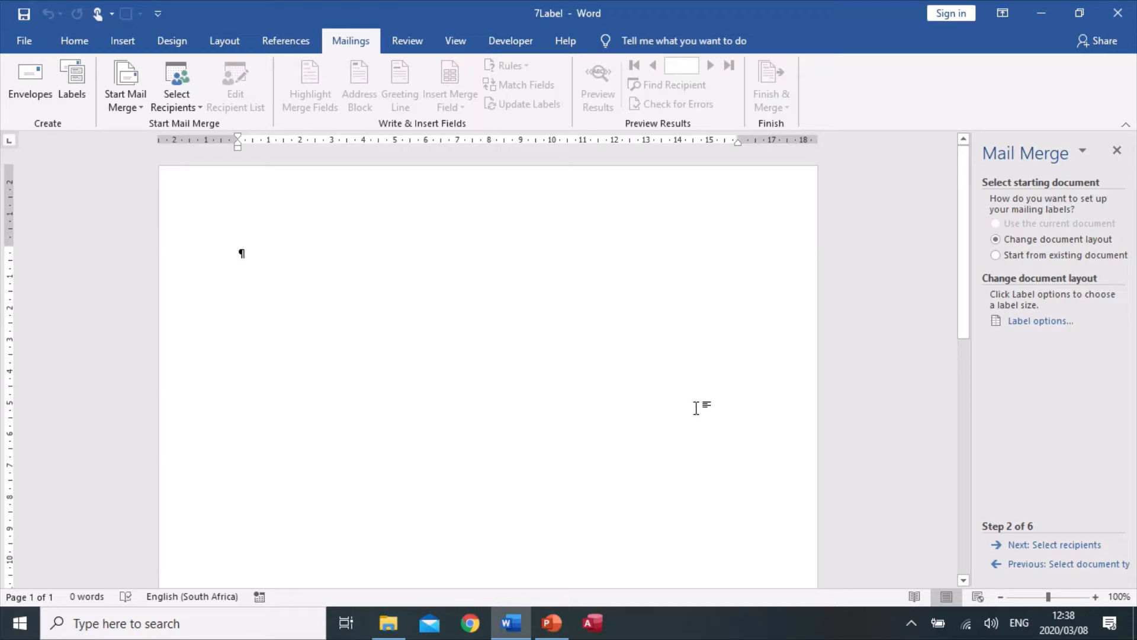
pyautogui.moveTo(935, 371)
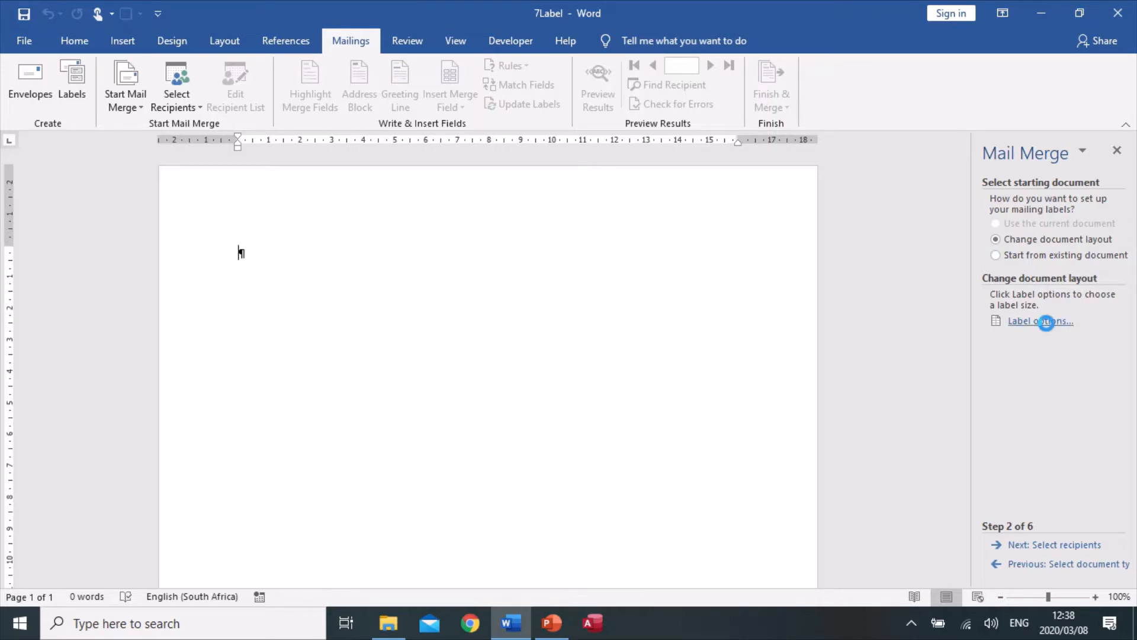
# - Apply the Tower W108 Mailing Label layout (Tower vendor) to the page
pyautogui.click(1039, 321)
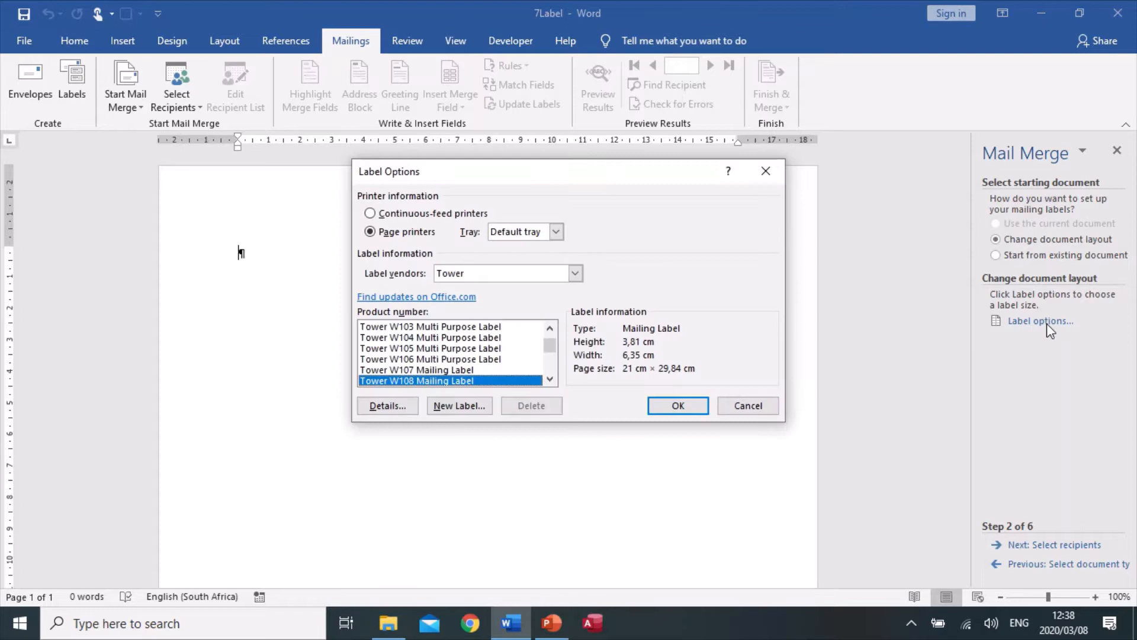
pyautogui.moveTo(398, 283)
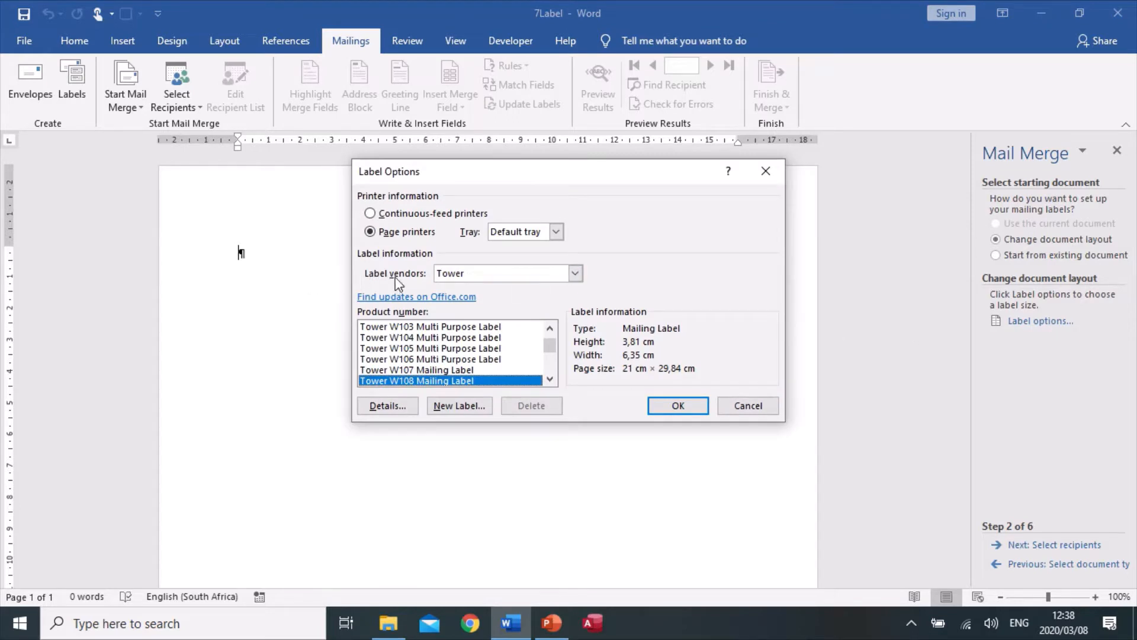
pyautogui.click(575, 272)
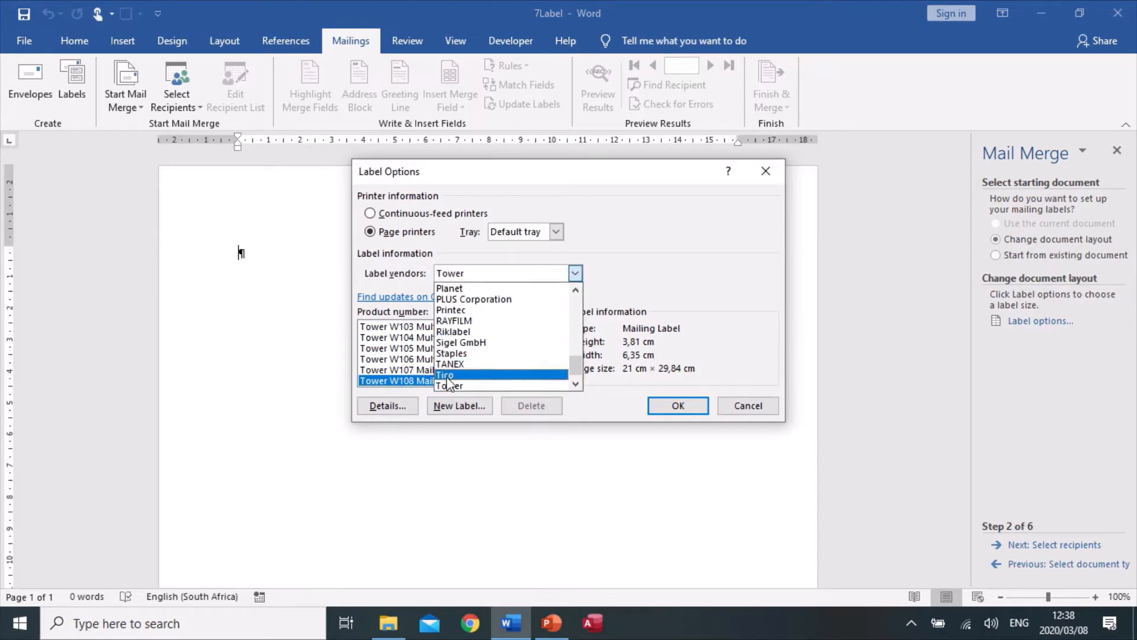
pyautogui.click(448, 385)
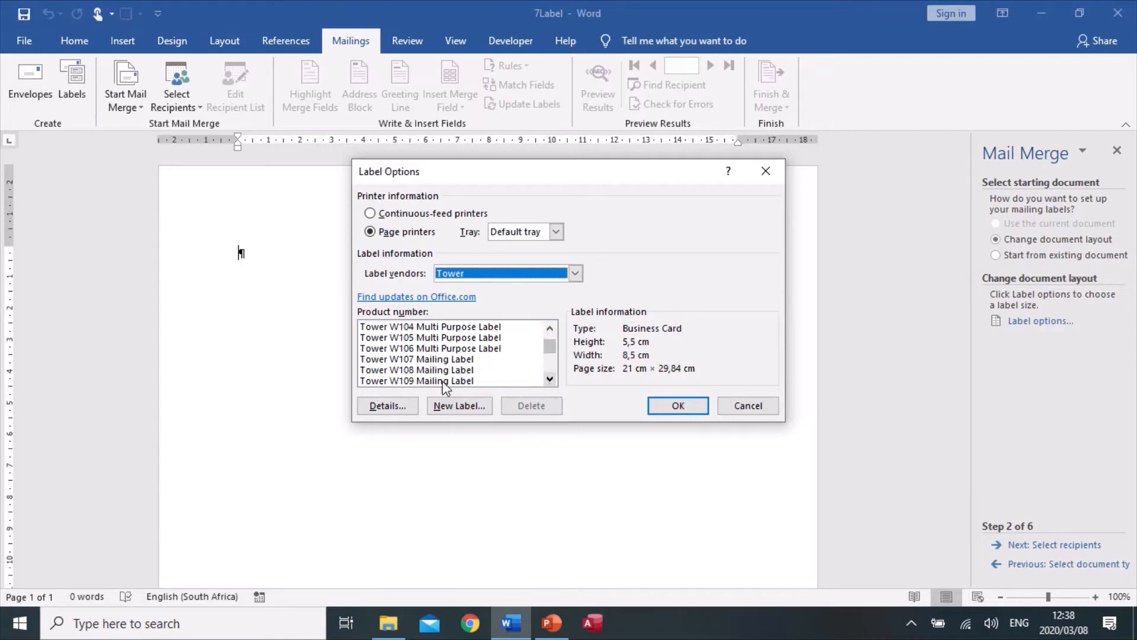
pyautogui.click(416, 370)
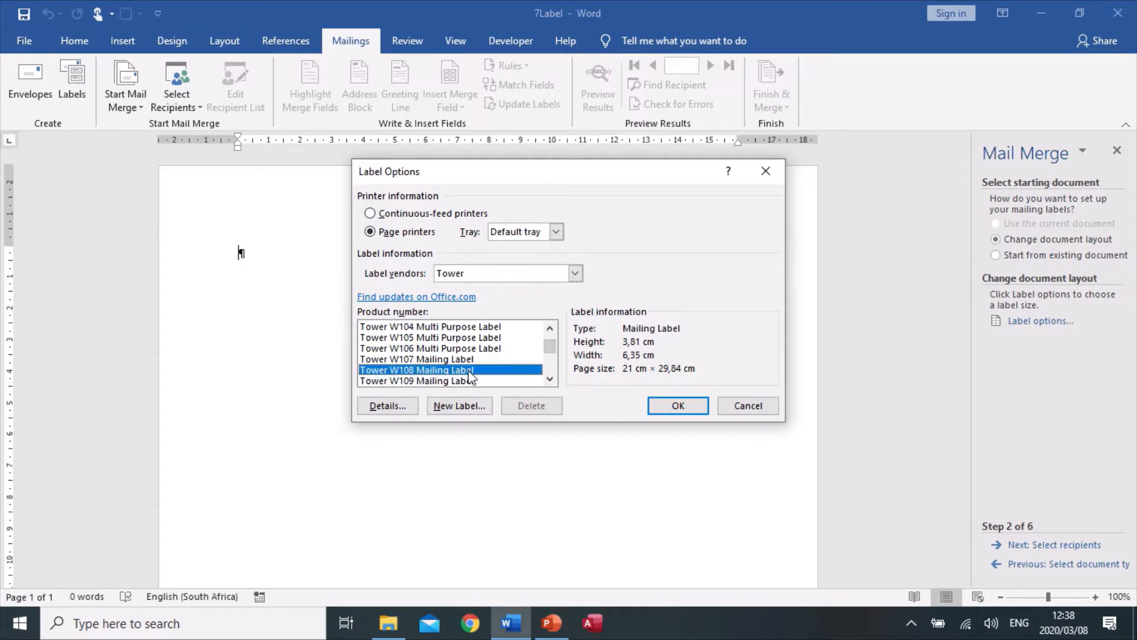
pyautogui.moveTo(626, 409)
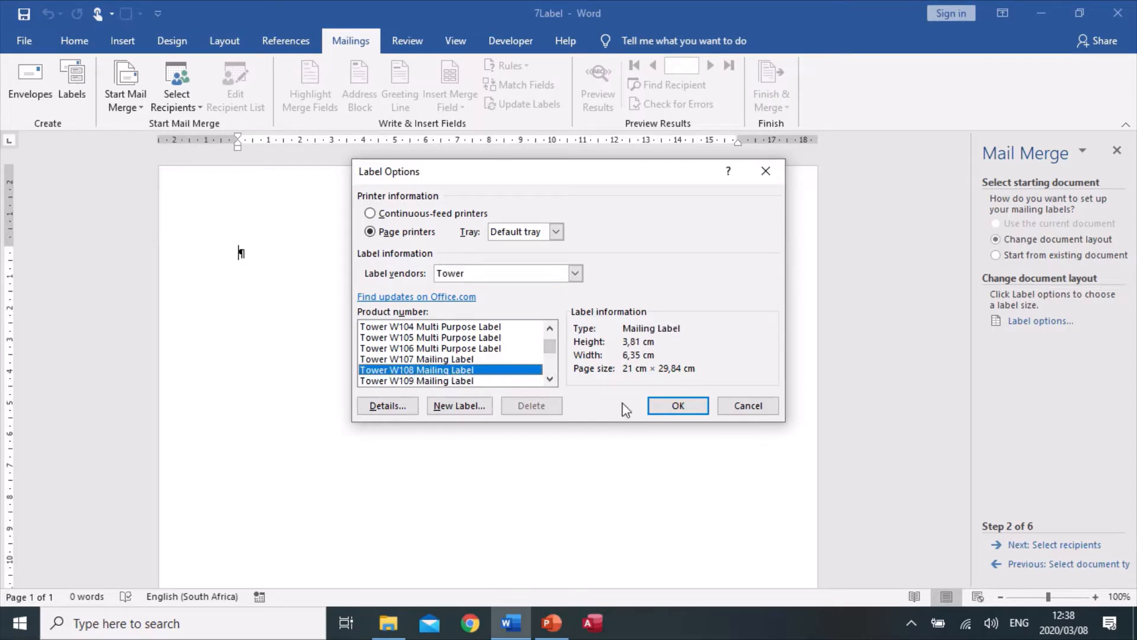
pyautogui.click(676, 405)
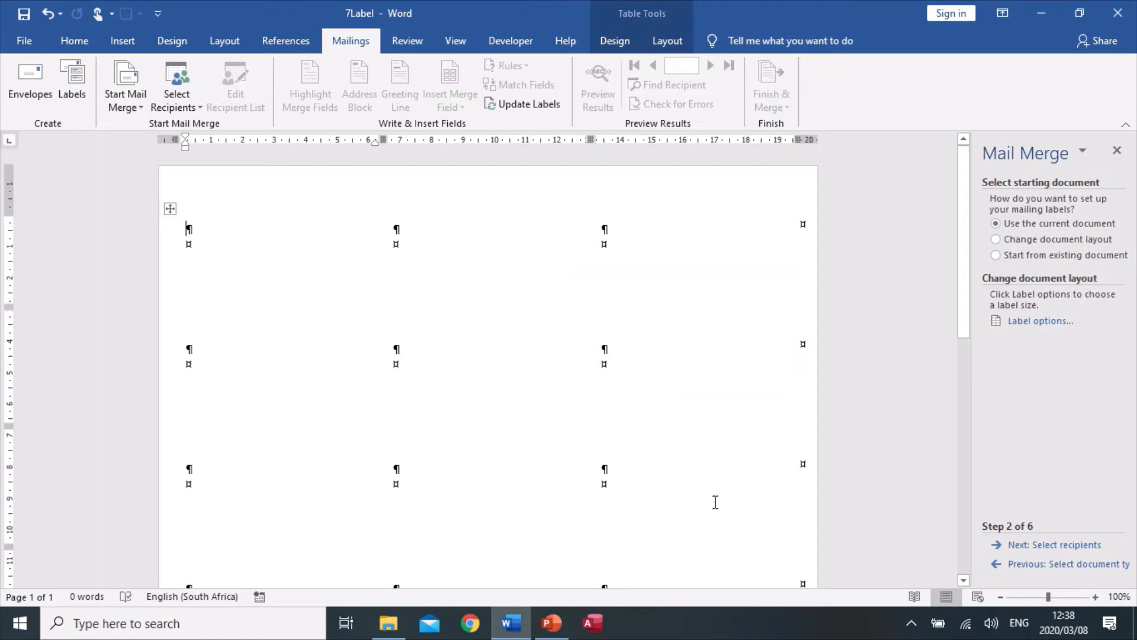
pyautogui.moveTo(548, 420)
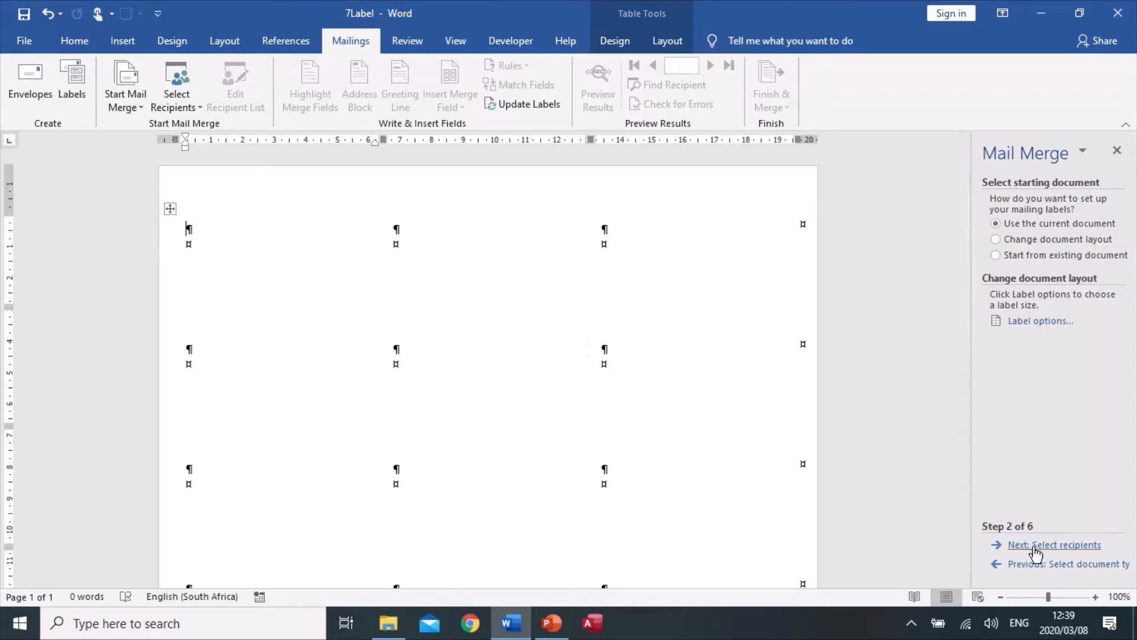
# - Advance the wizard to the Select recipients step using an existing list
pyautogui.click(1054, 545)
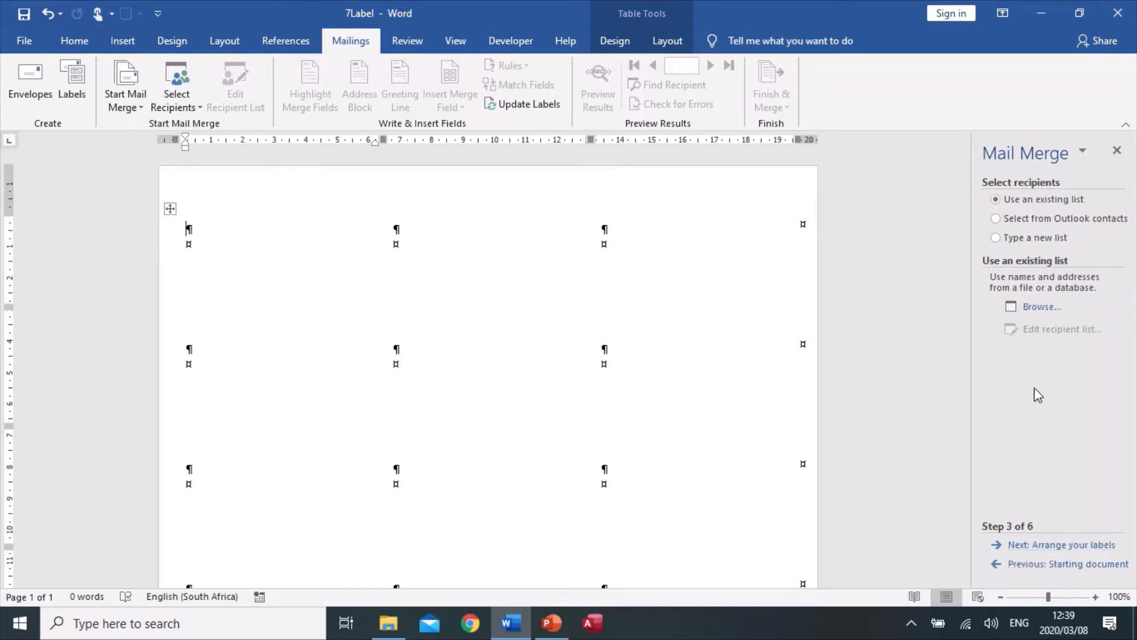
# - Browse to Desktop > Prelim2018 > Data Gr12 prelim > Data and choose the 7Data workbook as recipient source
pyautogui.click(1041, 305)
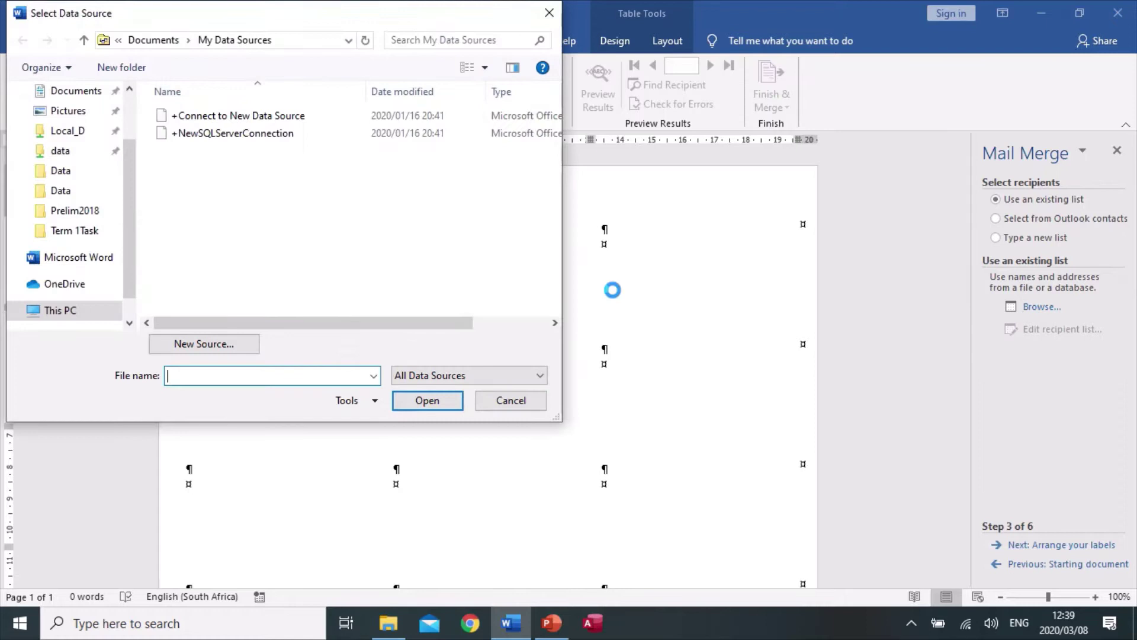
pyautogui.scroll(3)
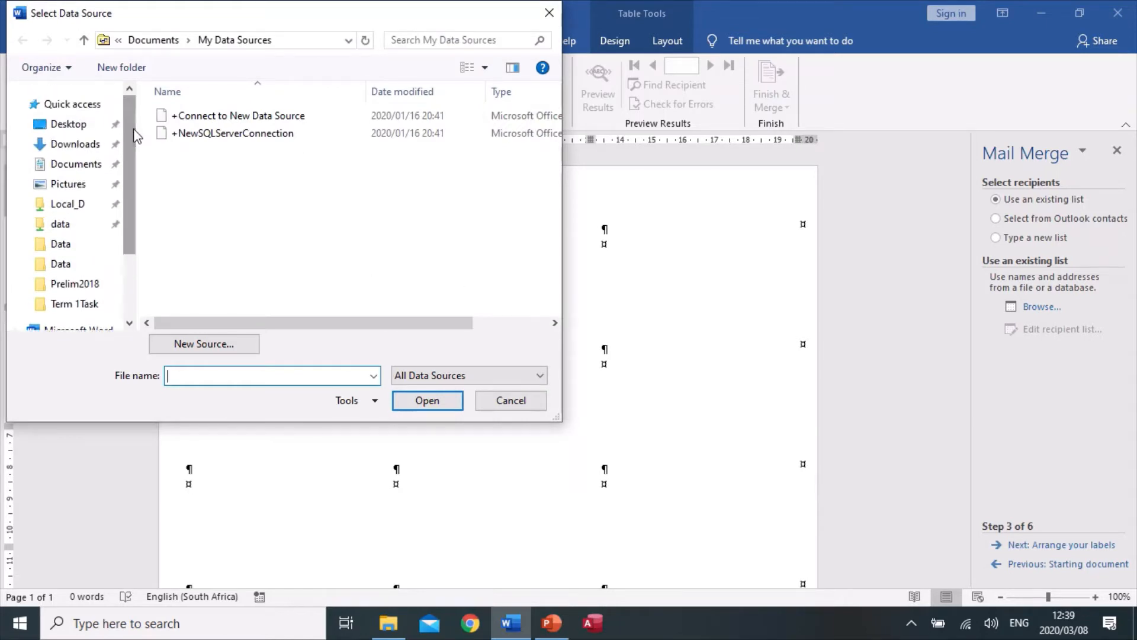
pyautogui.click(68, 123)
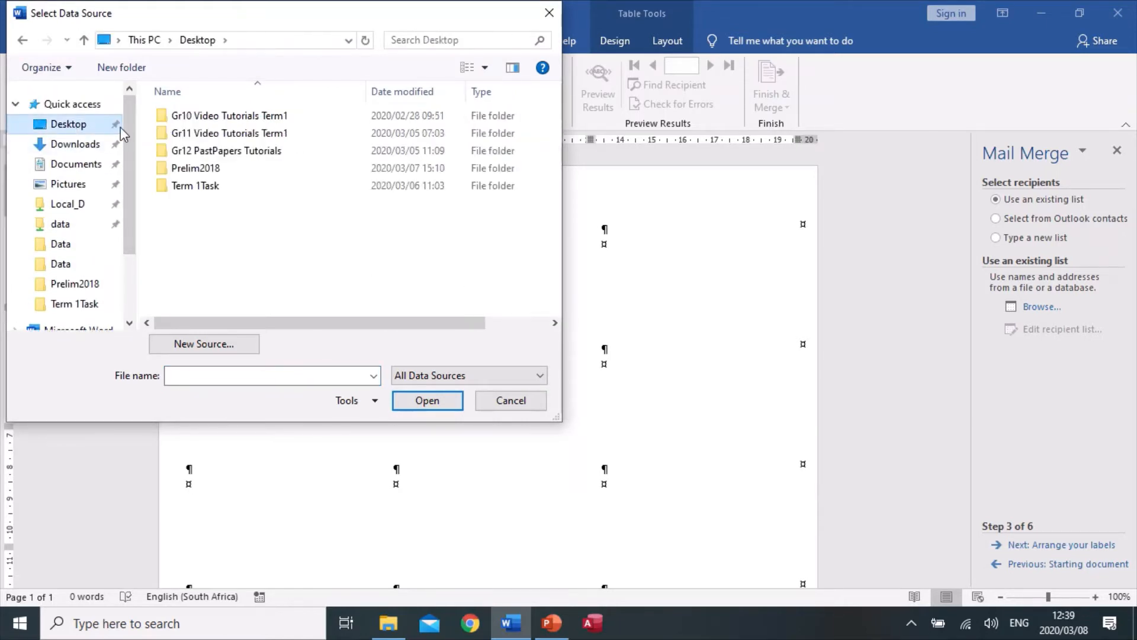
pyautogui.doubleClick(196, 168)
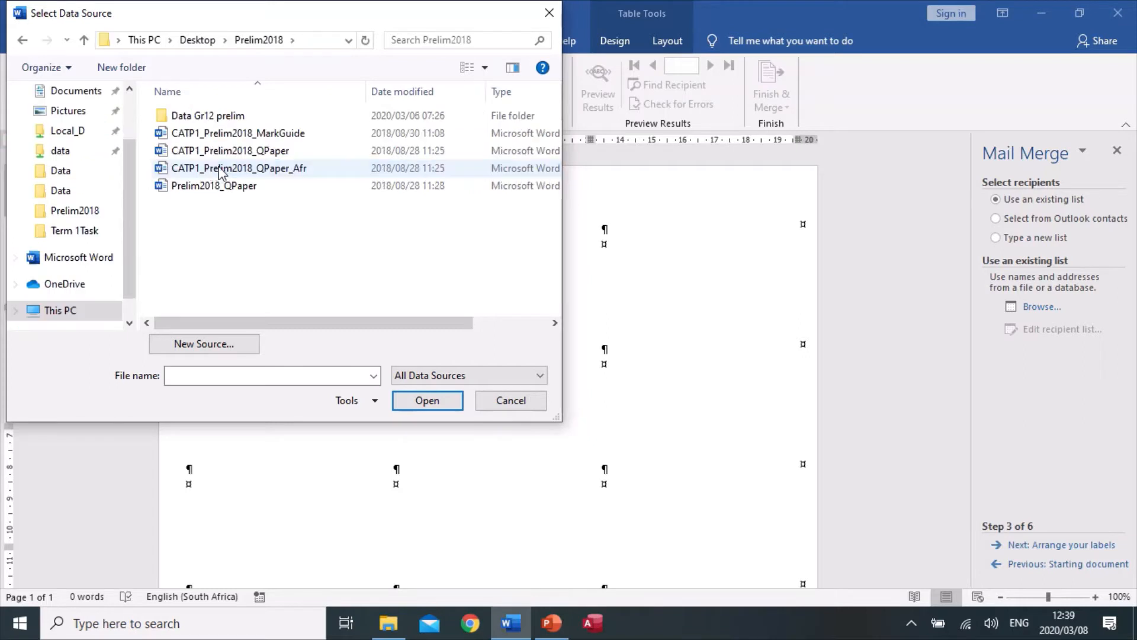
pyautogui.doubleClick(206, 115)
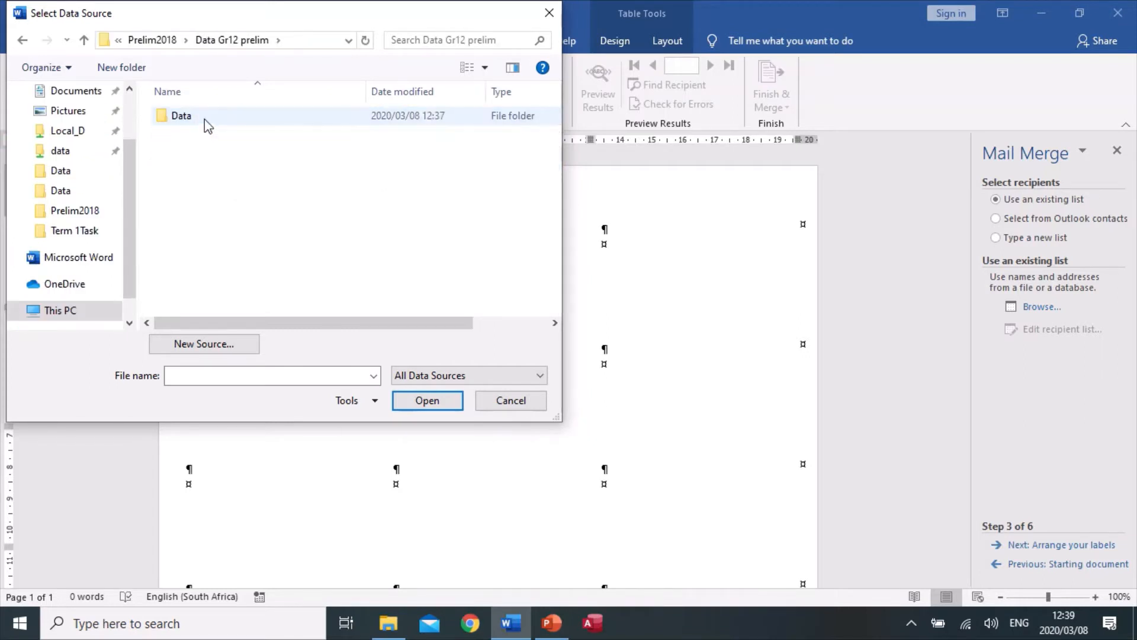
pyautogui.doubleClick(180, 115)
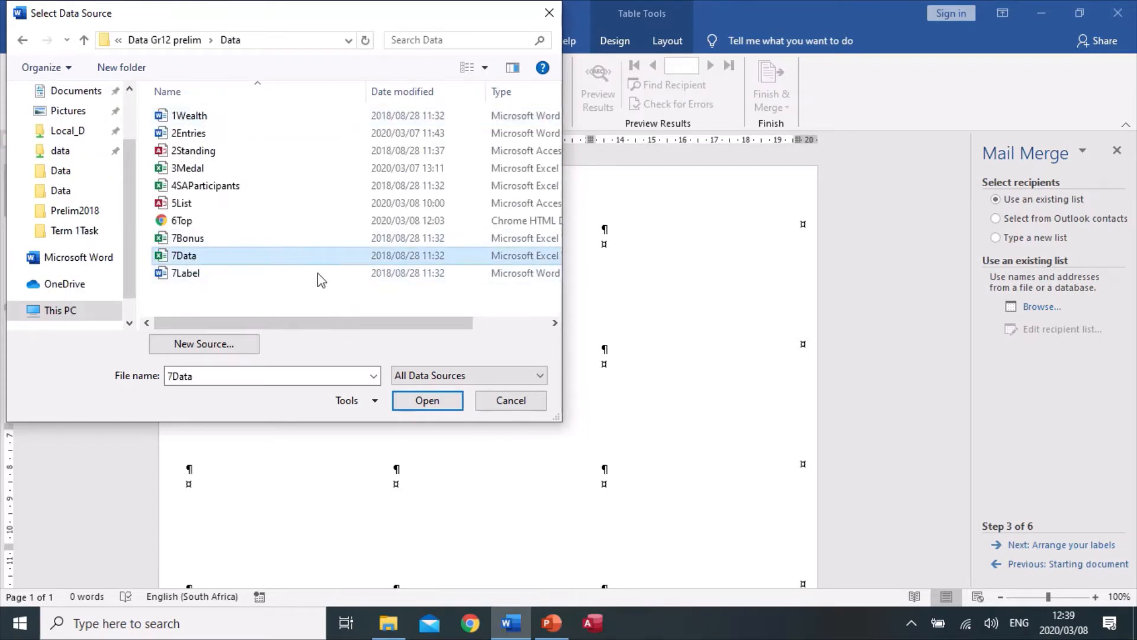
pyautogui.click(427, 401)
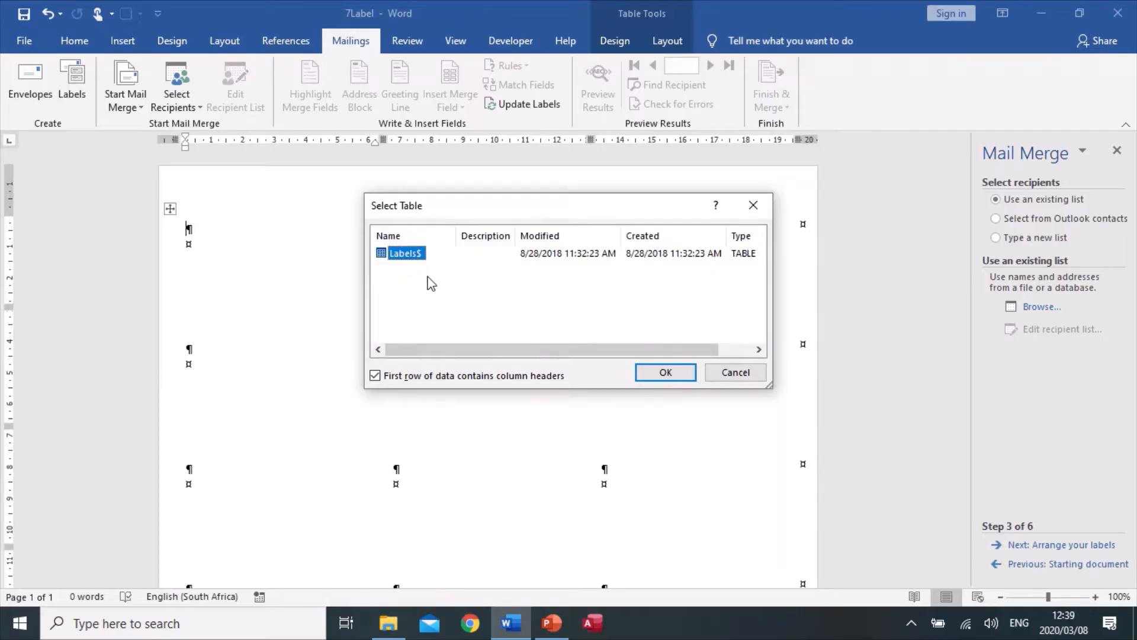
pyautogui.moveTo(396, 277)
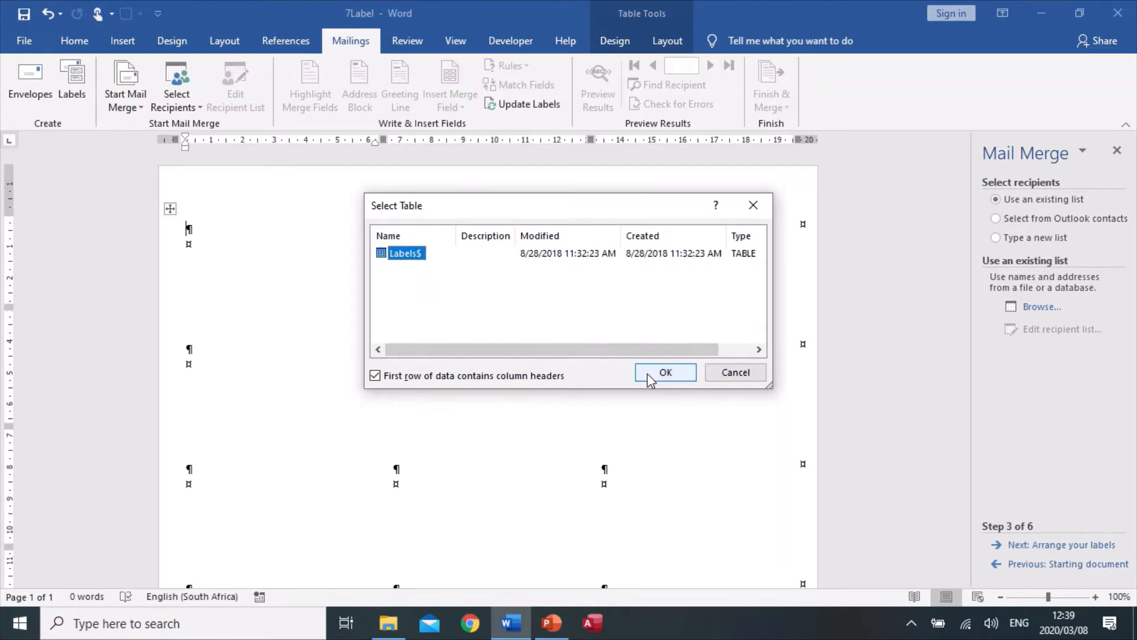
# - Use the Labels$ table of 7Data.xlsx as the recipient list
pyautogui.click(665, 372)
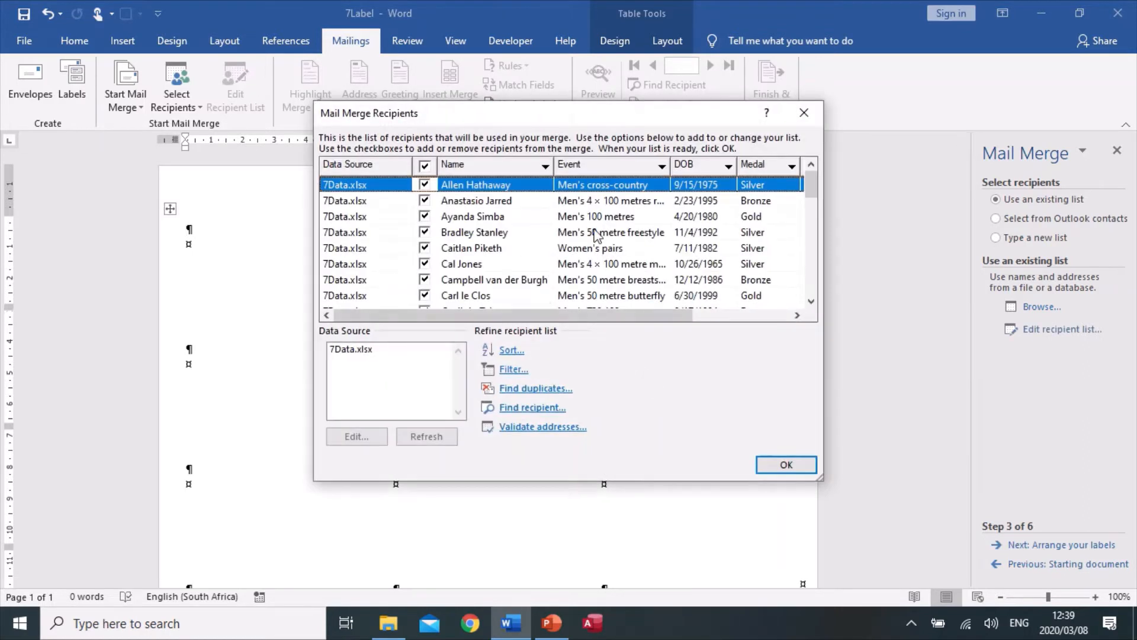
pyautogui.moveTo(601, 380)
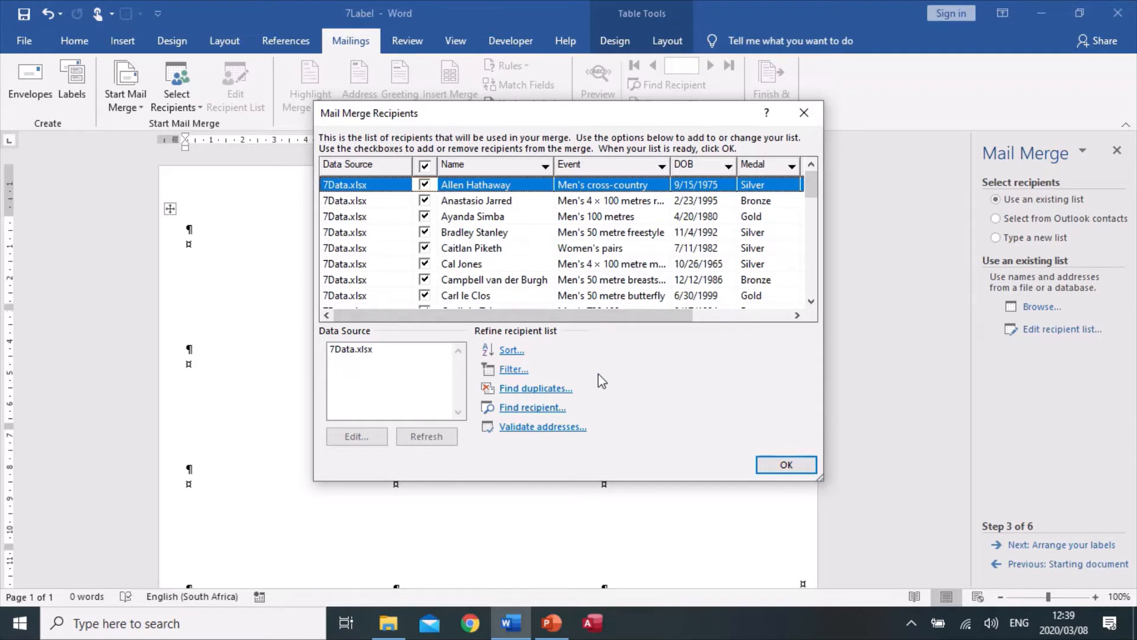
pyautogui.moveTo(611, 380)
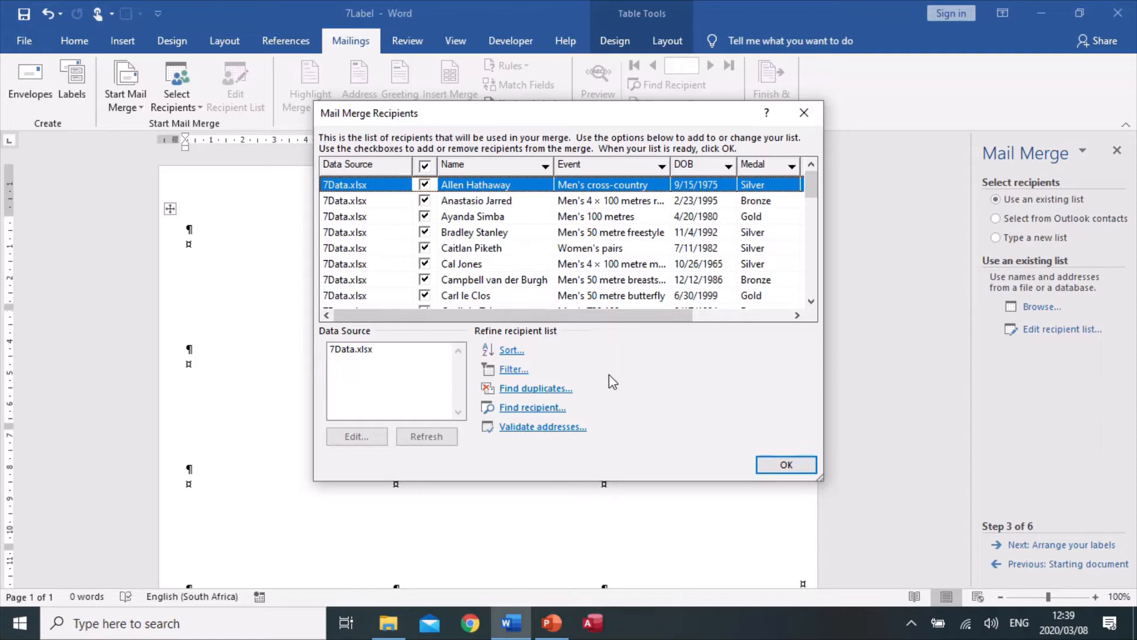
pyautogui.moveTo(759, 298)
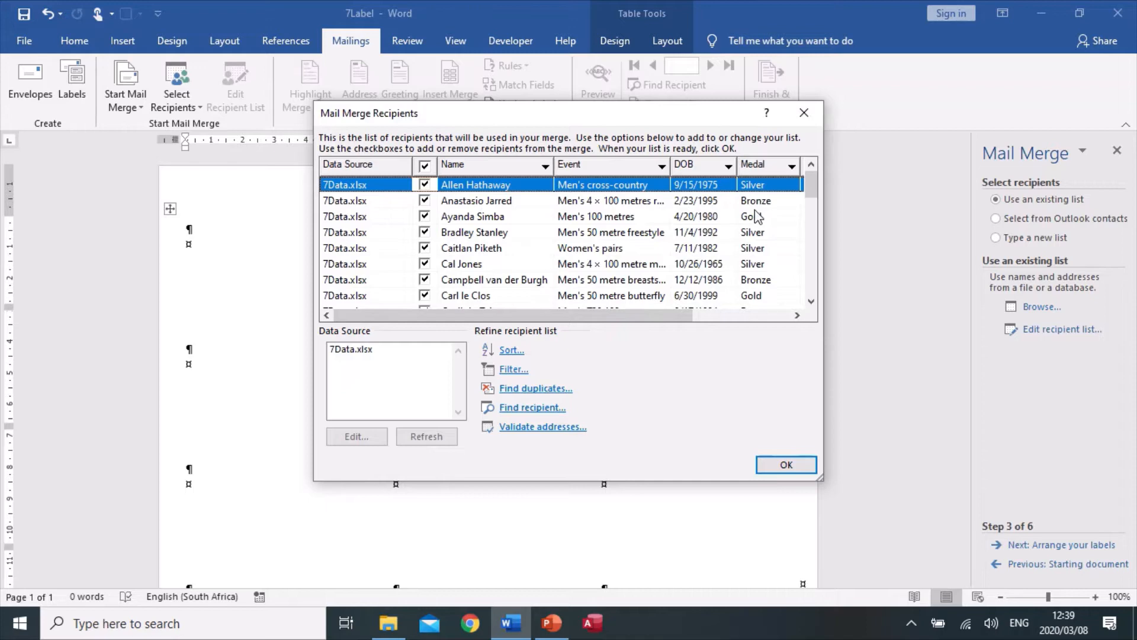
pyautogui.moveTo(519, 383)
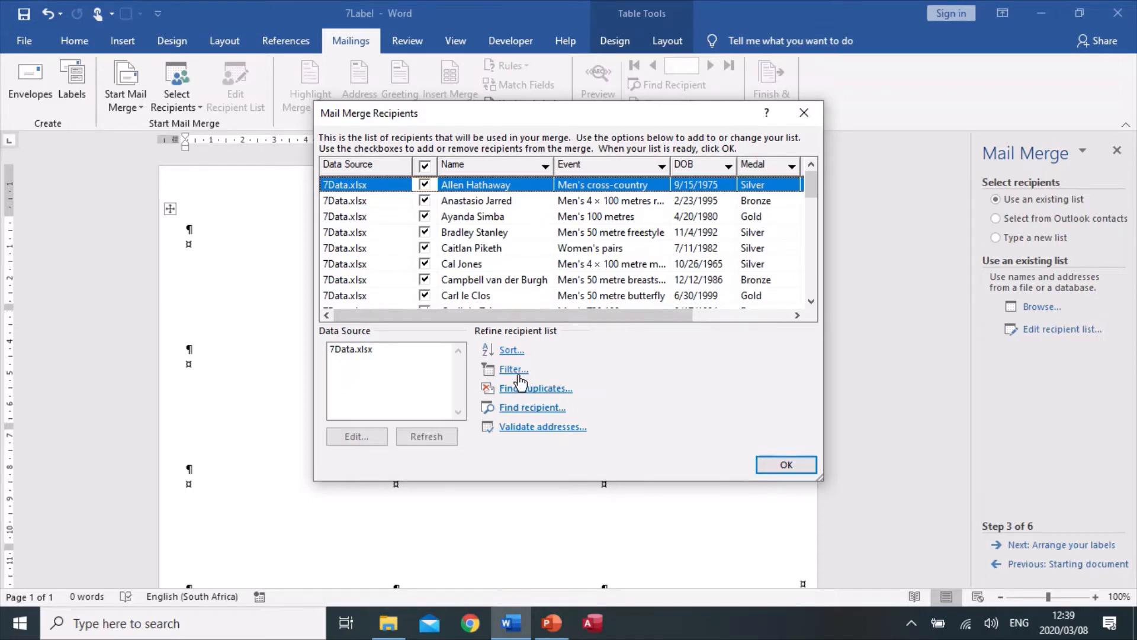
# - Filter the recipients to Medal equal to Gold and accept the filtered list
pyautogui.click(513, 368)
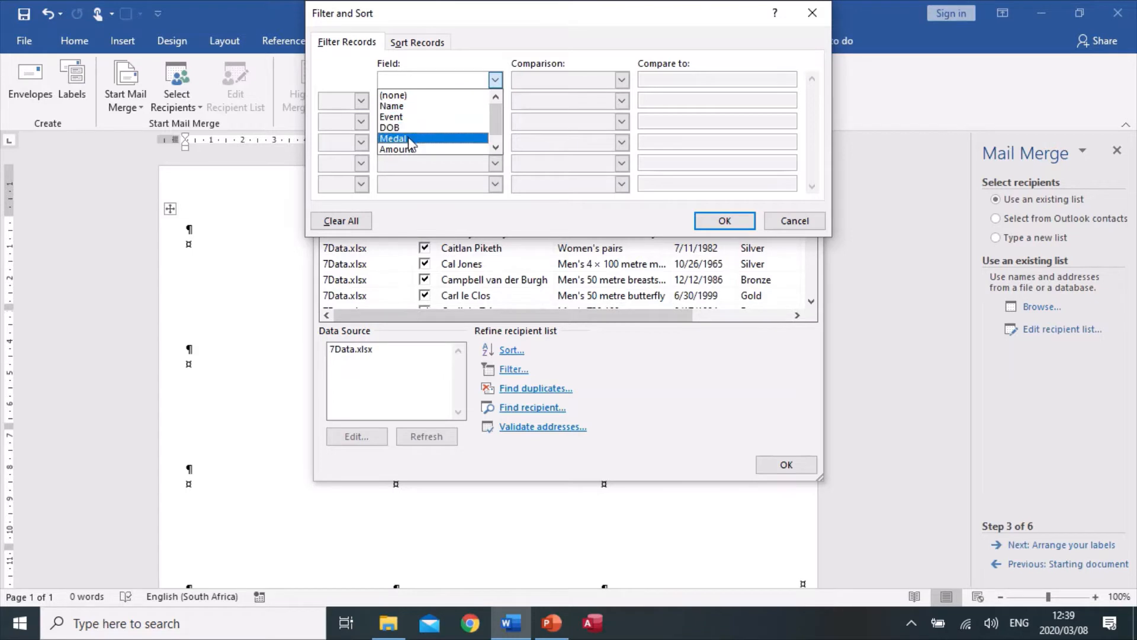
pyautogui.click(394, 138)
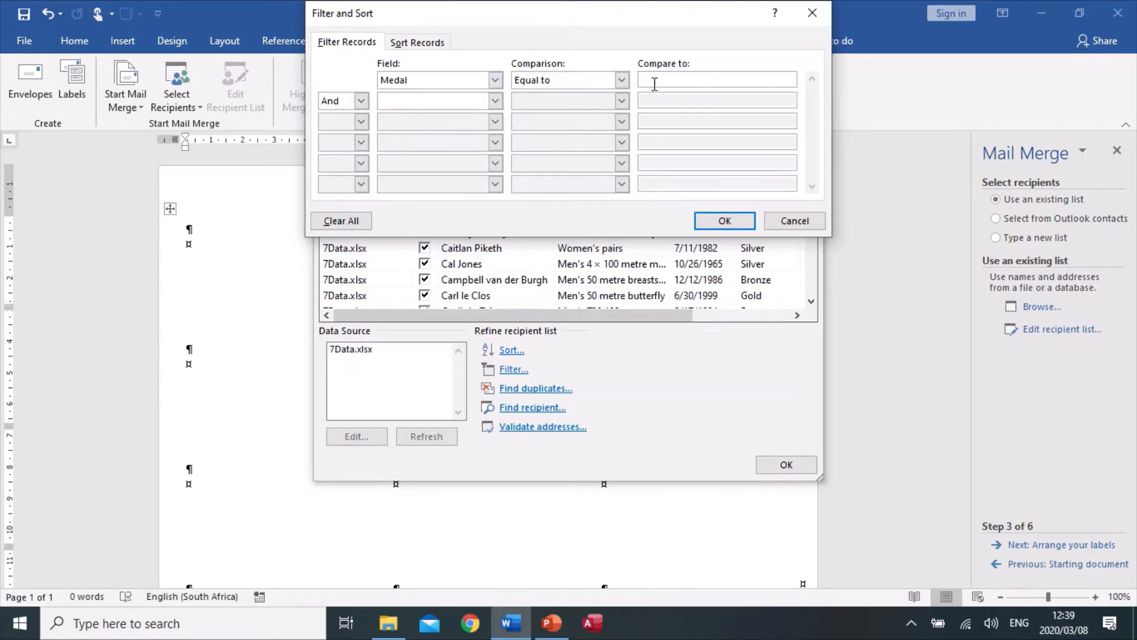
pyautogui.write('Gol')
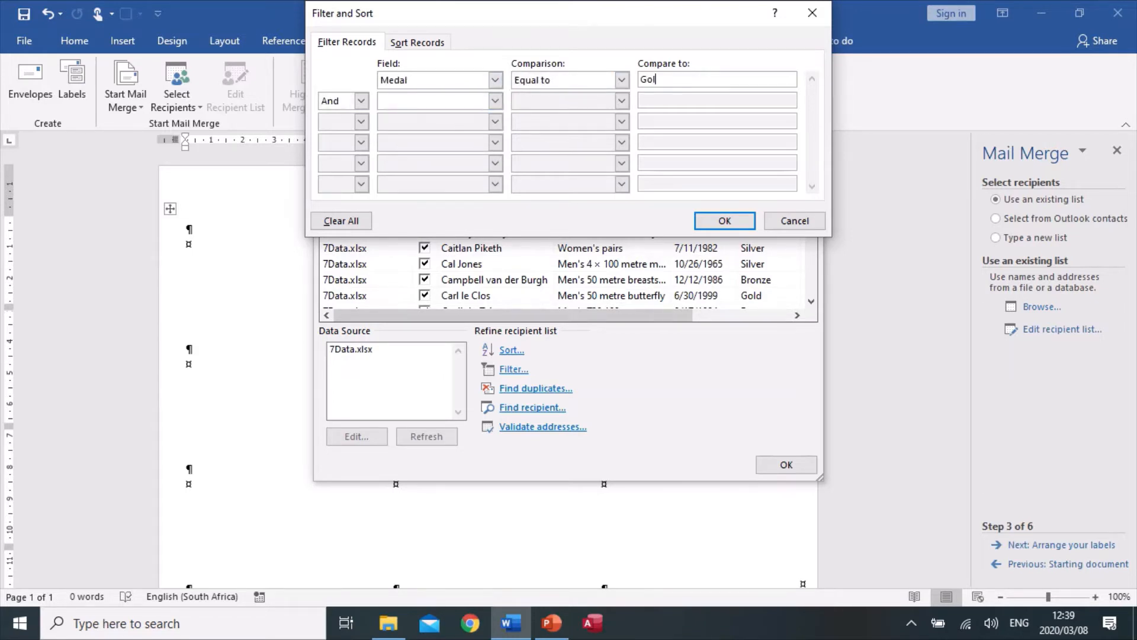
pyautogui.write('d')
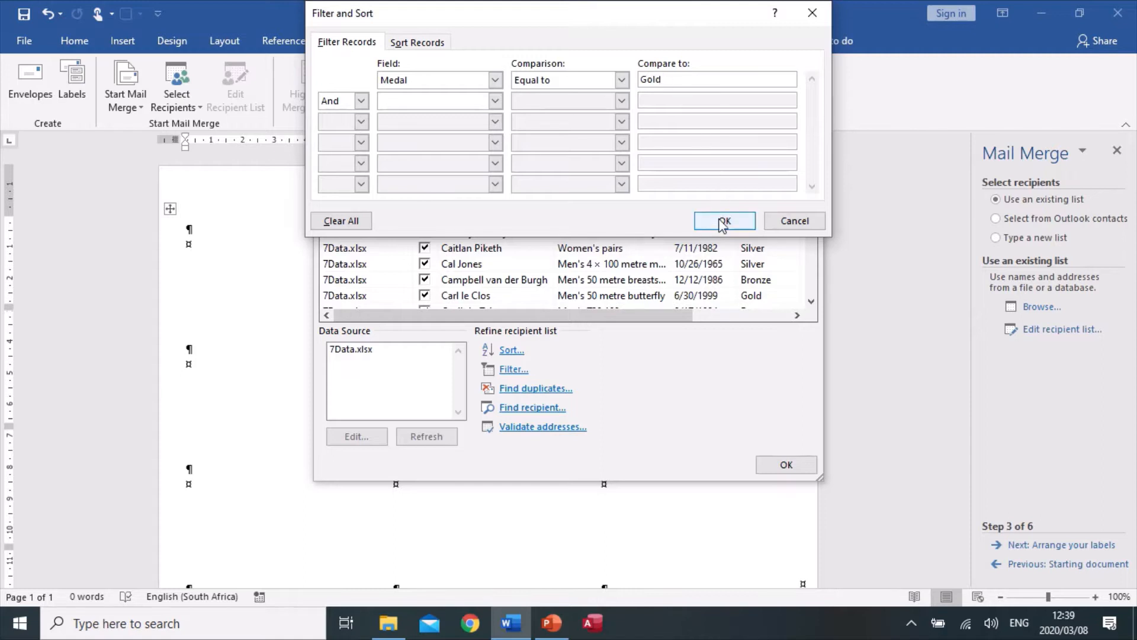
pyautogui.click(723, 221)
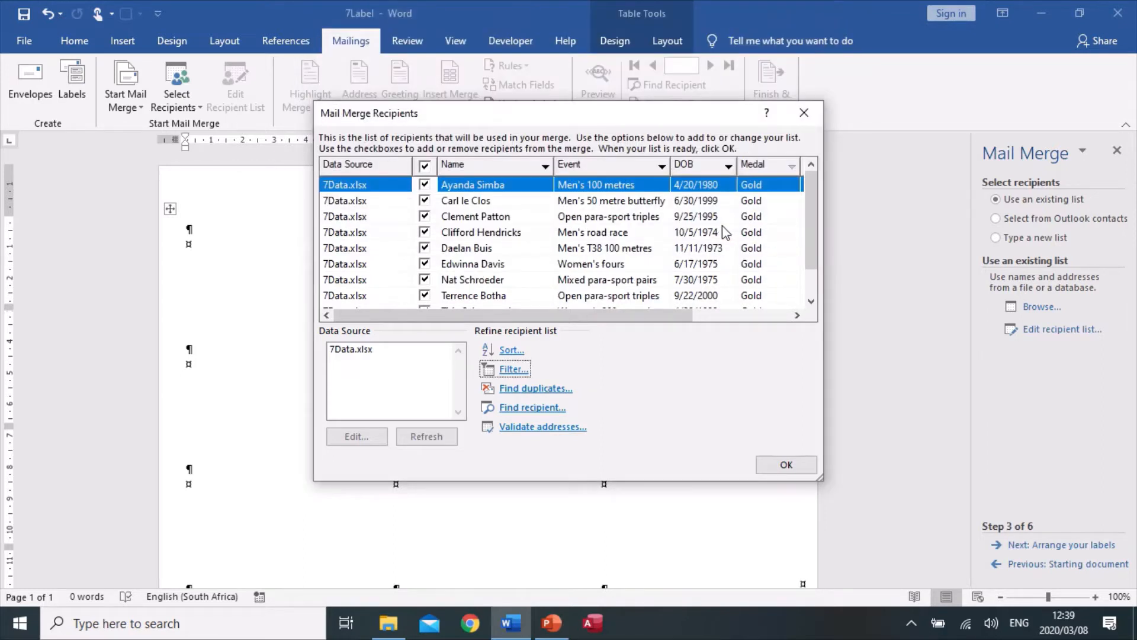
pyautogui.scroll(-3)
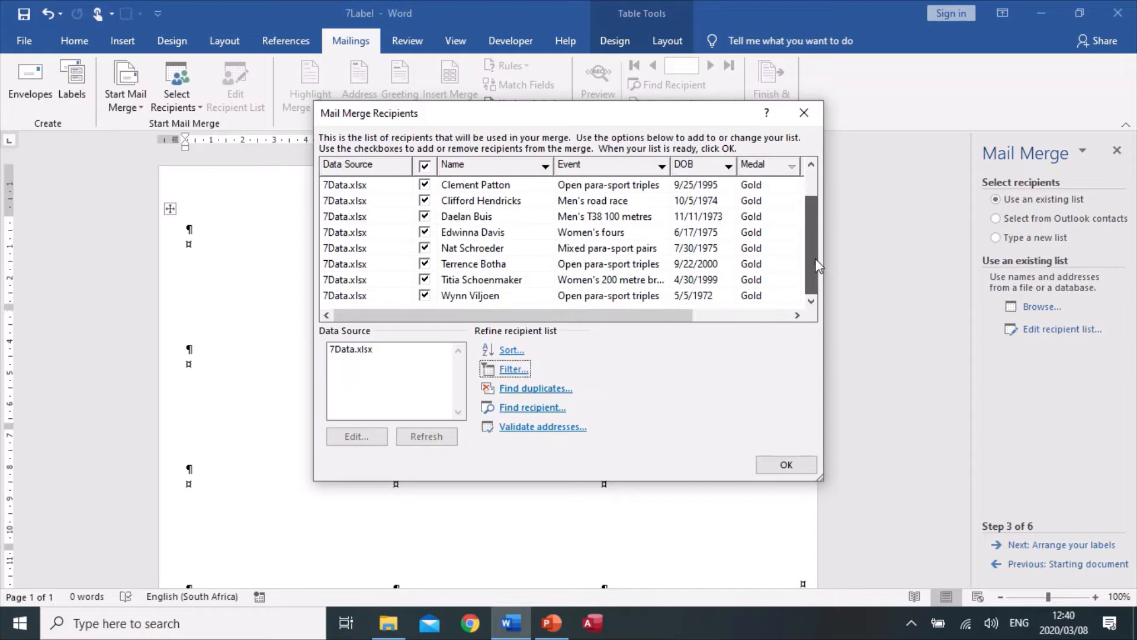
pyautogui.scroll(3)
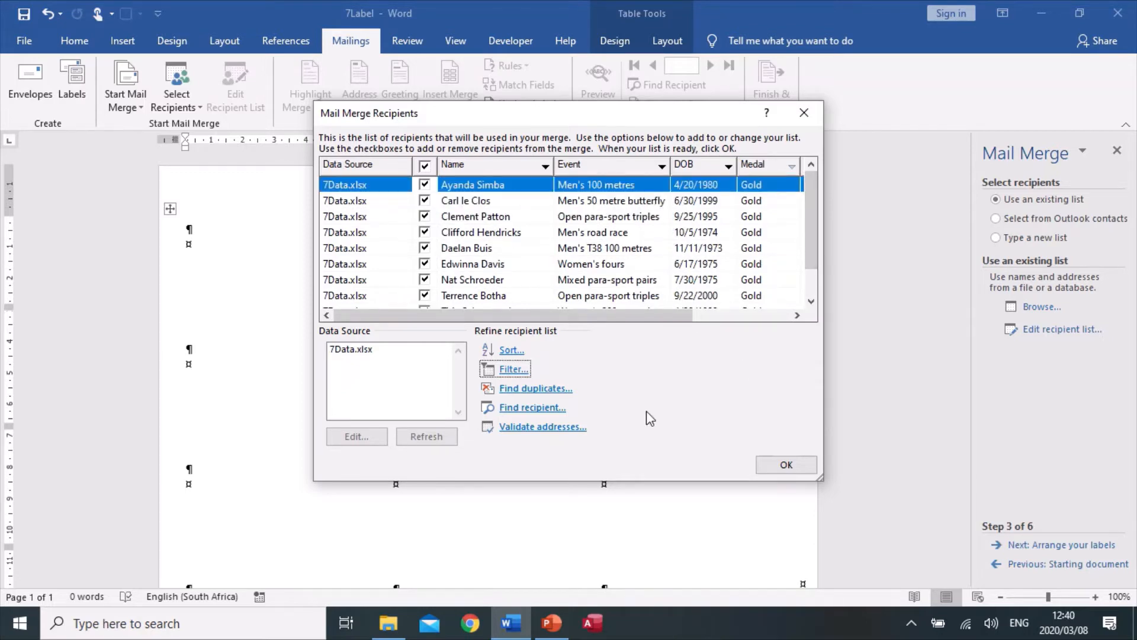
pyautogui.moveTo(515, 427)
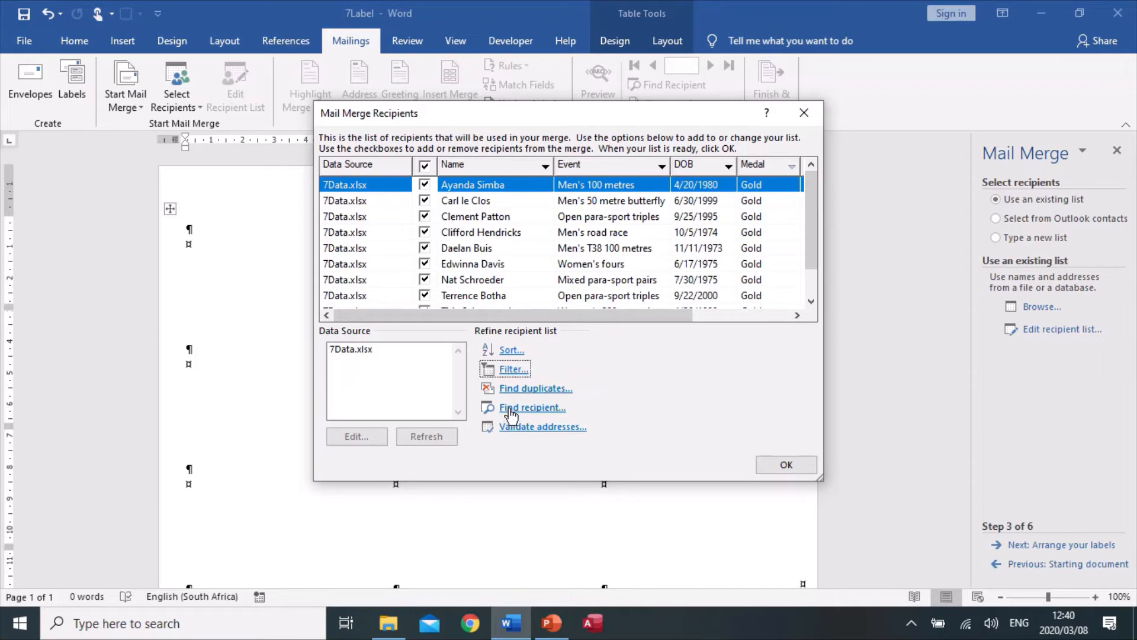
pyautogui.click(785, 464)
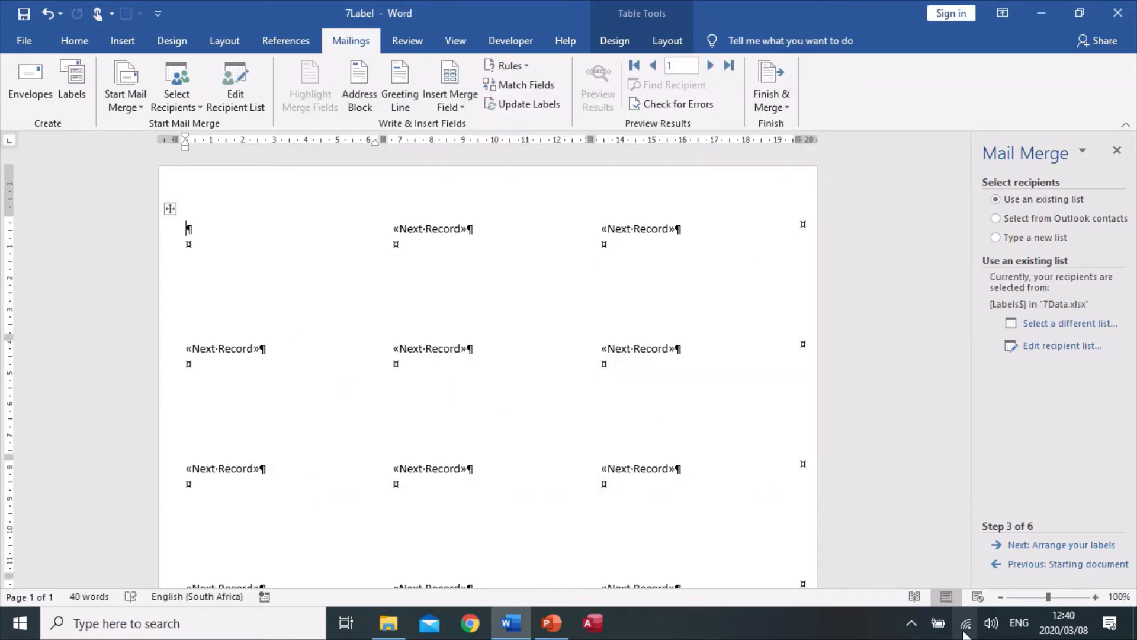
# - Insert Name, DOB and Event merge fields on separate lines and update all labels
pyautogui.click(1060, 543)
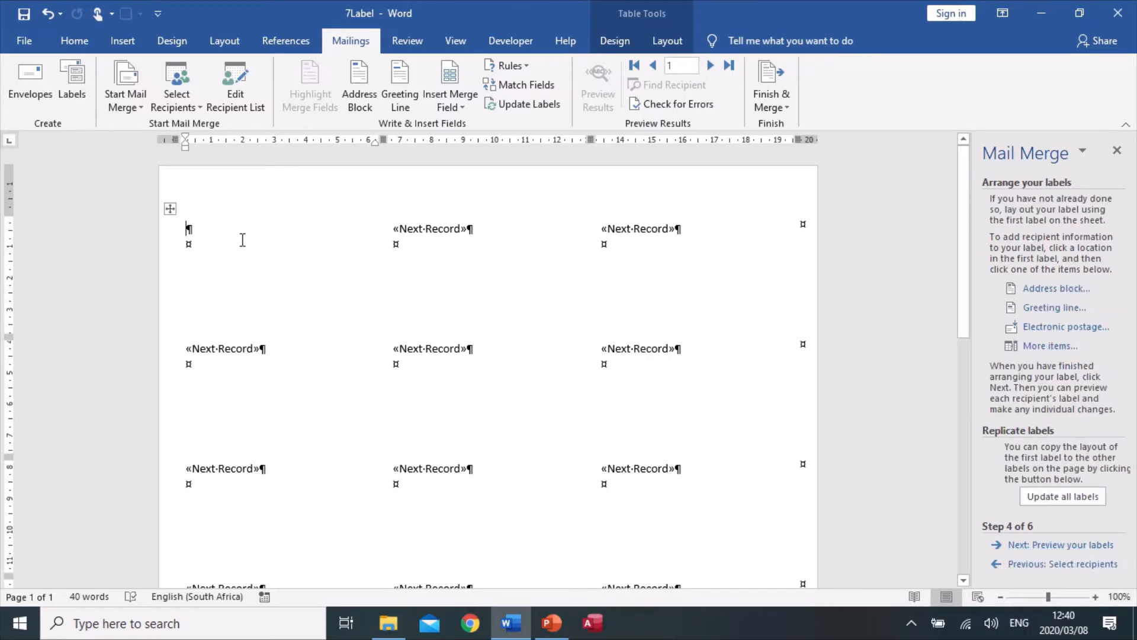
pyautogui.moveTo(245, 235)
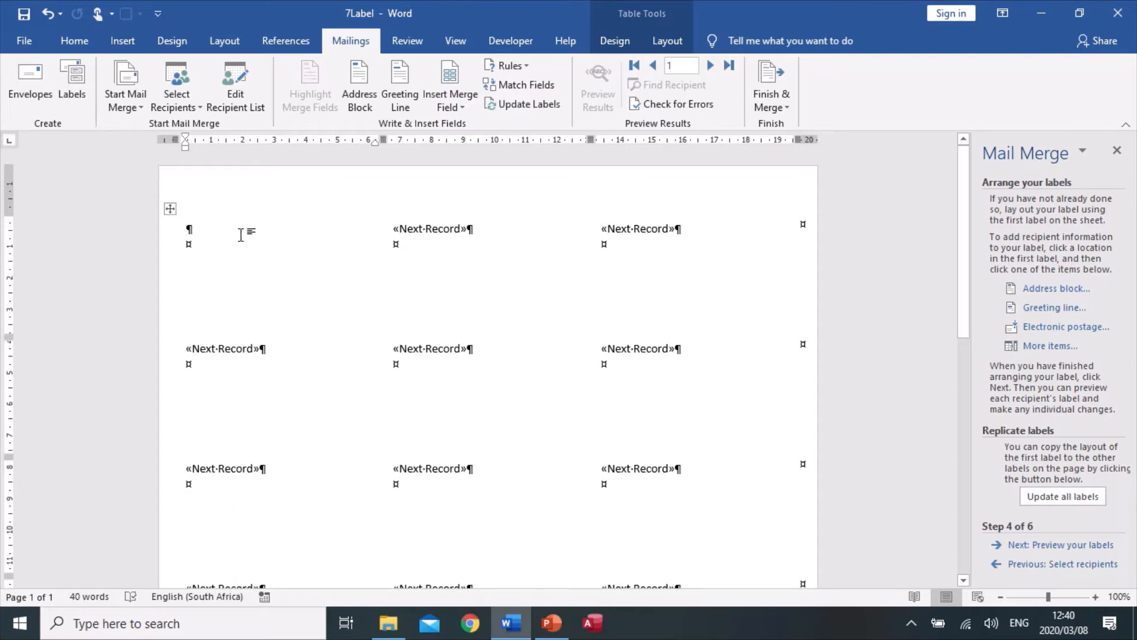
pyautogui.moveTo(450, 83)
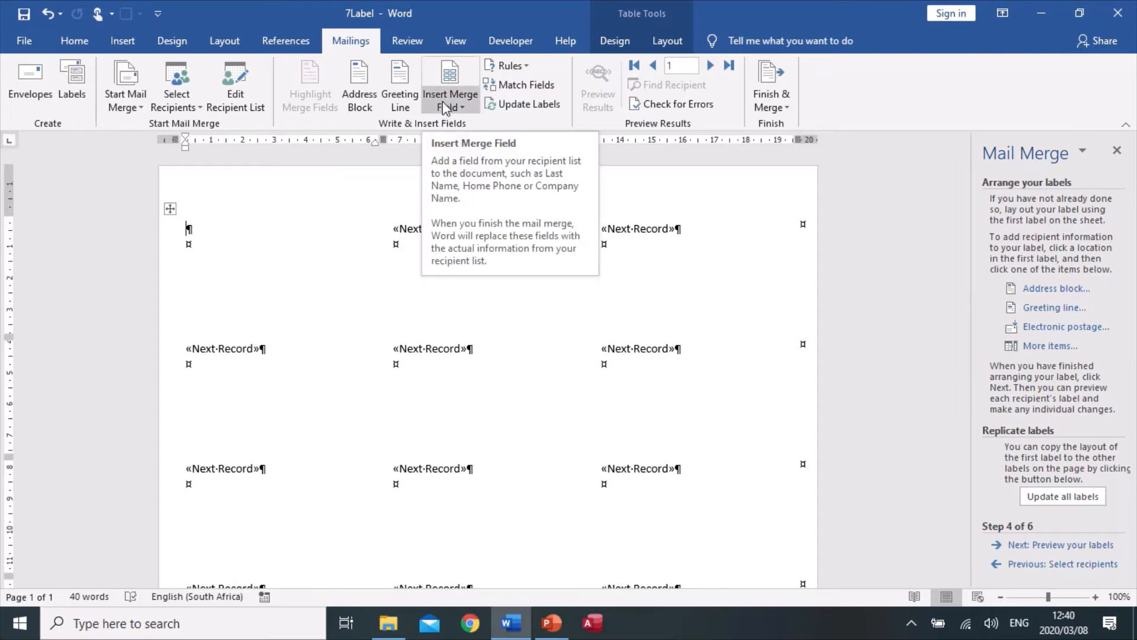
pyautogui.click(450, 87)
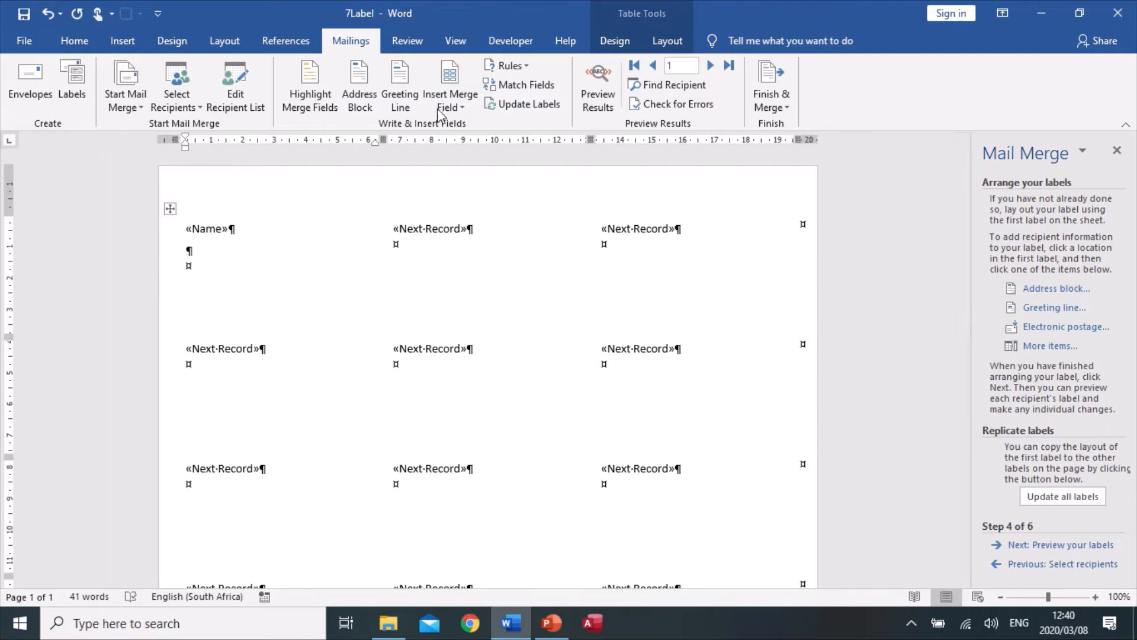
pyautogui.click(449, 87)
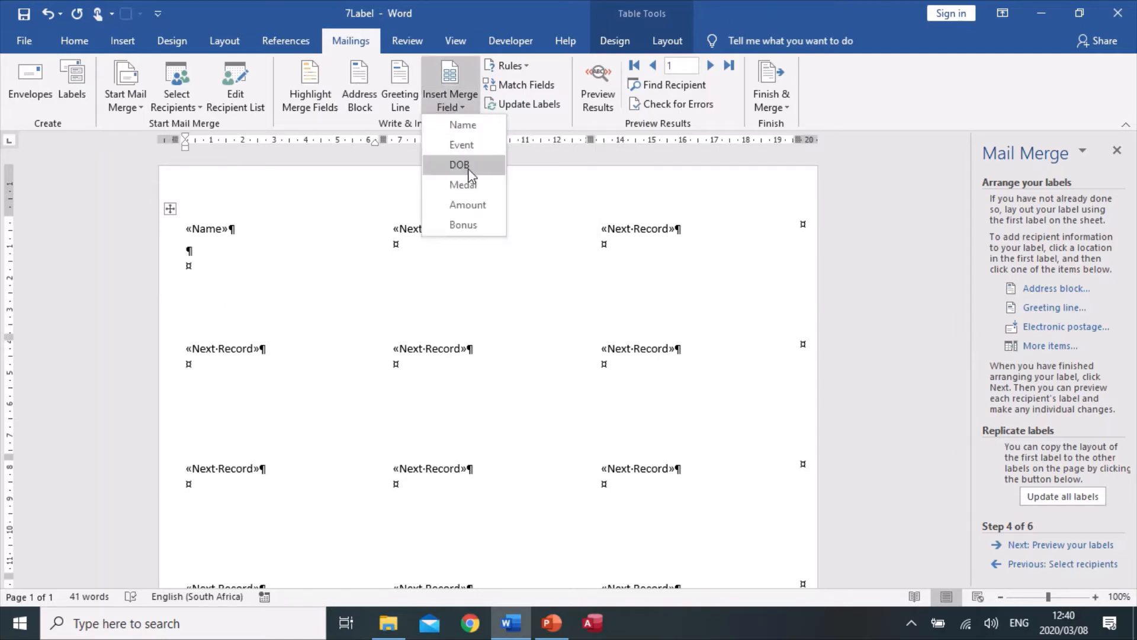
pyautogui.click(459, 164)
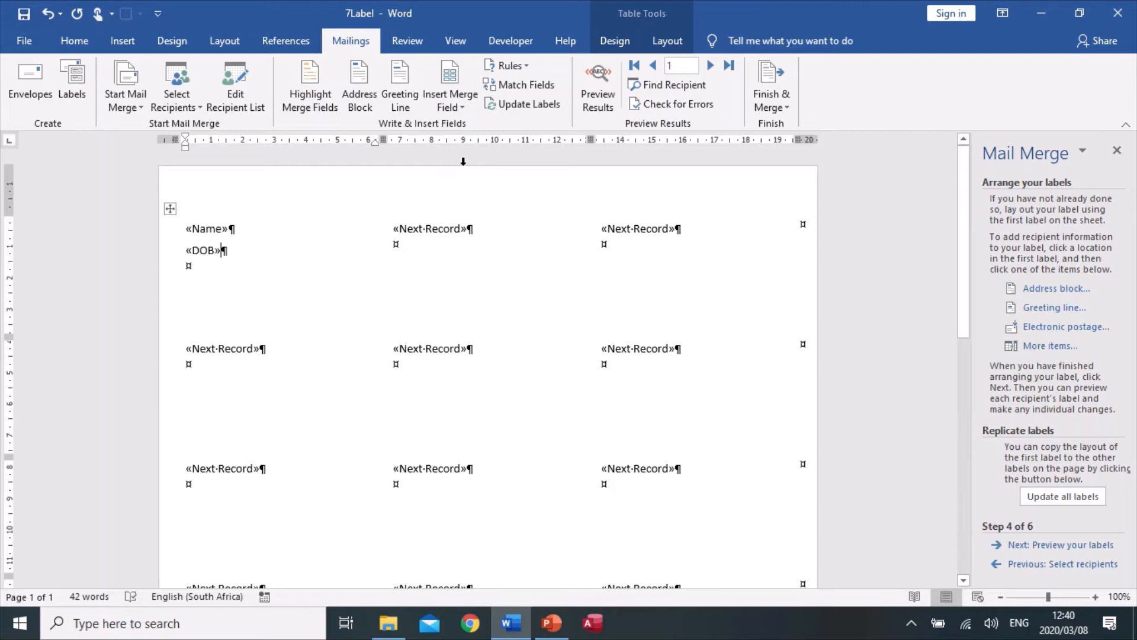
pyautogui.press('Return')
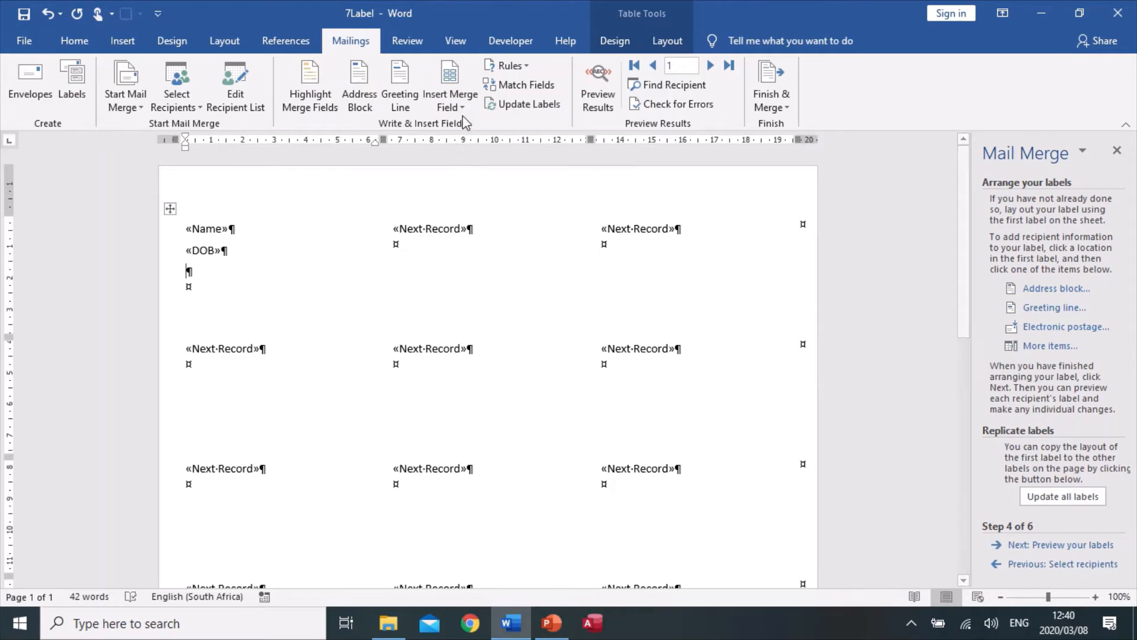
pyautogui.click(449, 85)
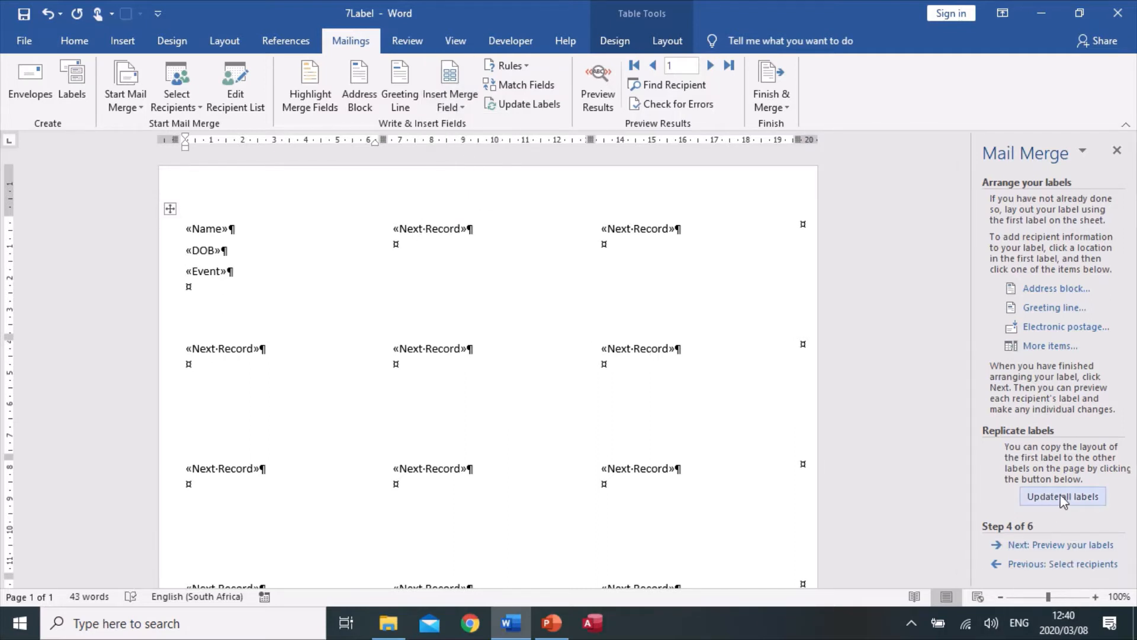
pyautogui.click(1062, 497)
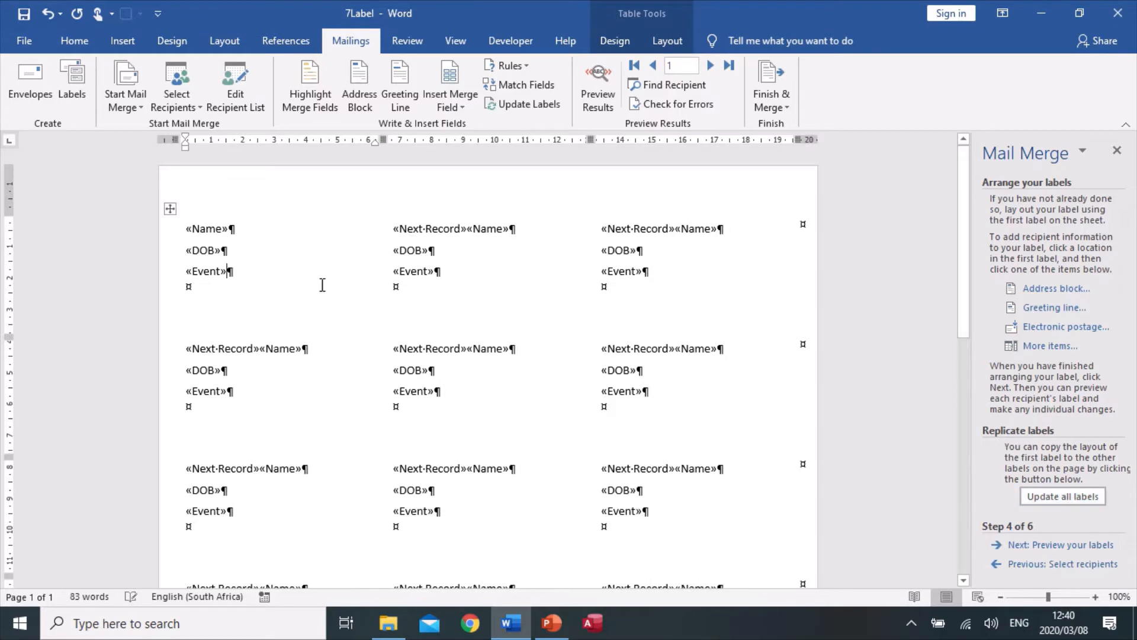
pyautogui.moveTo(999, 578)
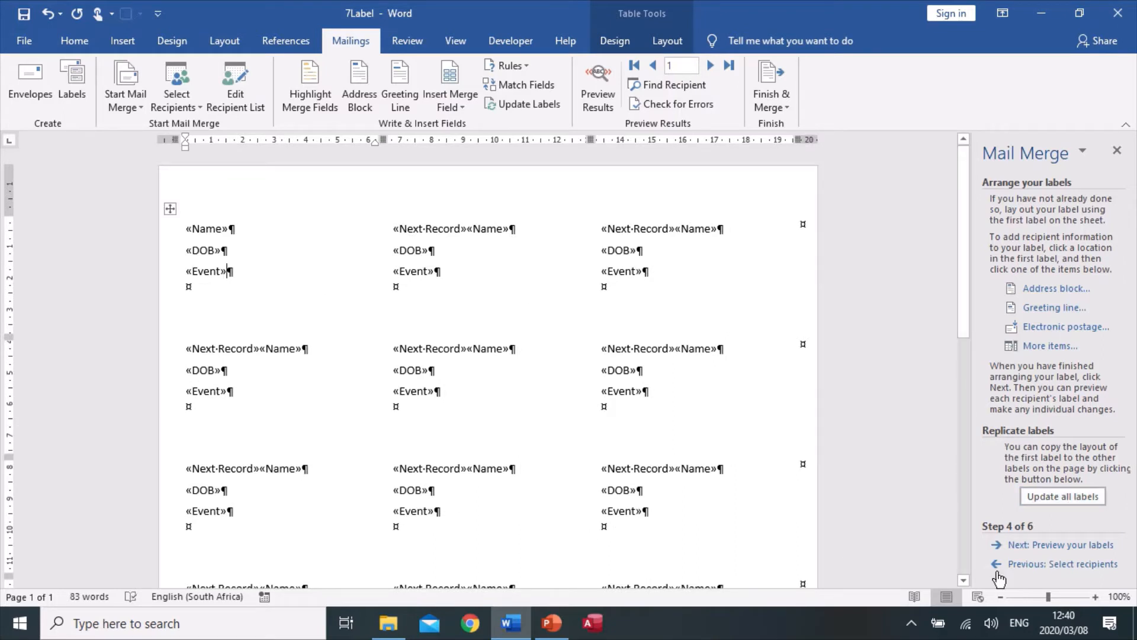
# - Preview the labels, complete the merge and choose Edit individual labels to merge to a new document
pyautogui.click(1061, 545)
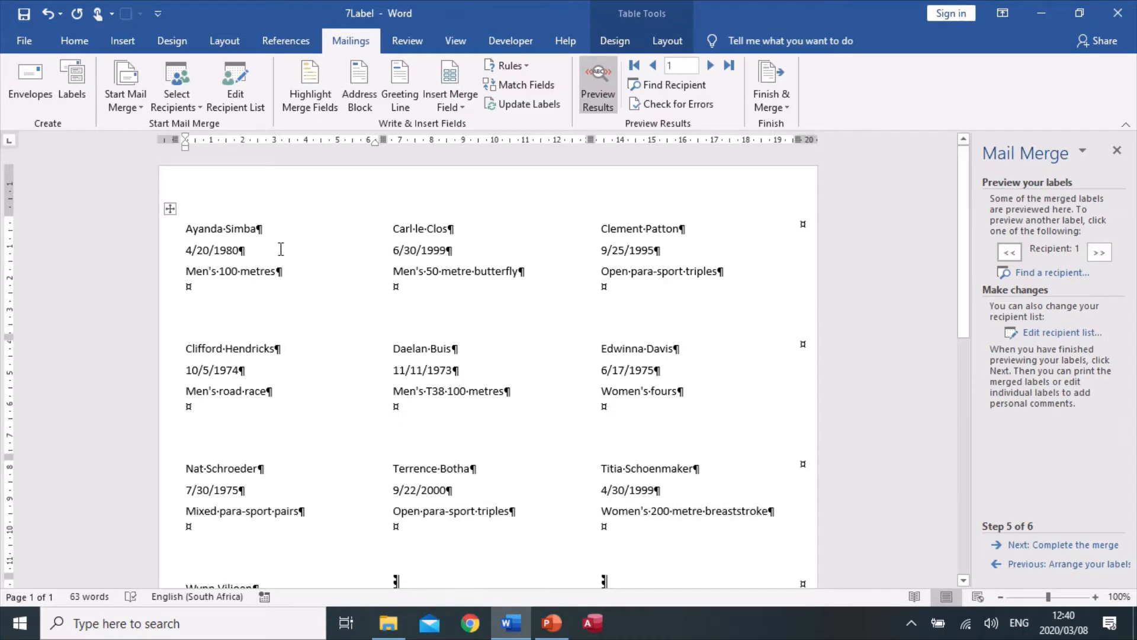
pyautogui.moveTo(922, 531)
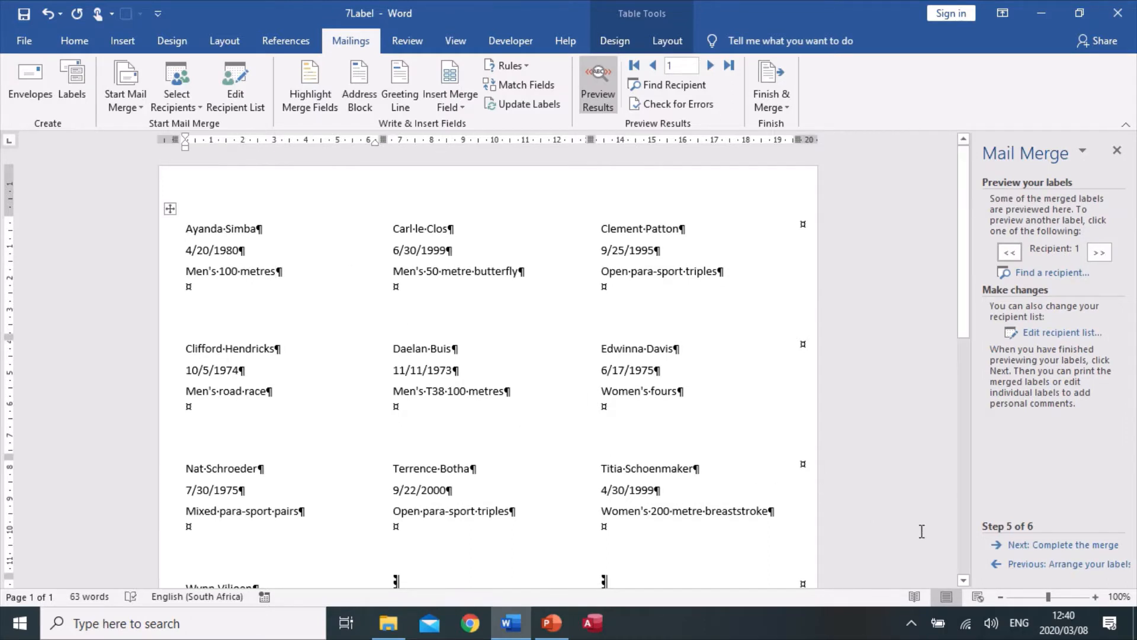
pyautogui.moveTo(1064, 545)
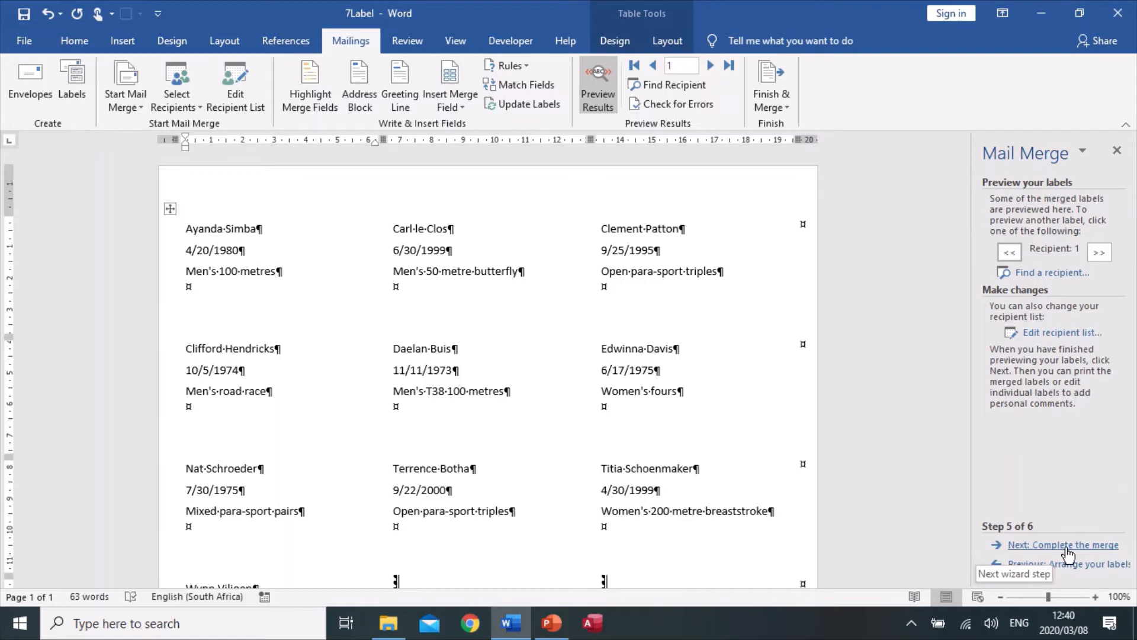
pyautogui.click(1064, 545)
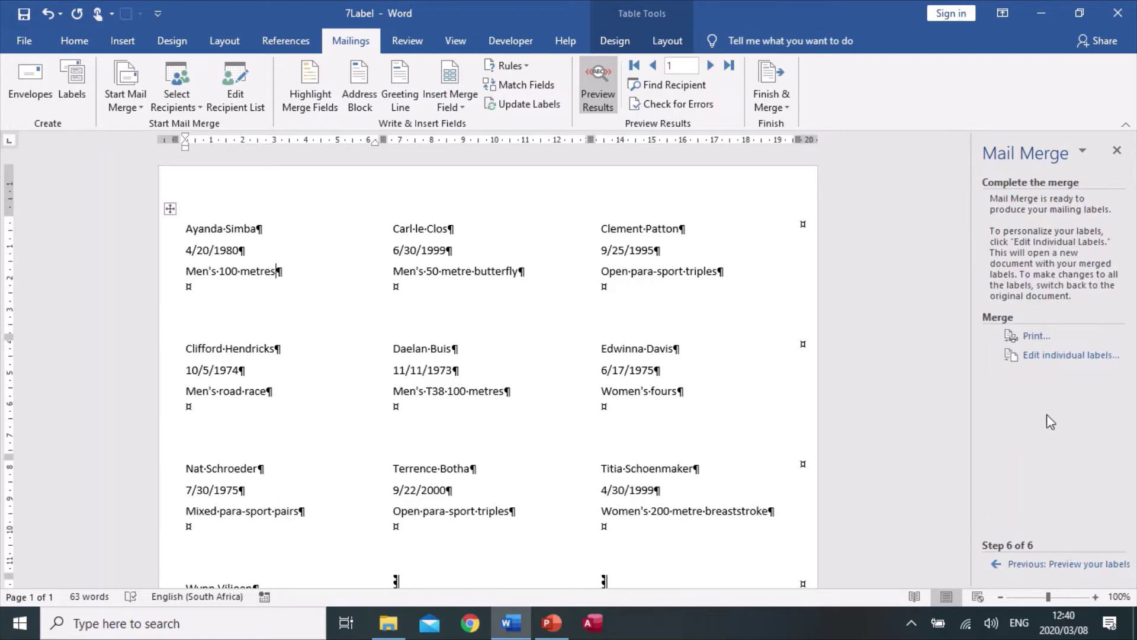
pyautogui.click(1069, 354)
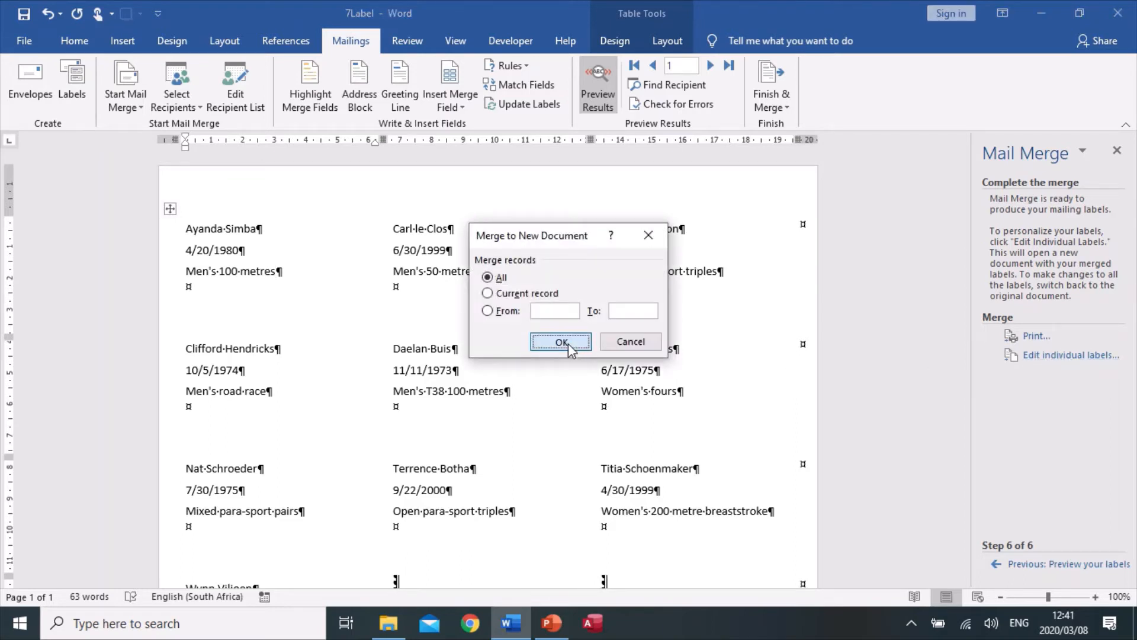
# - Merge all records and name the new document 7LabelsMerged
pyautogui.click(561, 342)
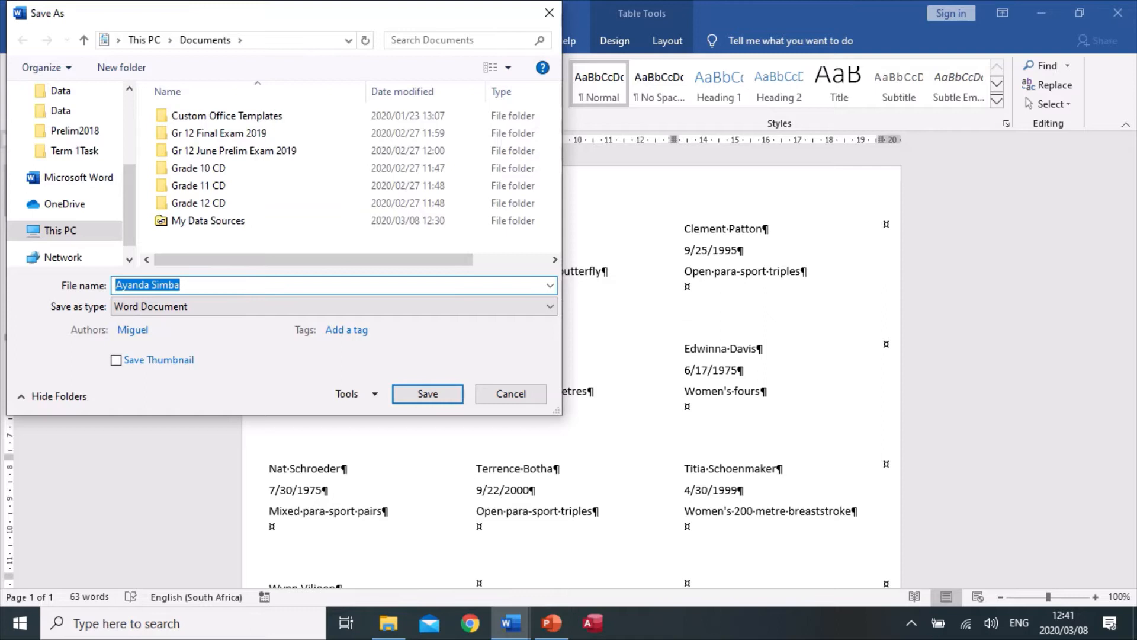
pyautogui.write('7Lab')
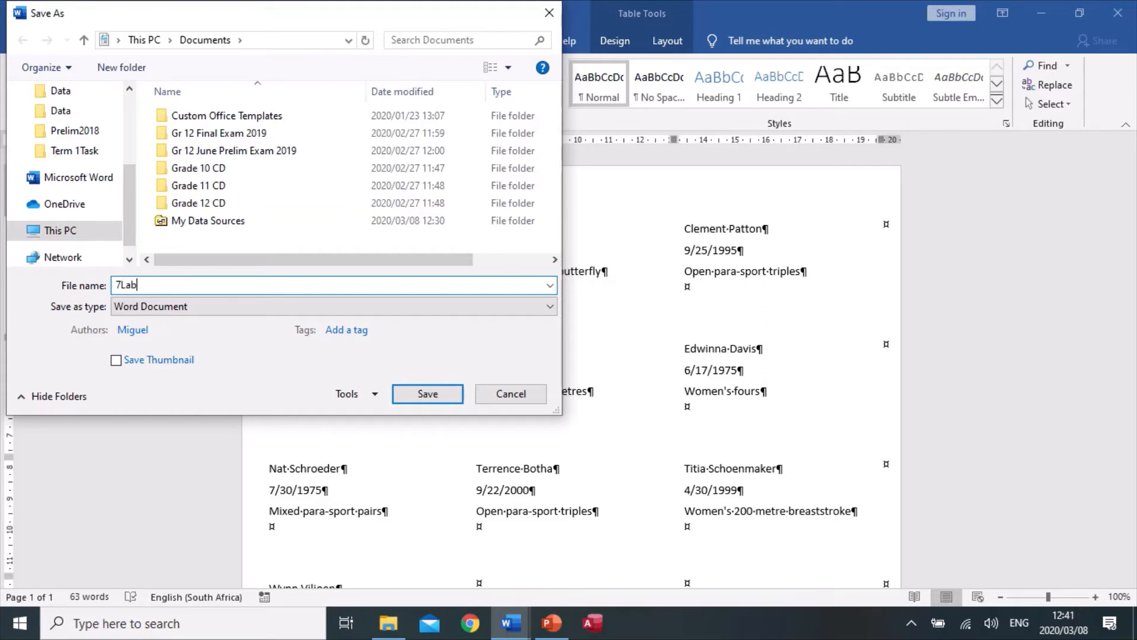
pyautogui.write('el')
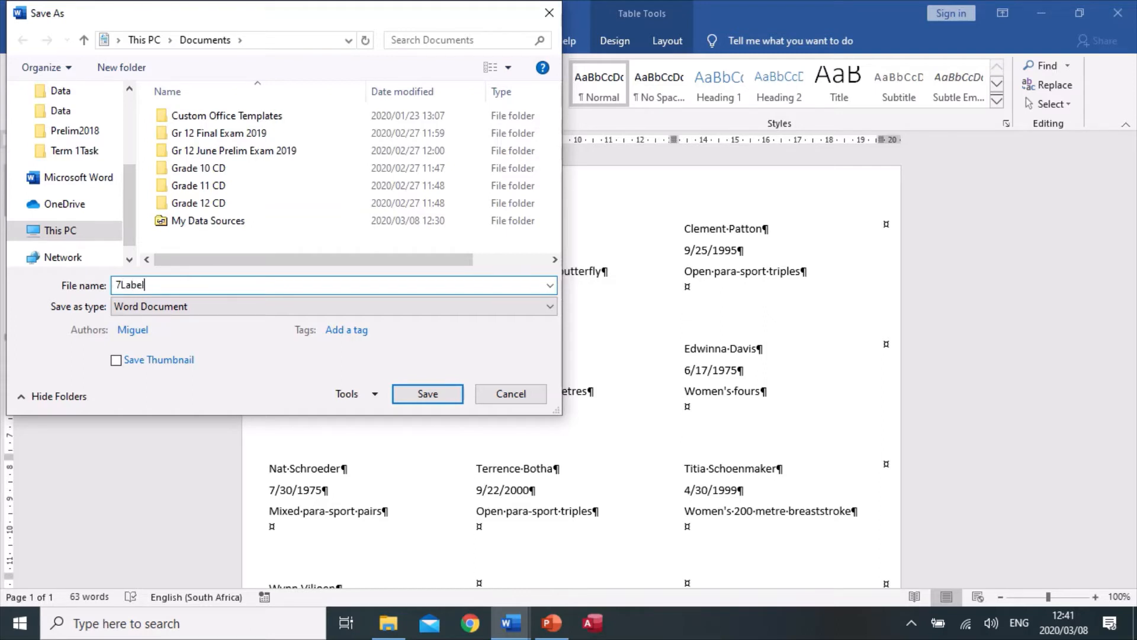
pyautogui.write('s')
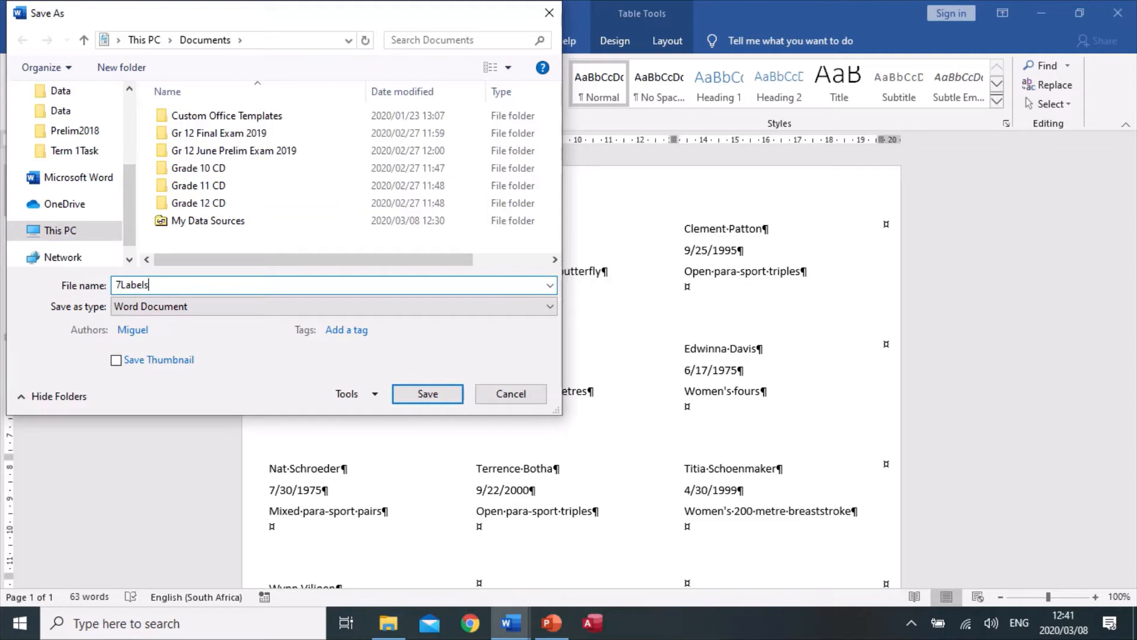
pyautogui.write('Merged')
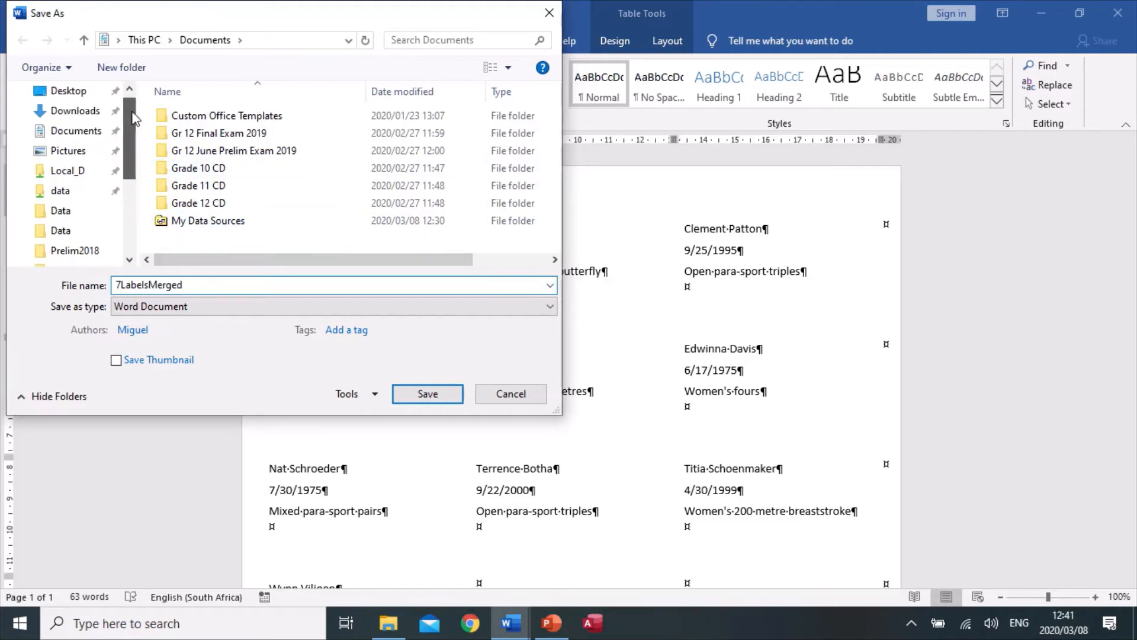
# - Save it in Desktop > Prelim2018 > Data Gr12 prelim > Data
pyautogui.click(69, 91)
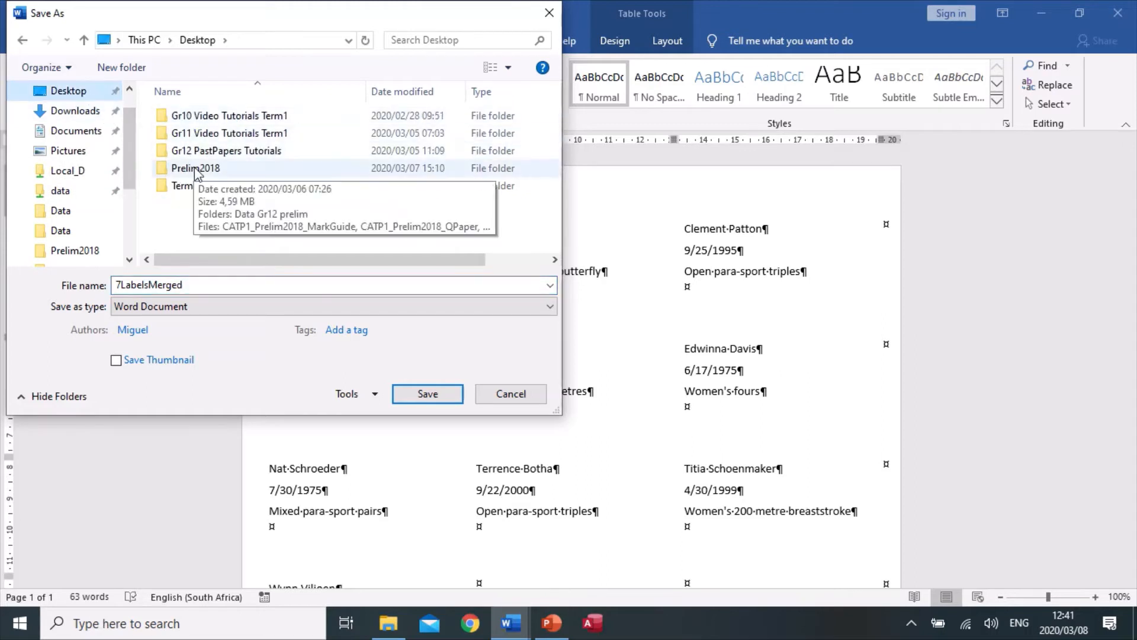
pyautogui.doubleClick(194, 167)
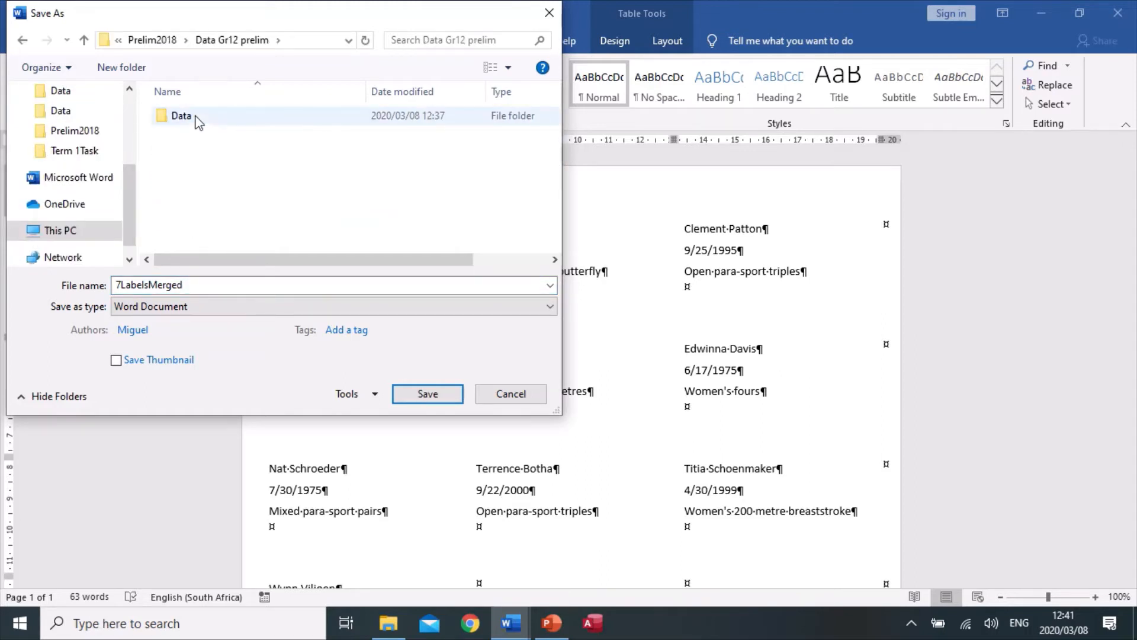
pyautogui.doubleClick(180, 115)
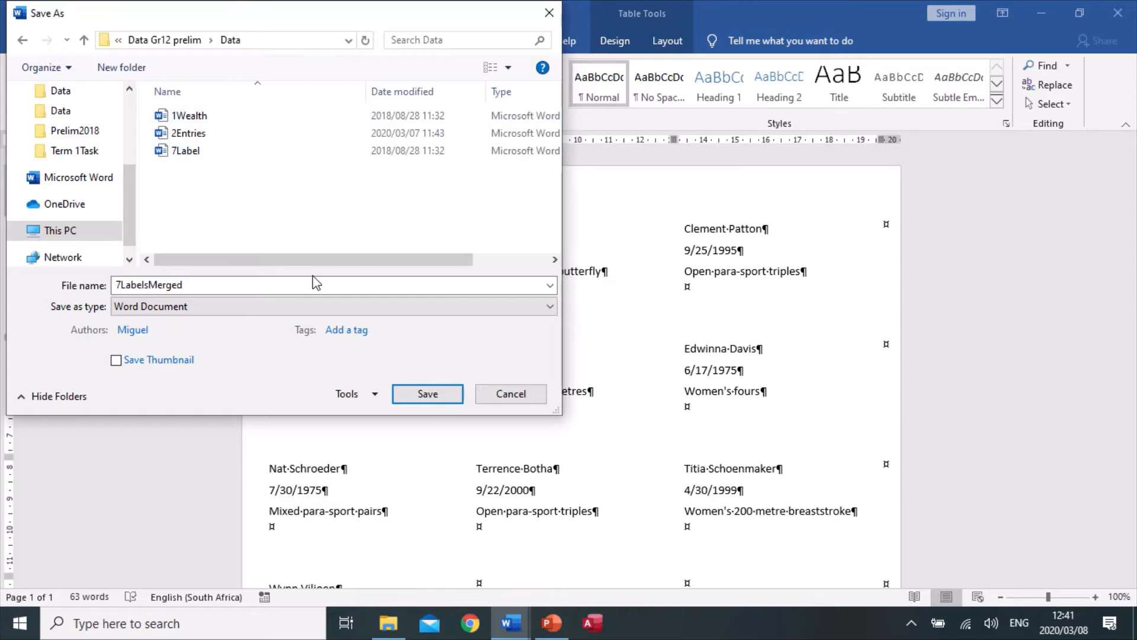
pyautogui.click(427, 394)
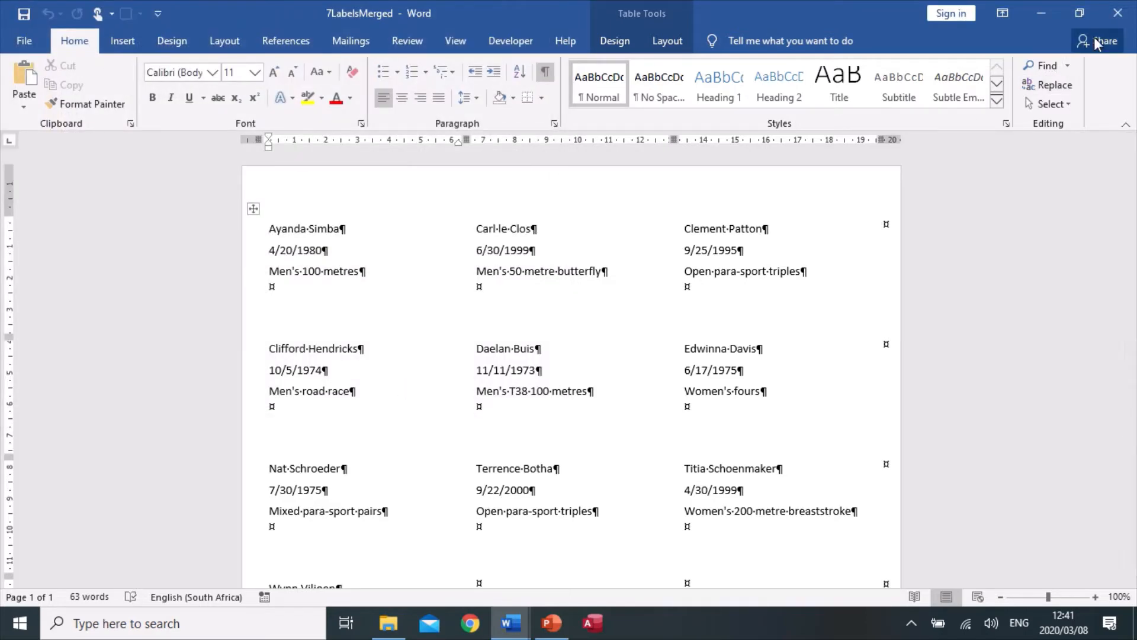
# - Close the merged labels document and the remaining Word window, returning to the Data folder
pyautogui.click(351, 40)
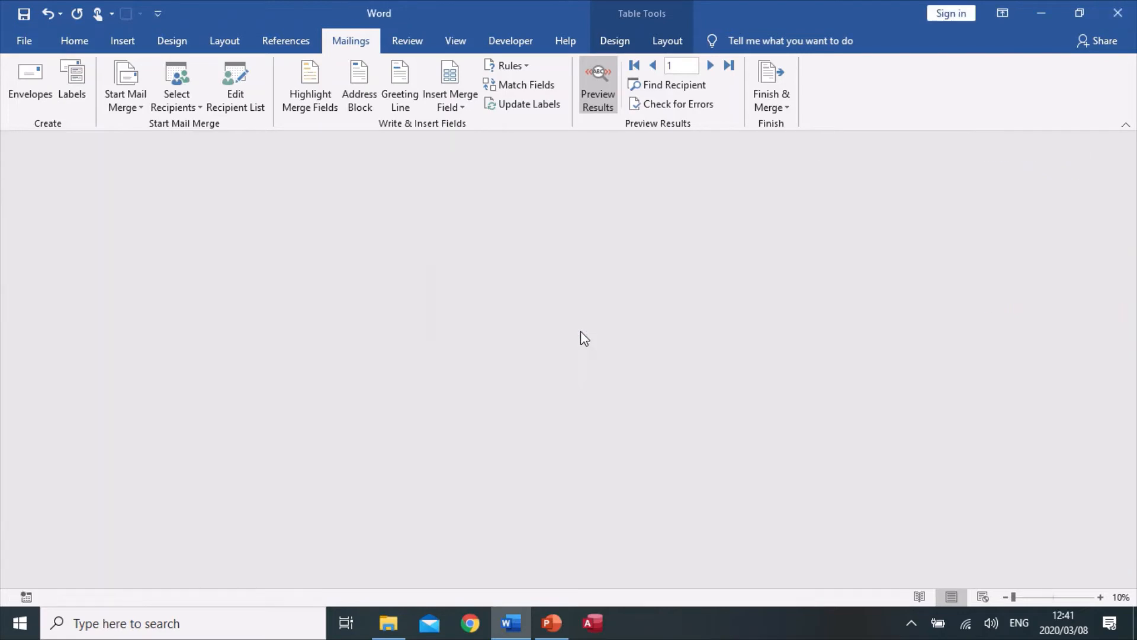
pyautogui.click(389, 623)
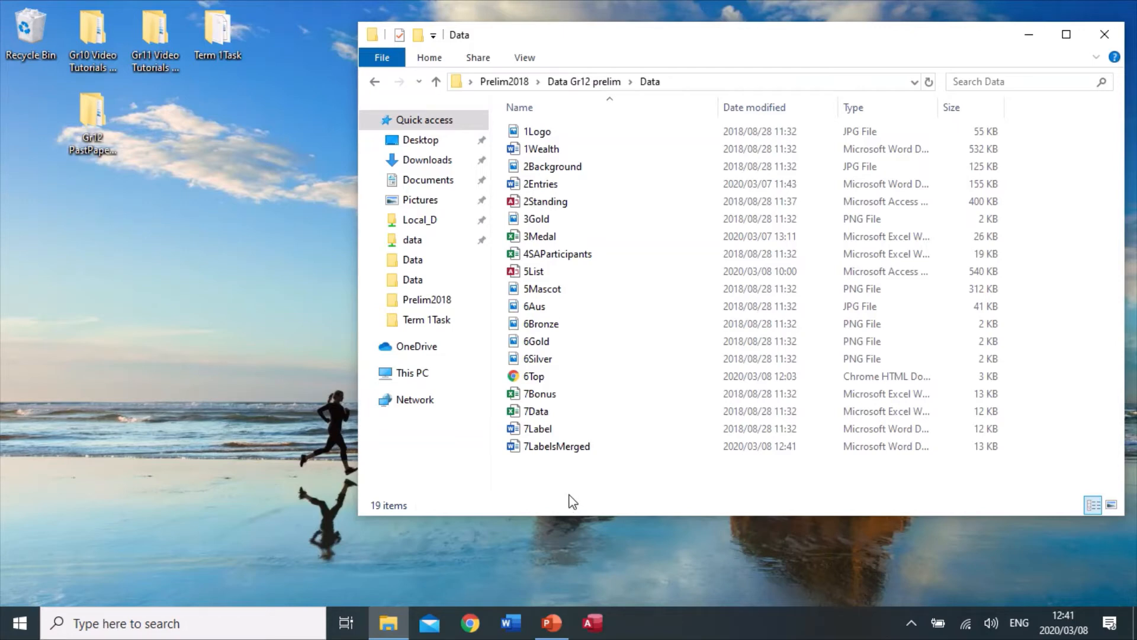
# - Open the 7Bonus workbook from the Data folder in Excel
pyautogui.click(539, 393)
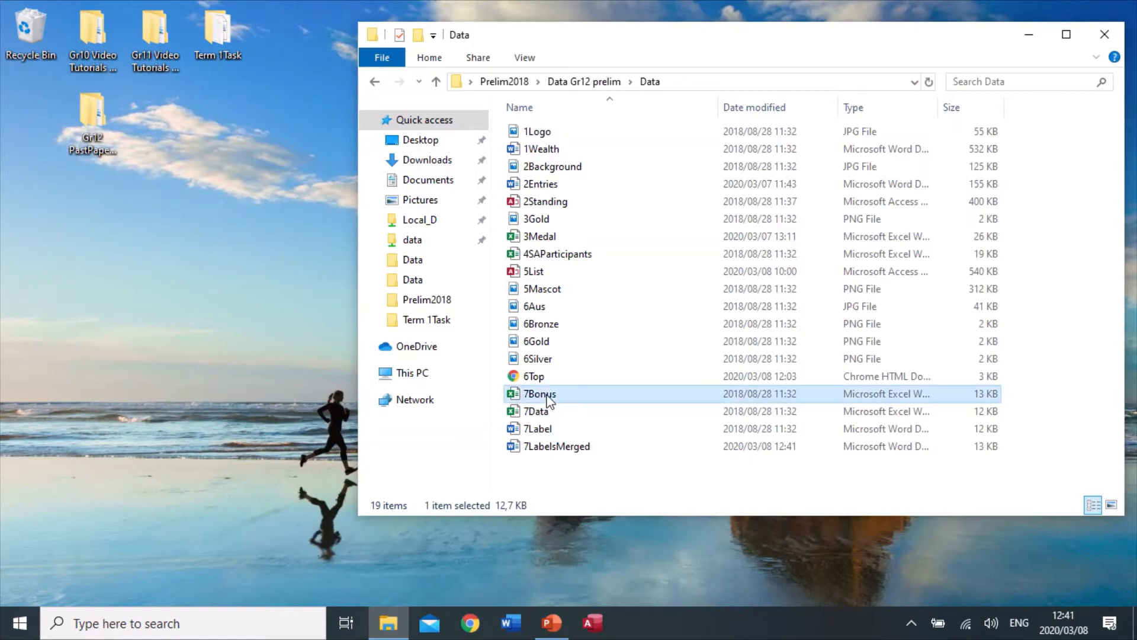
pyautogui.doubleClick(539, 394)
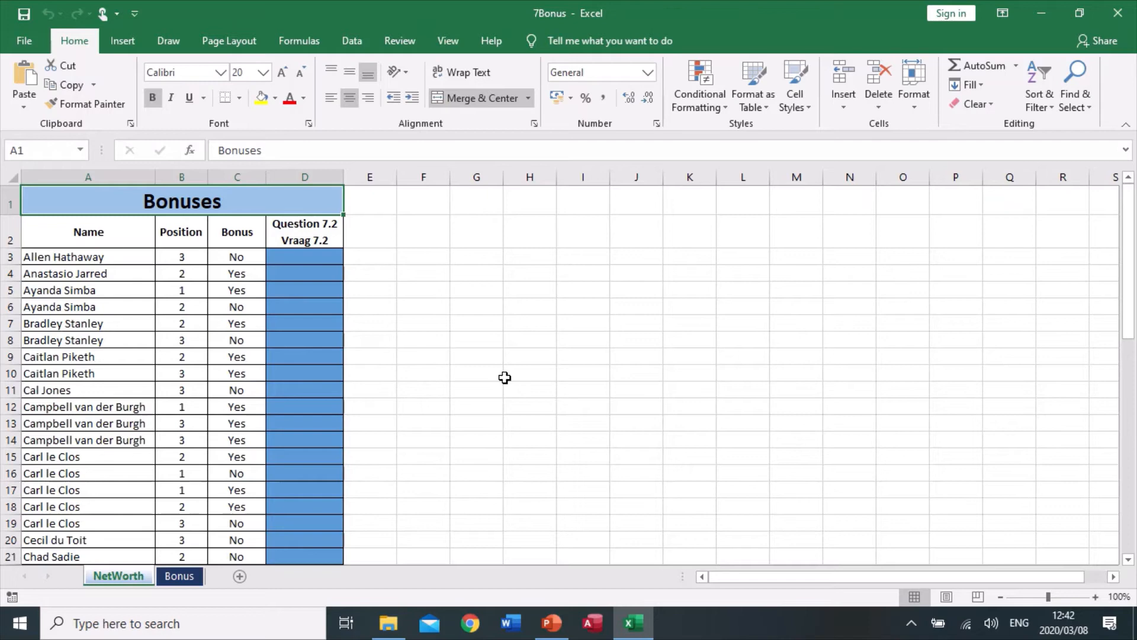
pyautogui.moveTo(293, 307)
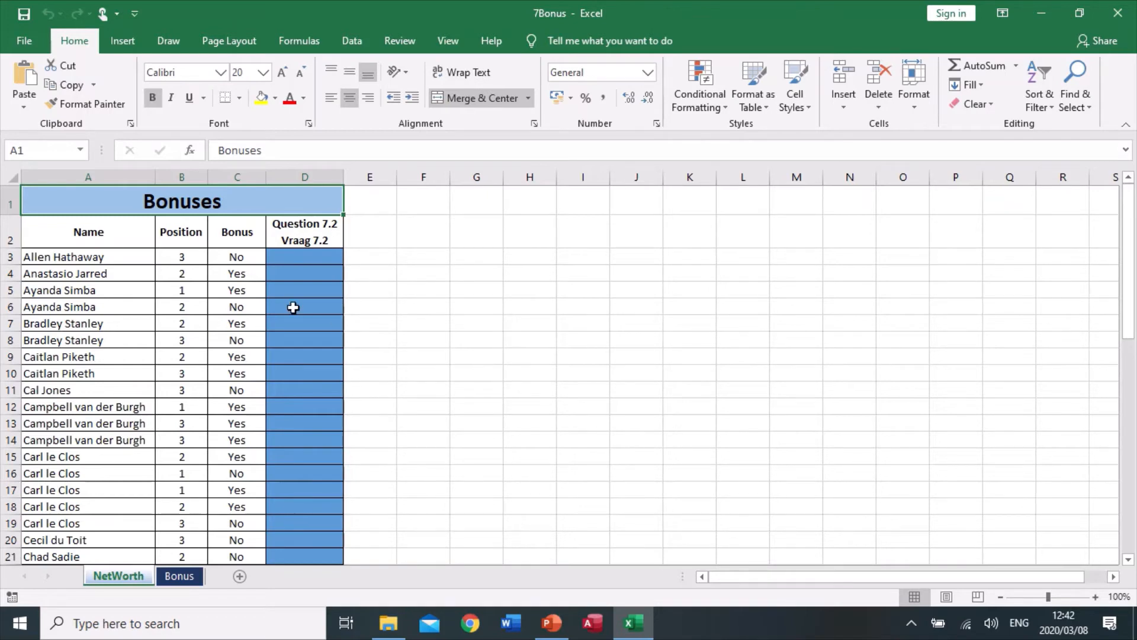
pyautogui.moveTo(166, 257)
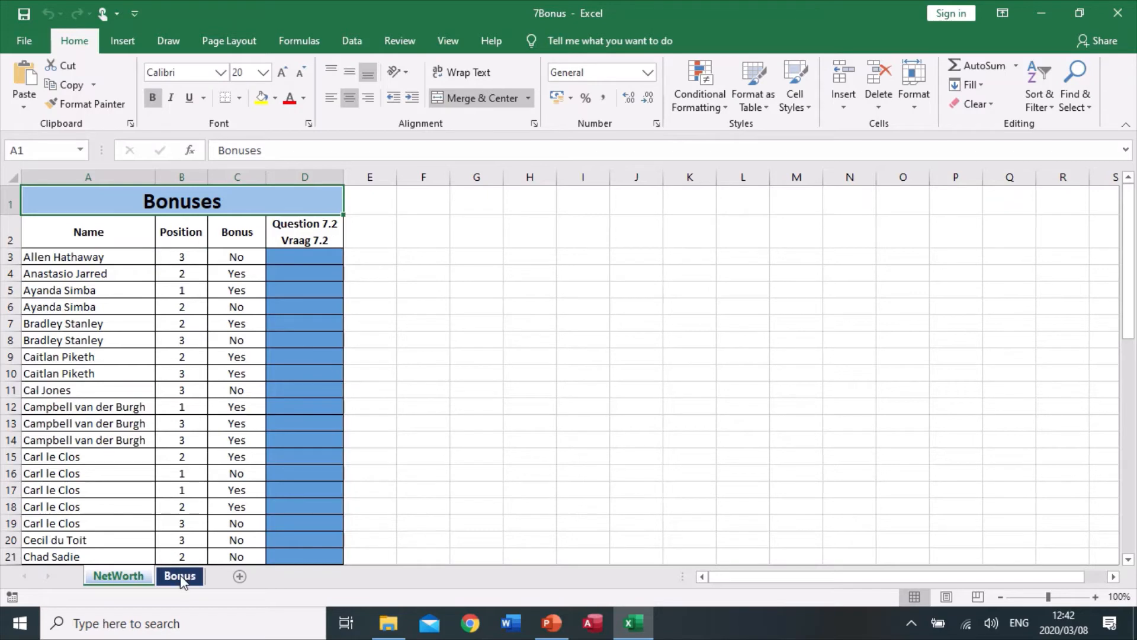
# - Review the Bonus sheet's medal amounts and Yes/No bonus tables
pyautogui.click(118, 576)
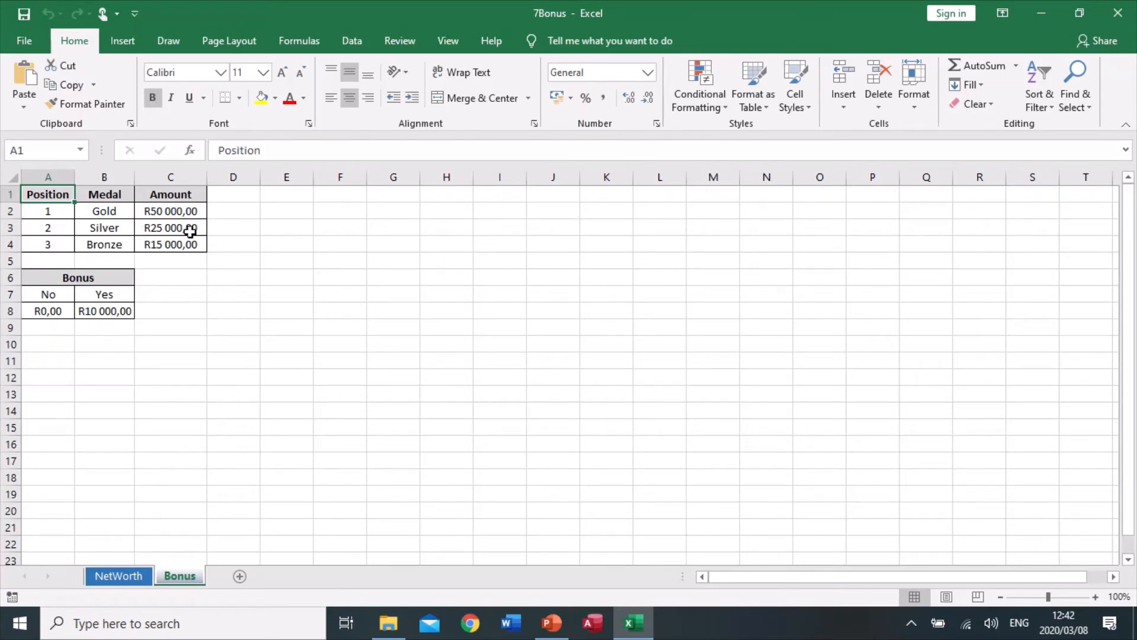
pyautogui.moveTo(170, 256)
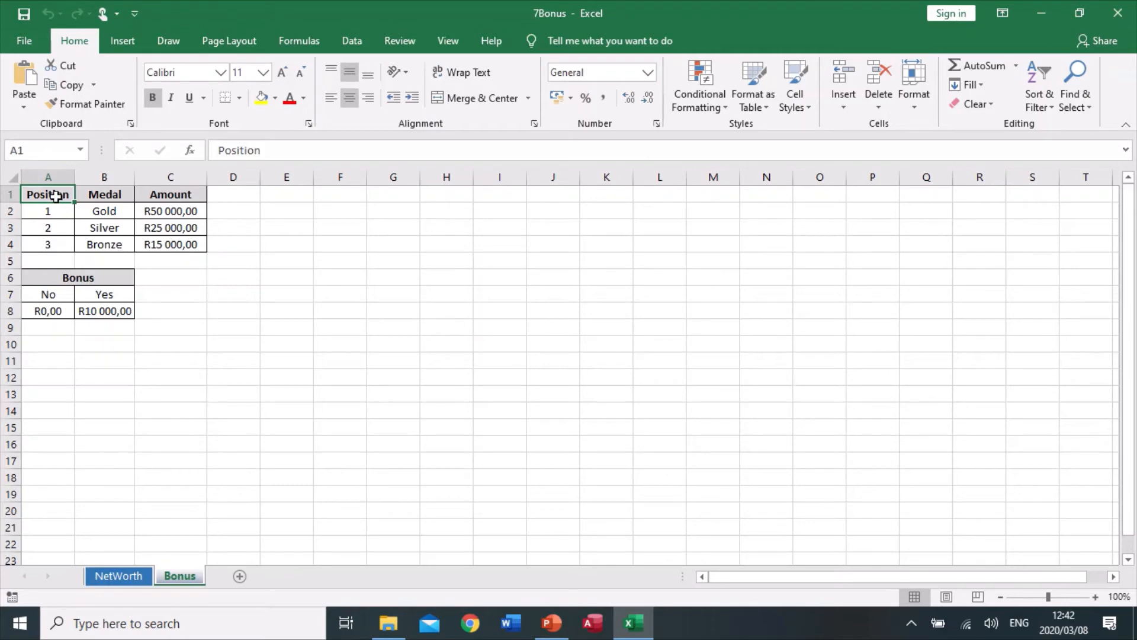
pyautogui.moveTo(47, 210)
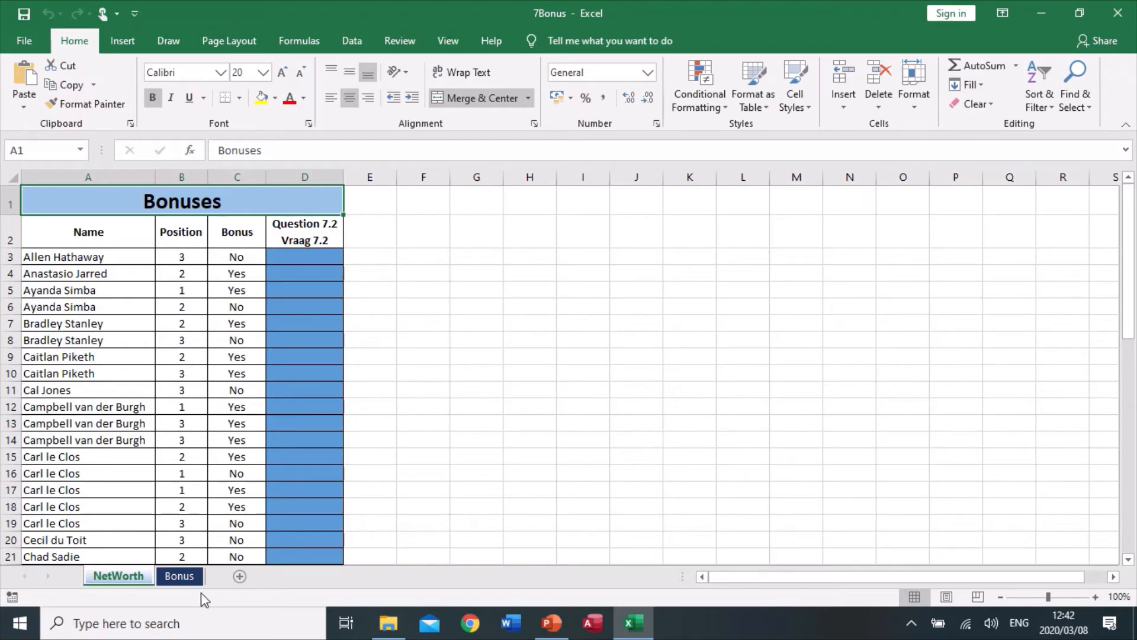
pyautogui.click(119, 576)
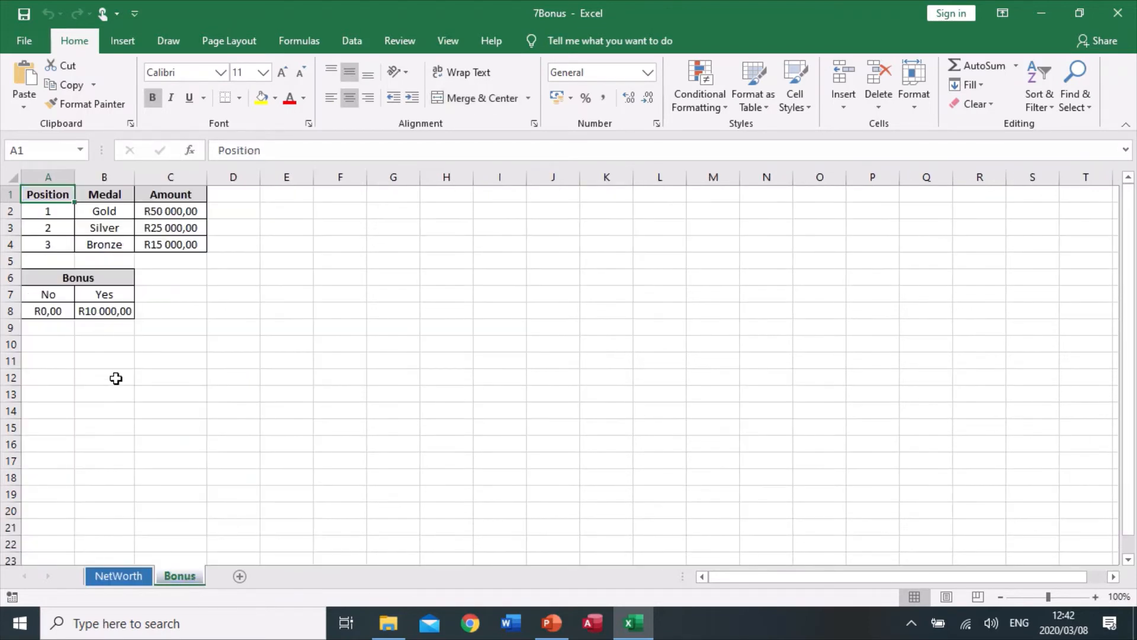
pyautogui.moveTo(105, 293)
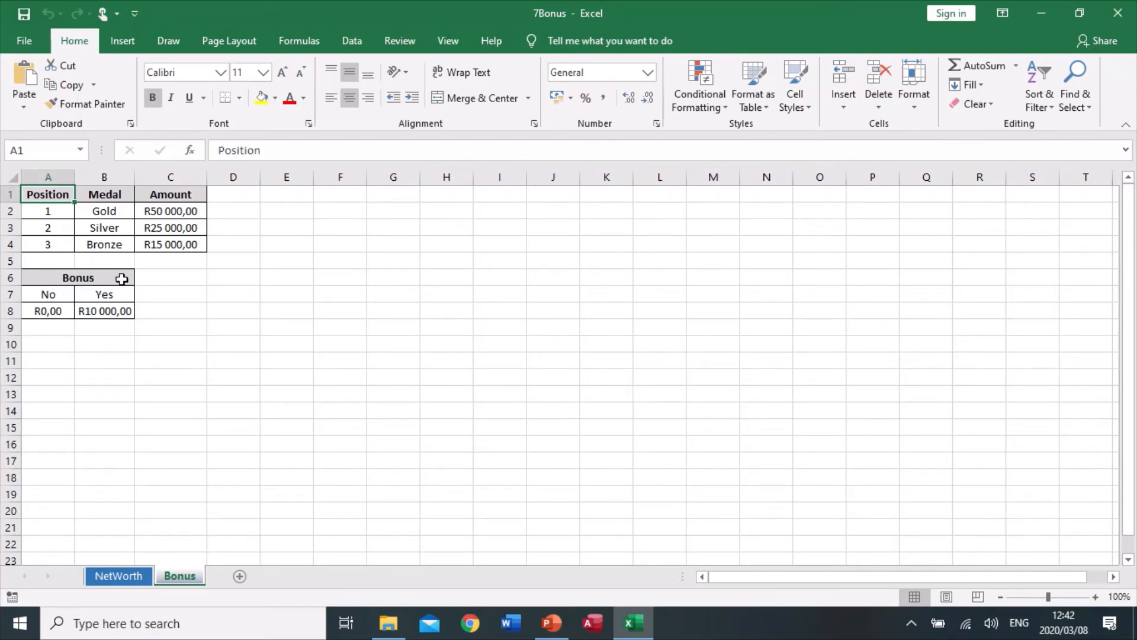
pyautogui.moveTo(102, 317)
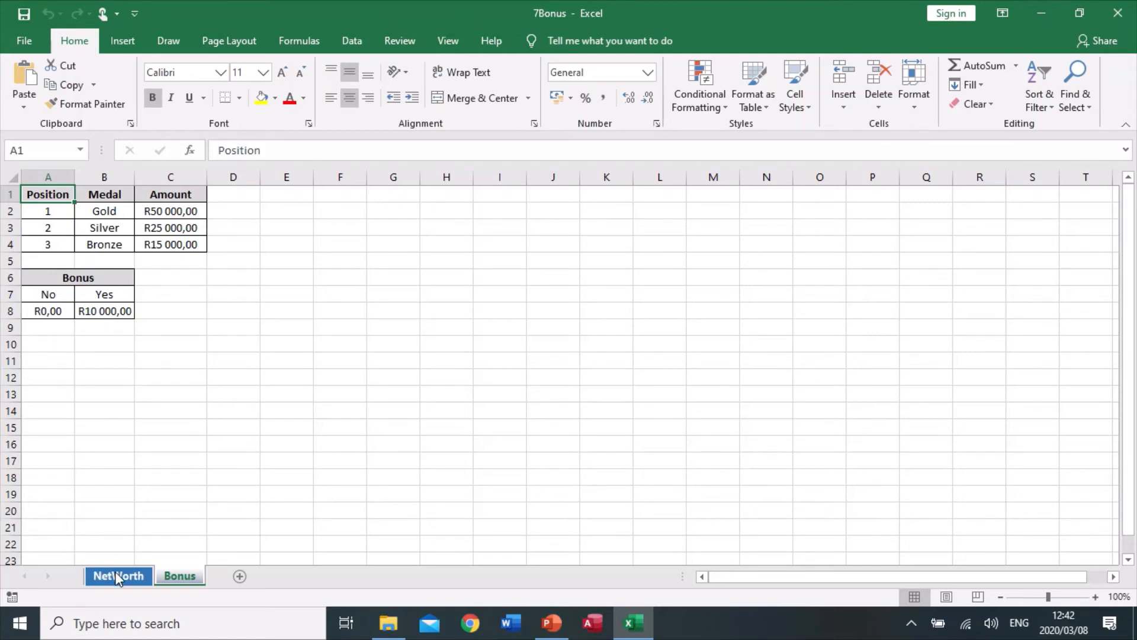
# - On NetWorth, start a VLOOKUP of position B3 in the absolute medal table Bonus!$A$2:$C$4
pyautogui.click(179, 576)
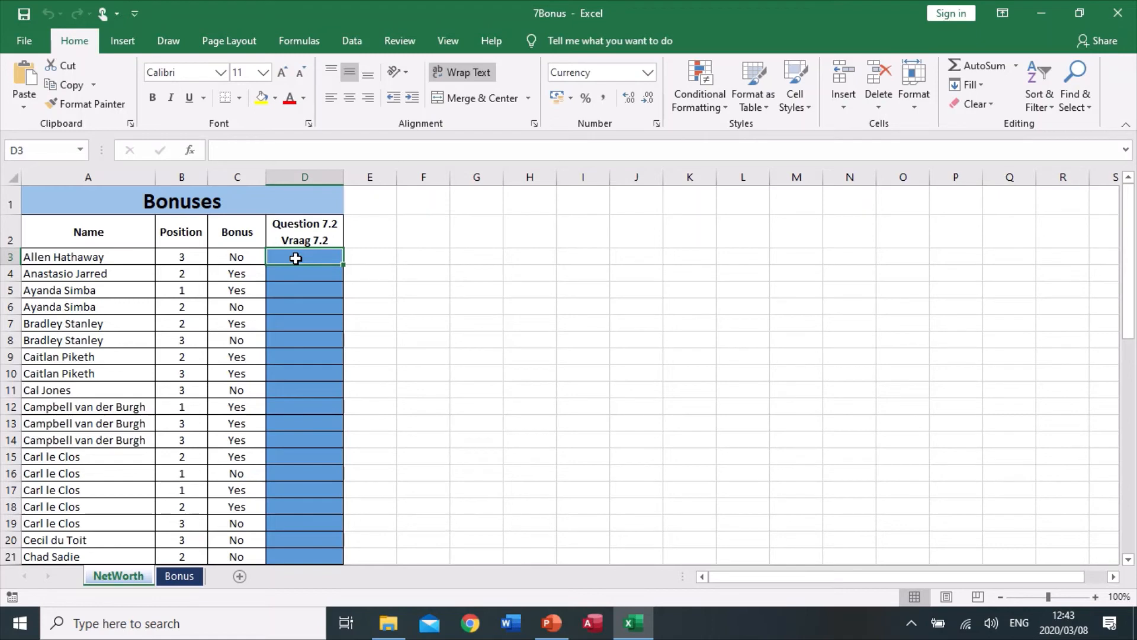
pyautogui.write('=')
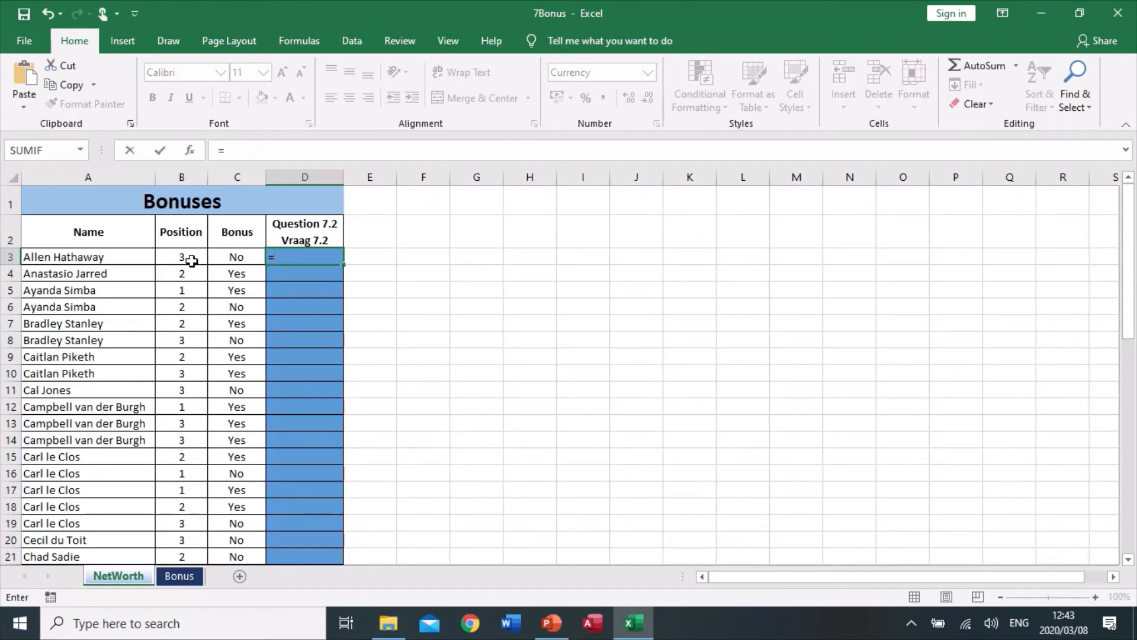
pyautogui.write('vlookup(')
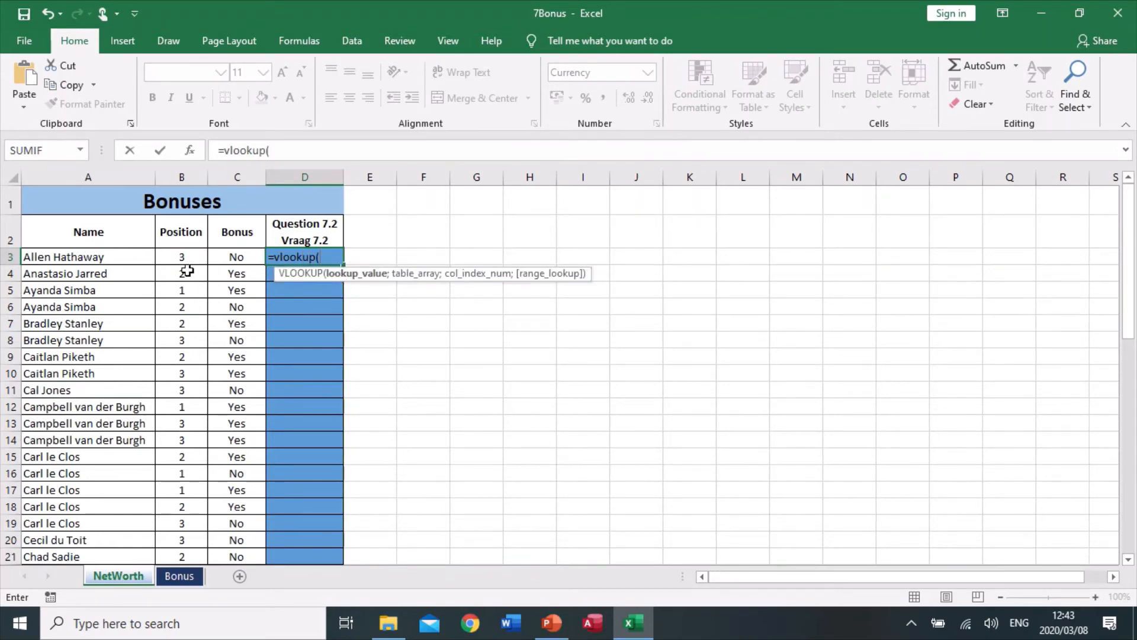
pyautogui.click(181, 256)
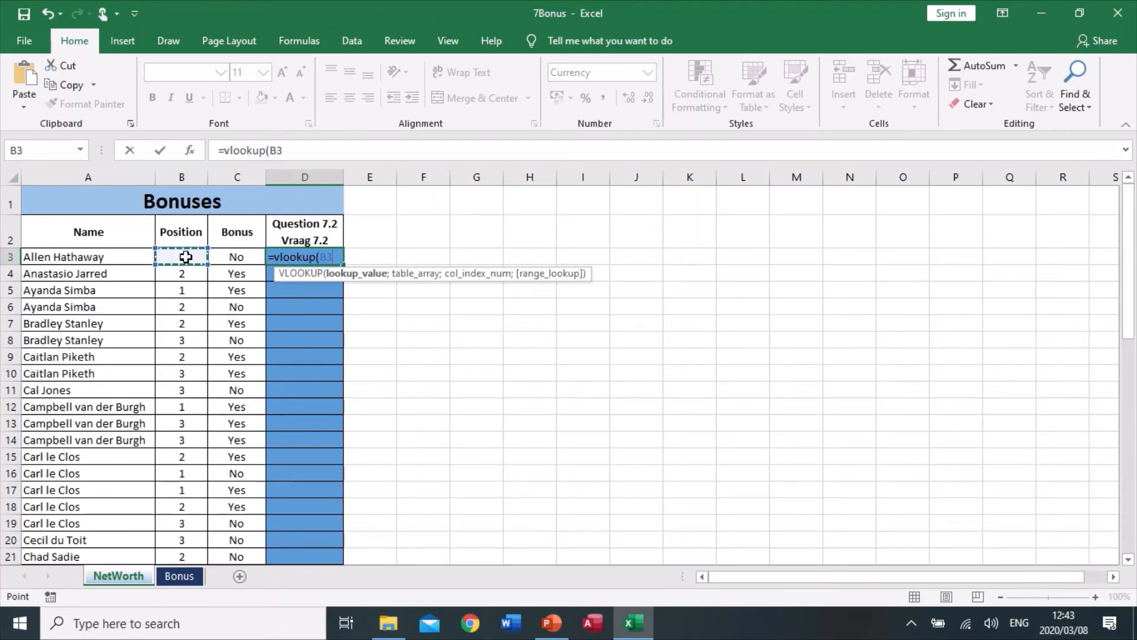
pyautogui.write(';Bonus!')
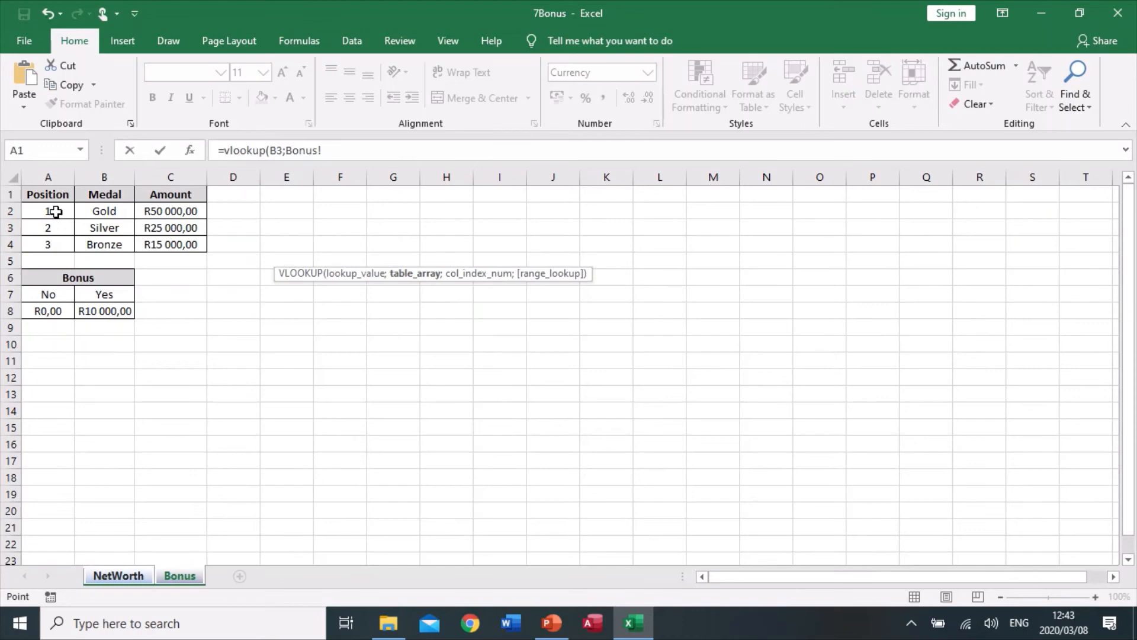
pyautogui.moveTo(48, 211); pyautogui.dragTo(169, 244)
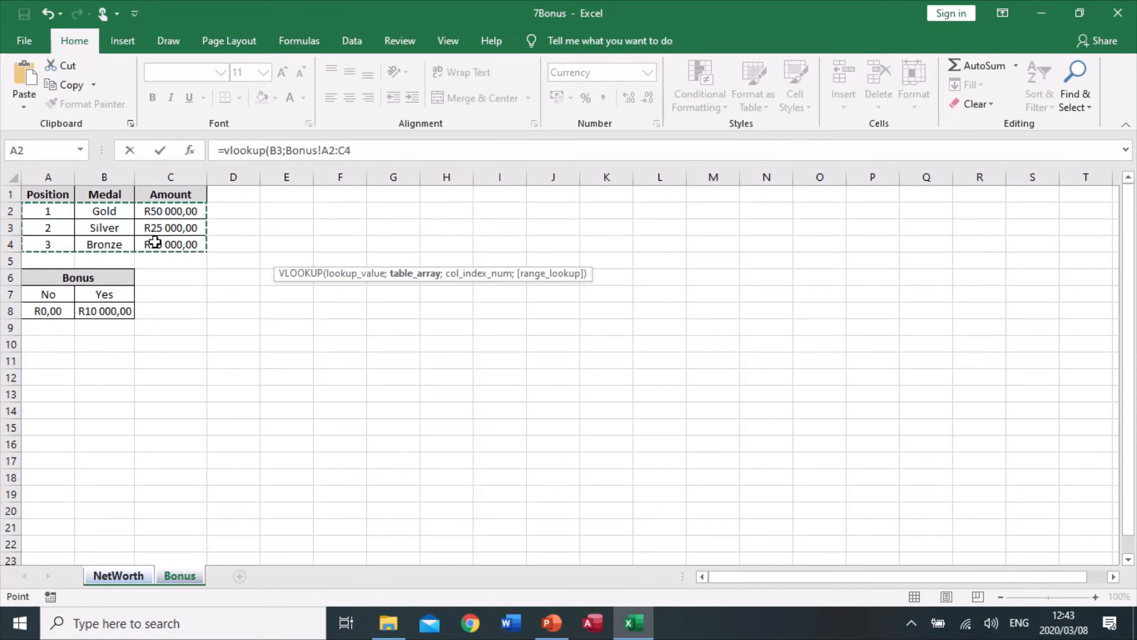
pyautogui.press('f4')
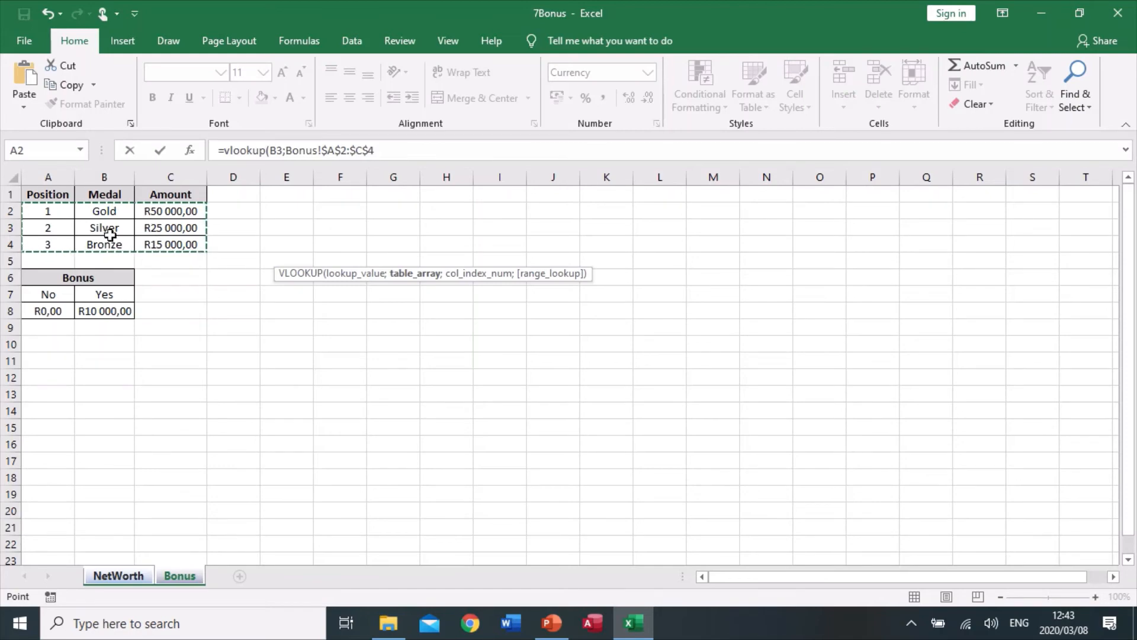
pyautogui.moveTo(154, 211)
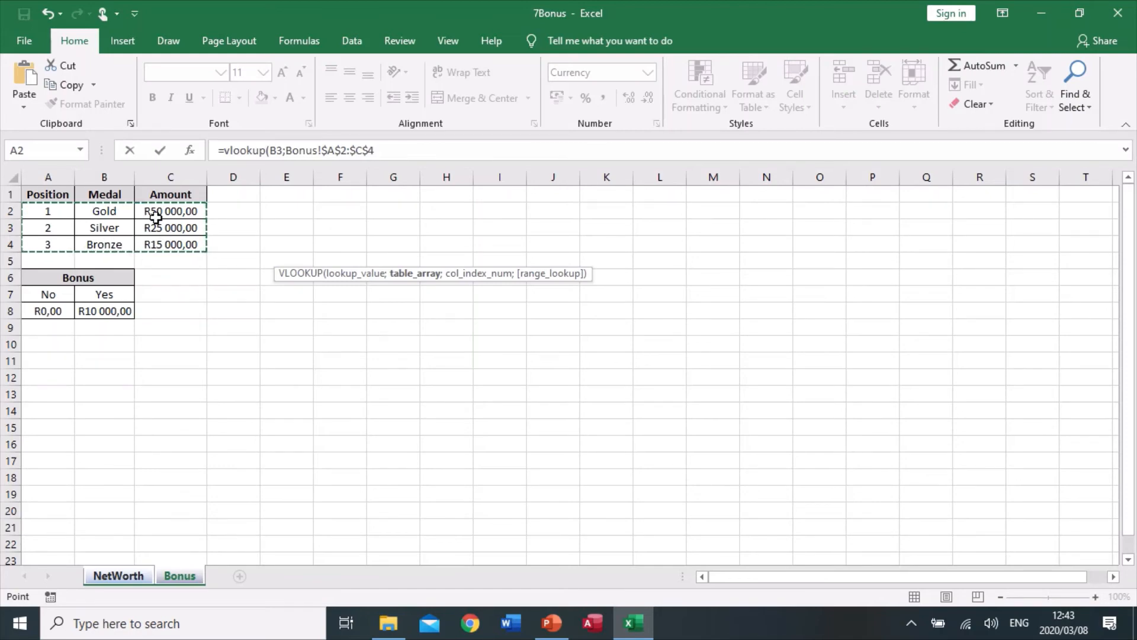
pyautogui.moveTo(105, 227)
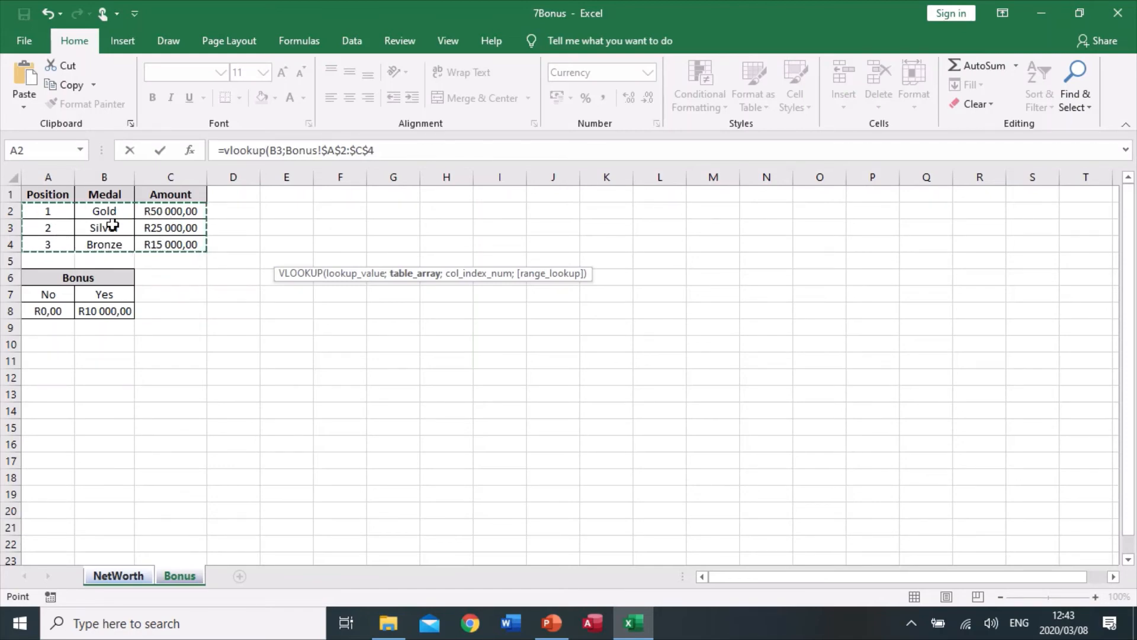
# - Complete the VLOOKUP with return column 3 and FALSE for an exact match
pyautogui.write(';')
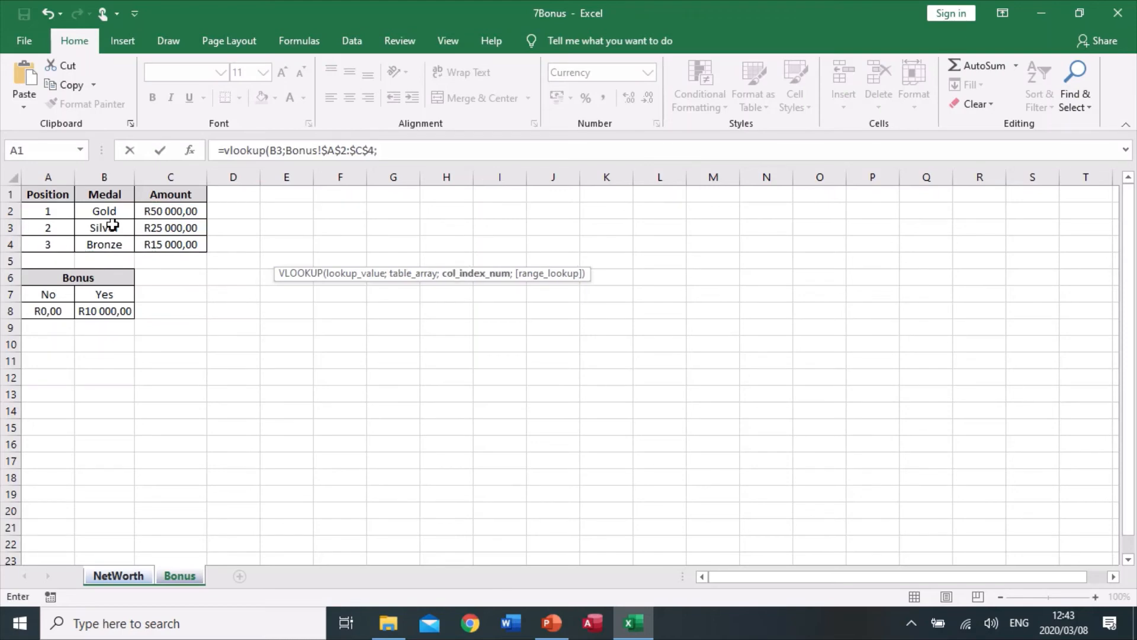
pyautogui.moveTo(227, 291)
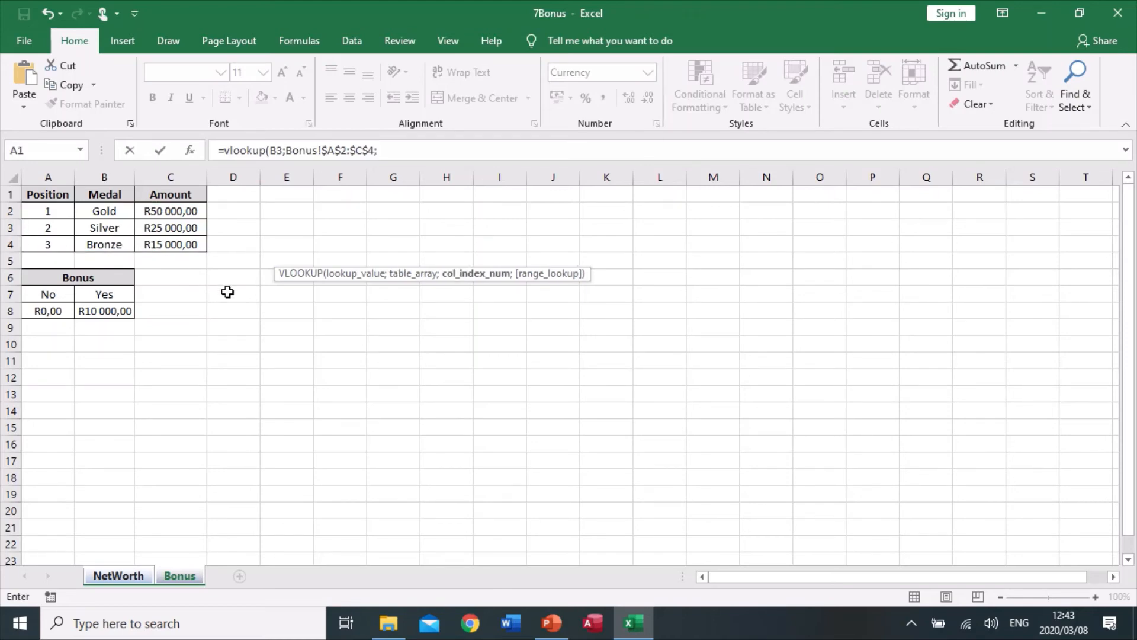
pyautogui.moveTo(348, 299)
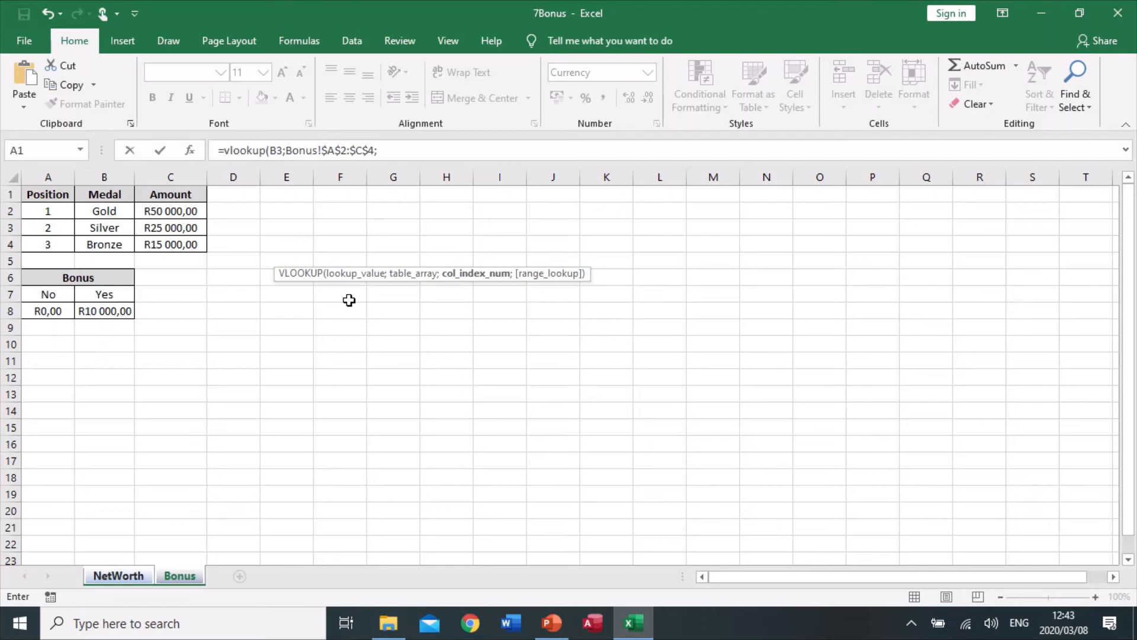
pyautogui.moveTo(101, 228)
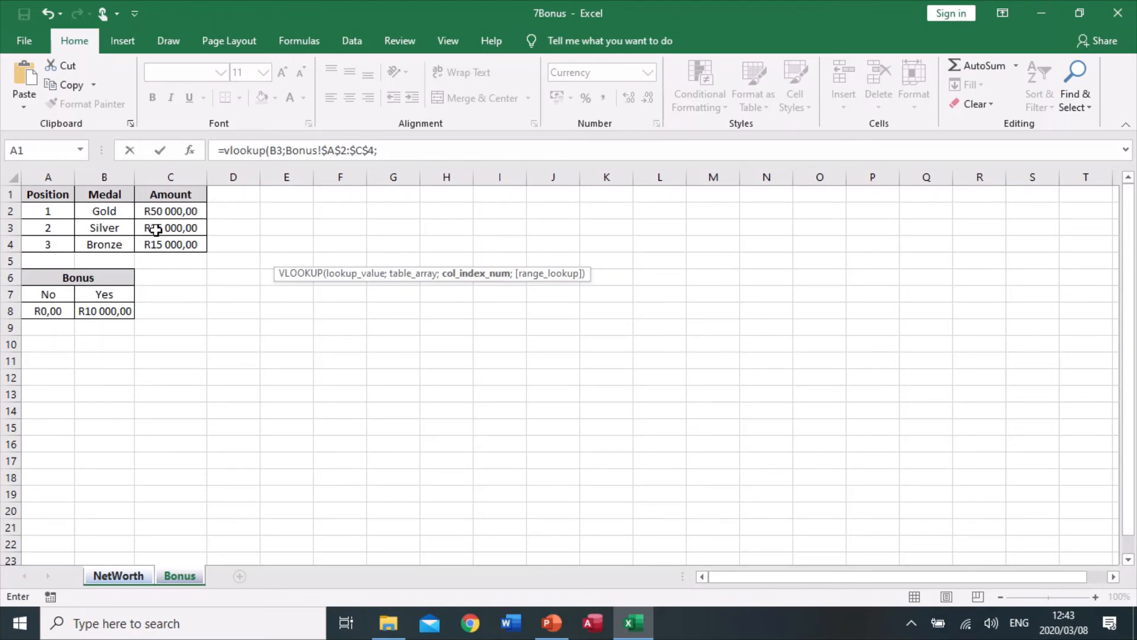
pyautogui.write(';3')
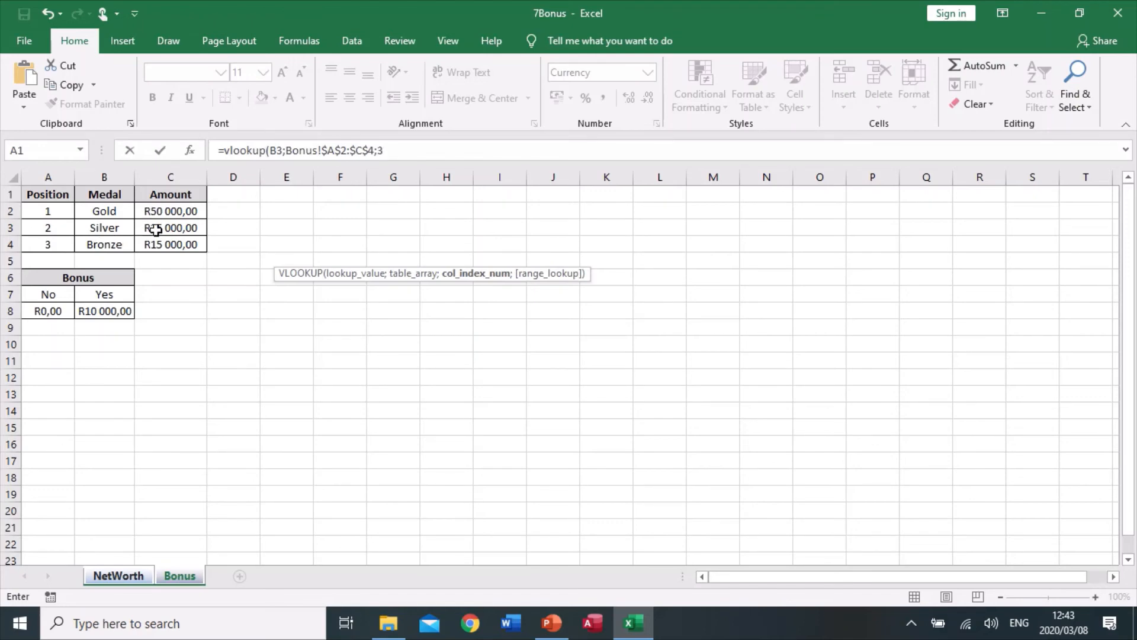
pyautogui.write(';FALSE)')
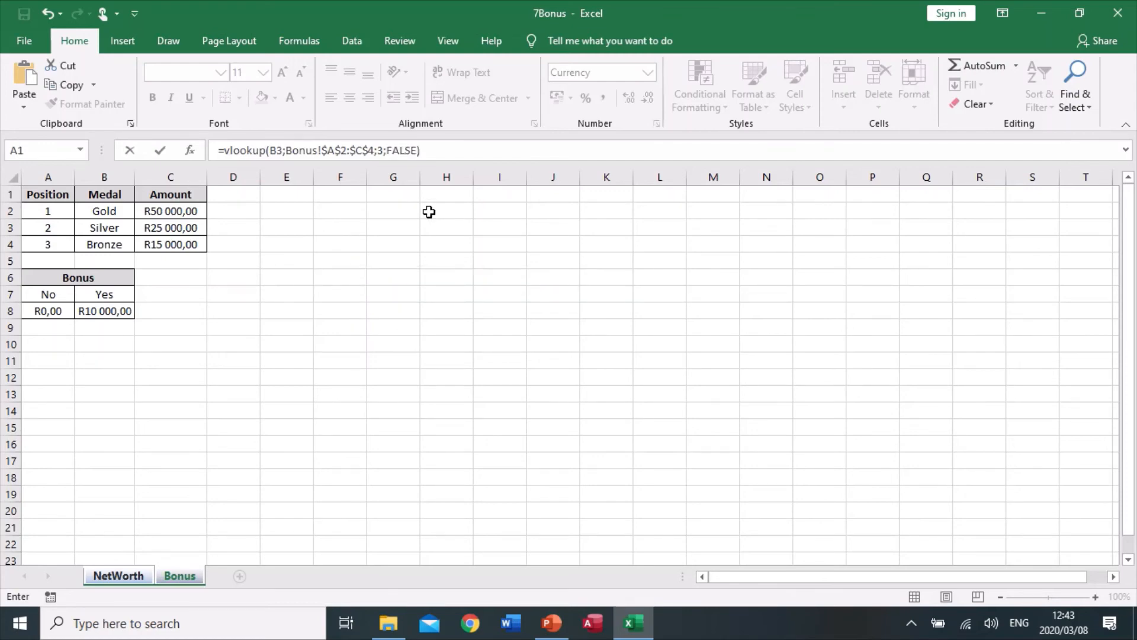
pyautogui.click(179, 576)
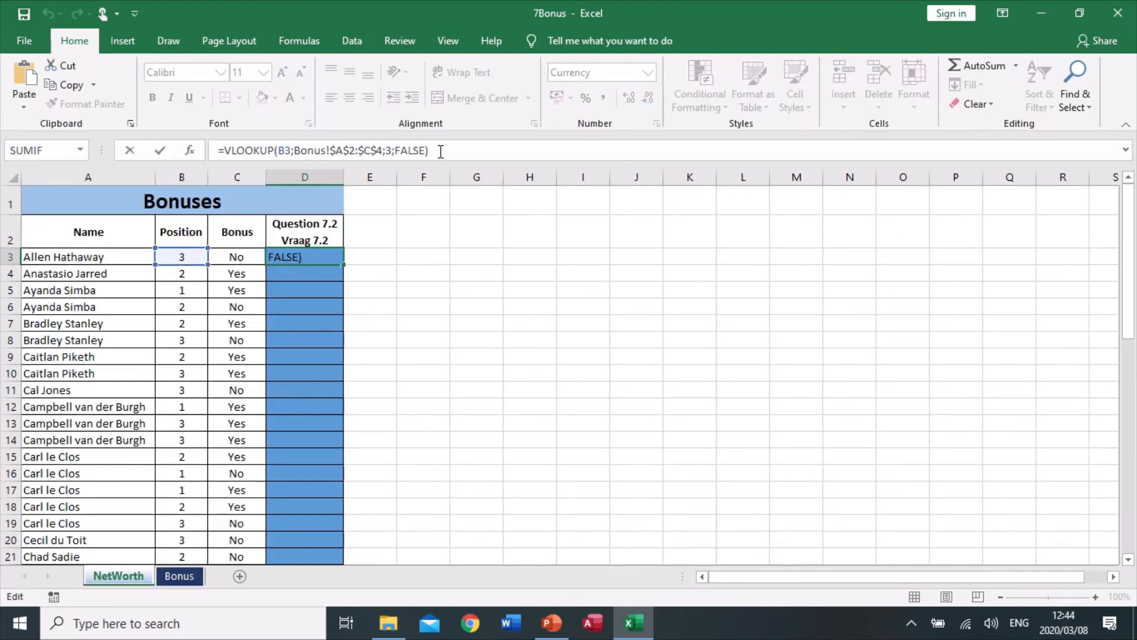
# - Add +HLOOKUP using the Bonus value C3 as lookup value, heading to the Bonus sheet table
pyautogui.write('+')
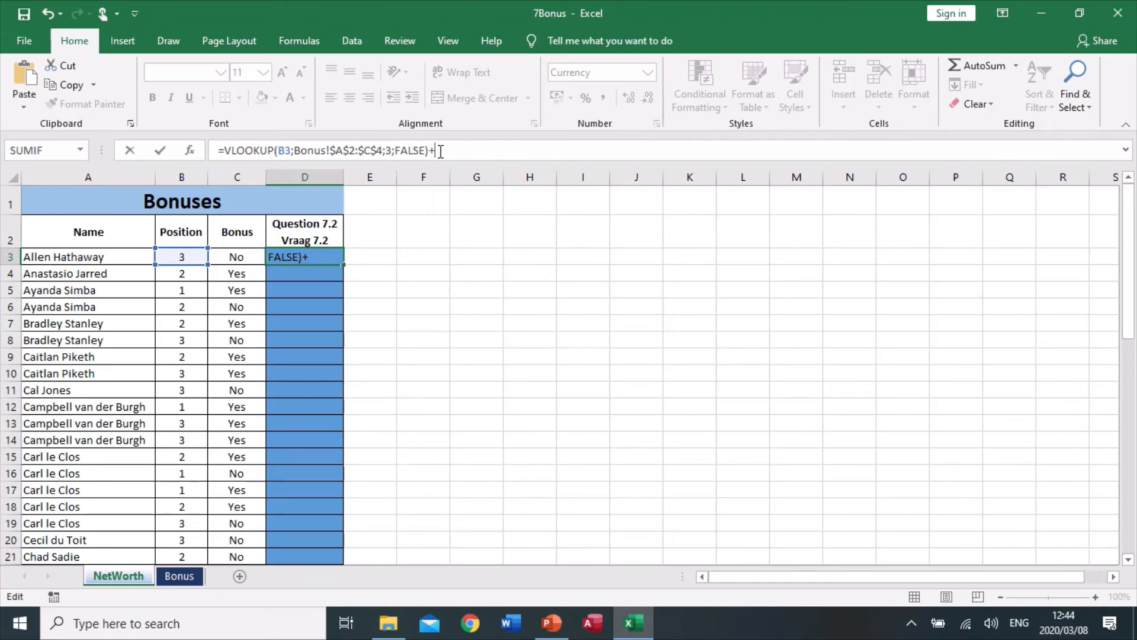
pyautogui.write('hlo')
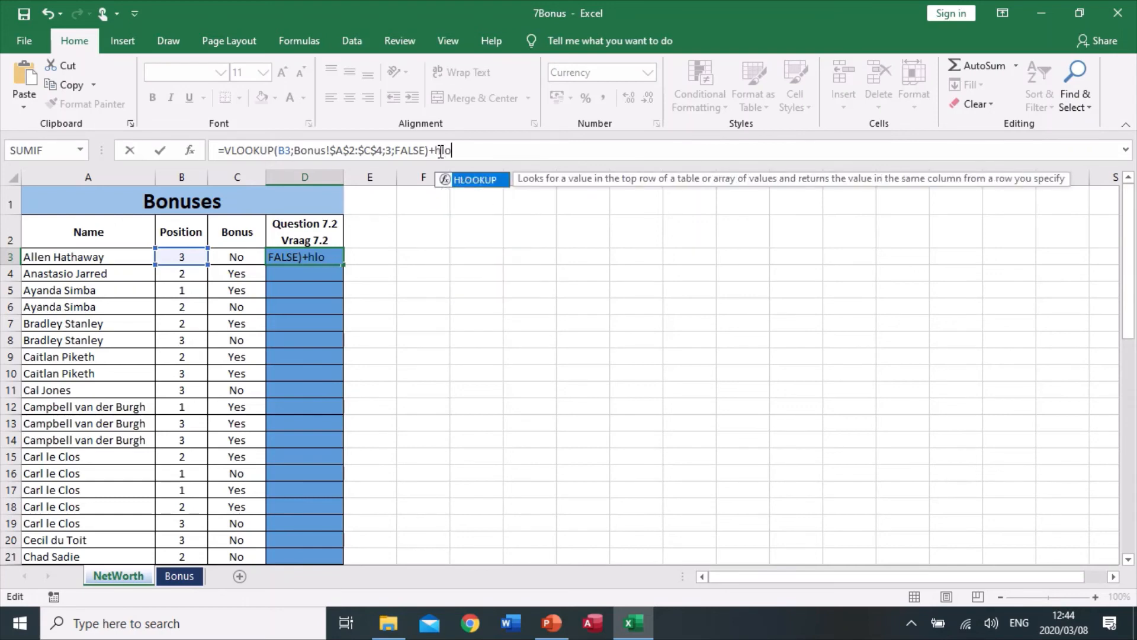
pyautogui.write('okup(')
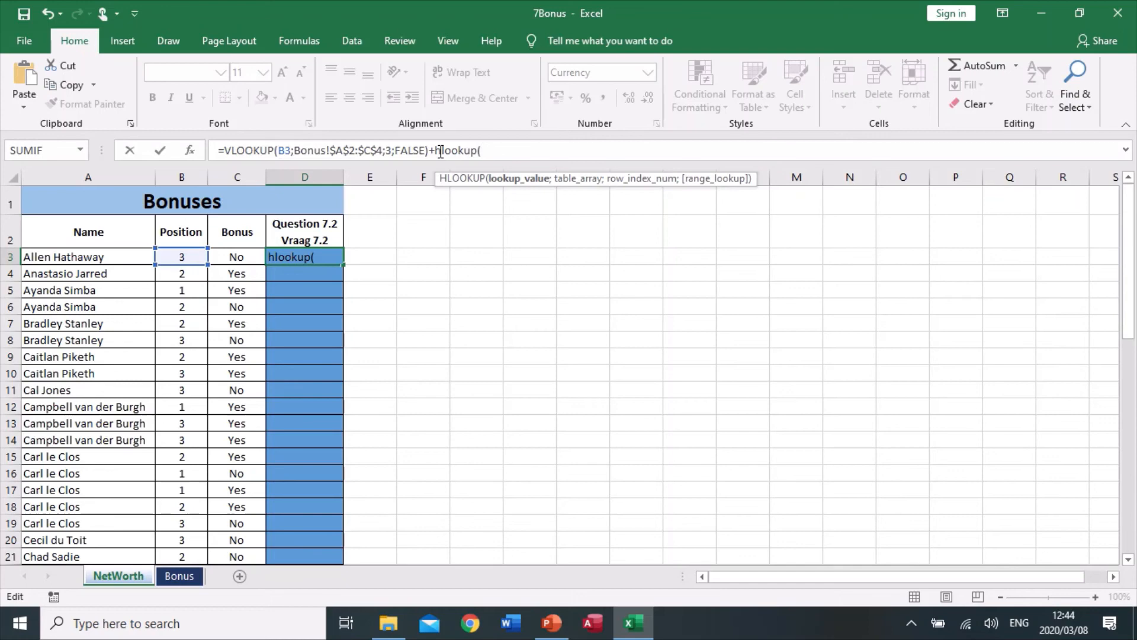
pyautogui.click(237, 255)
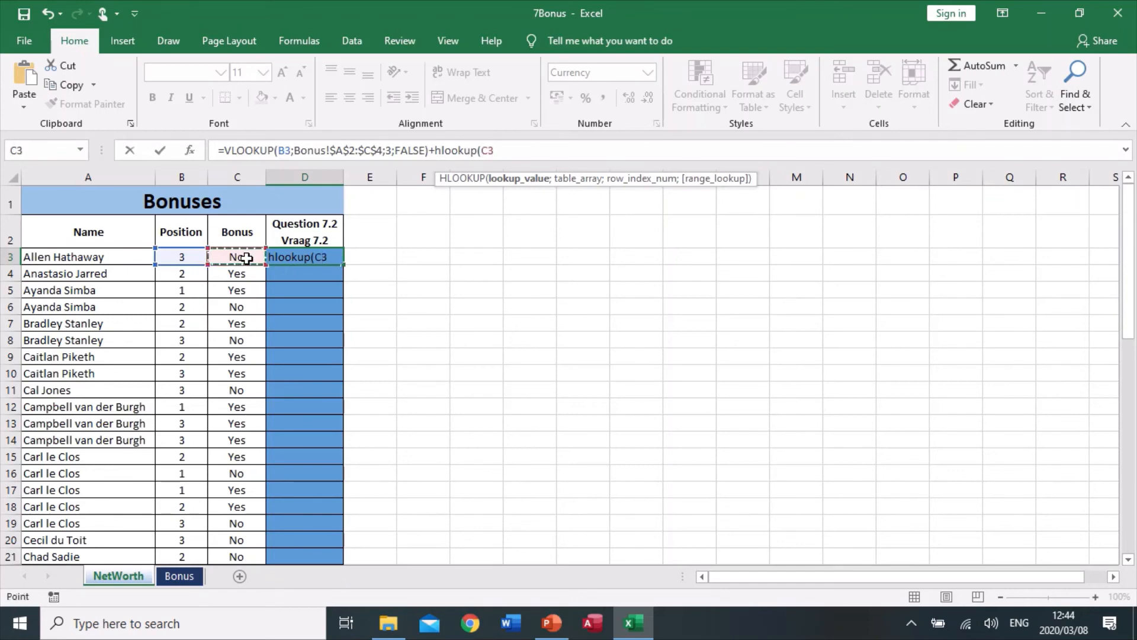
pyautogui.write(';')
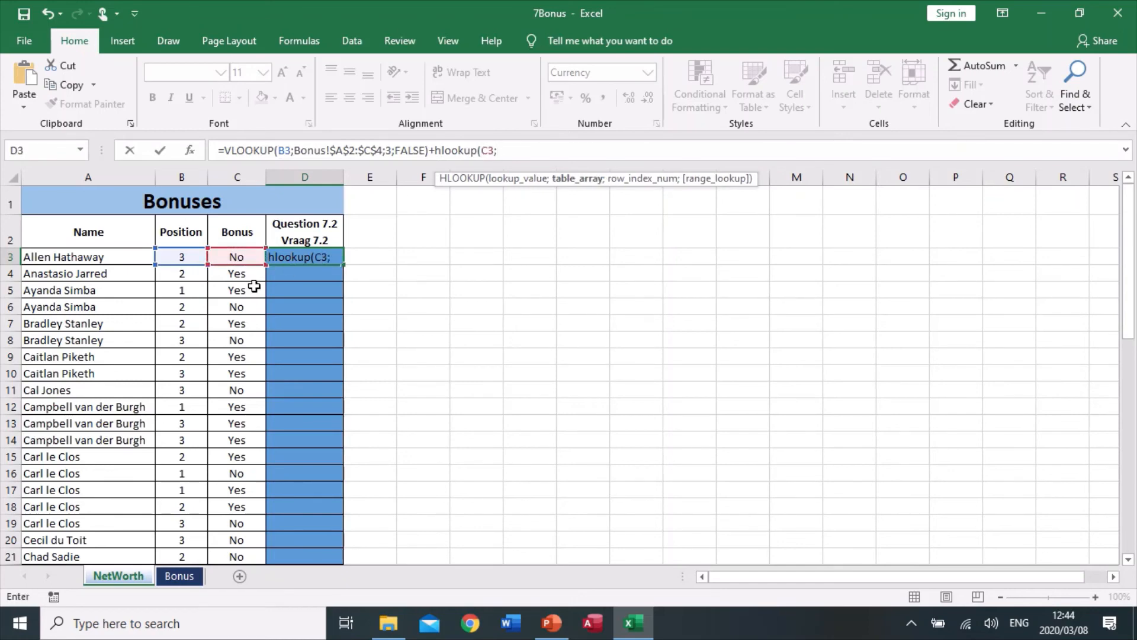
pyautogui.click(179, 576)
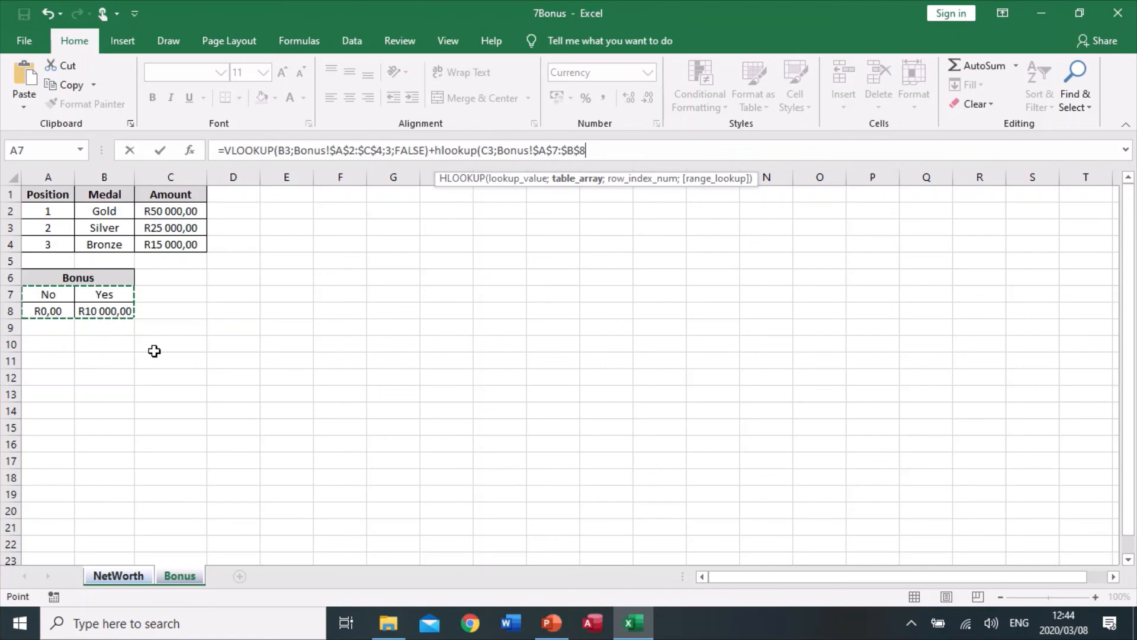
# - Finish the HLOOKUP with row 2 and exact match so D3 shows R15 000,00
pyautogui.write(';')
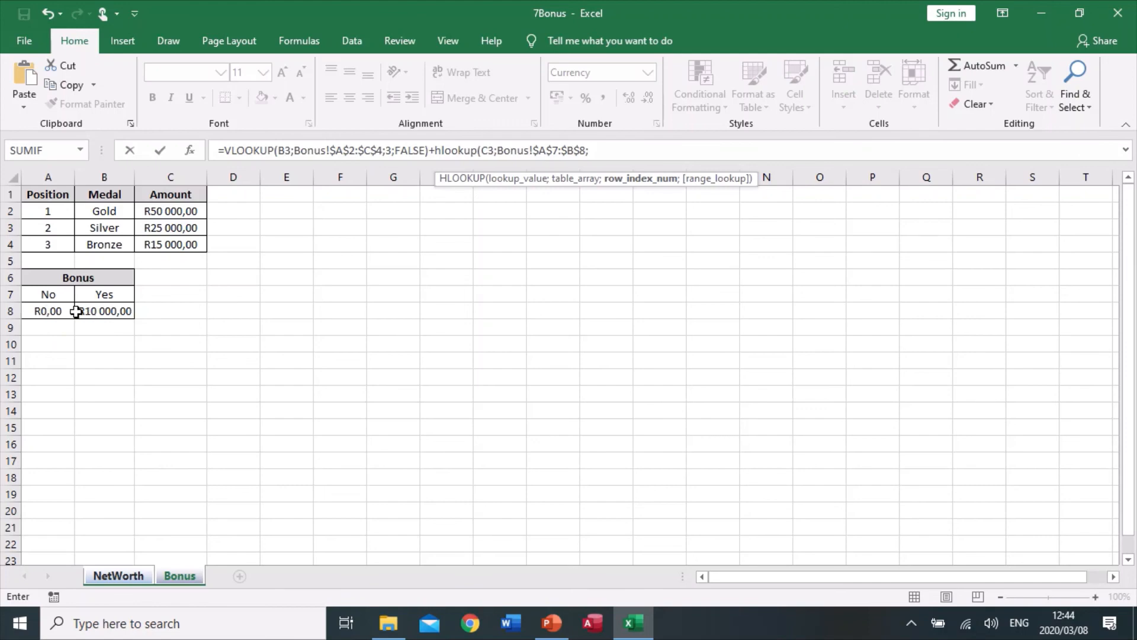
pyautogui.write('2')
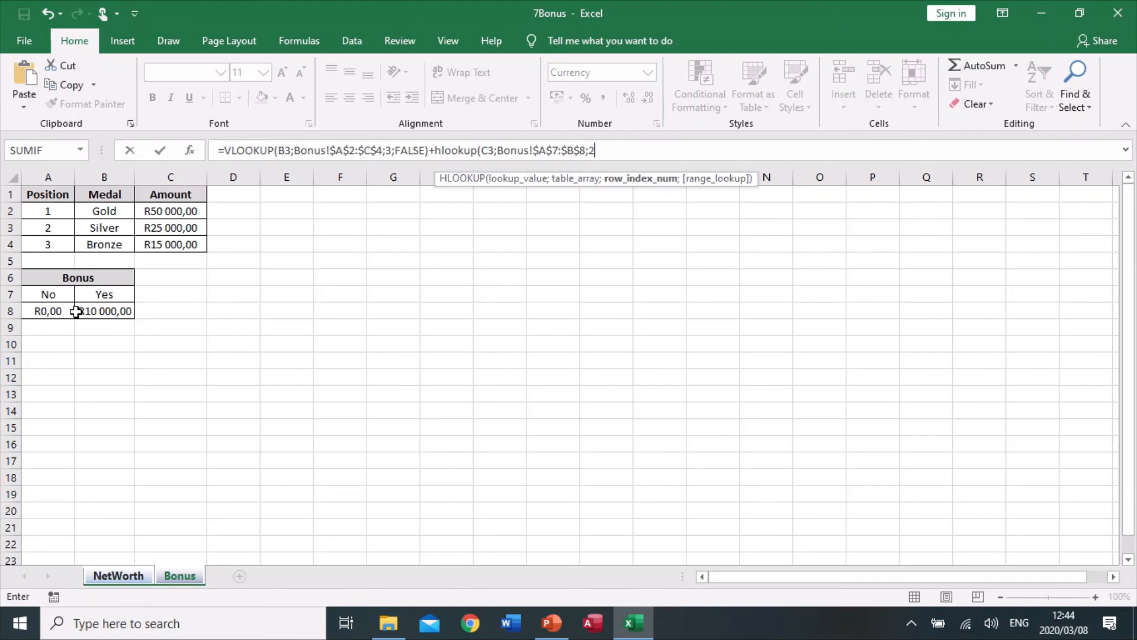
pyautogui.moveTo(208, 318)
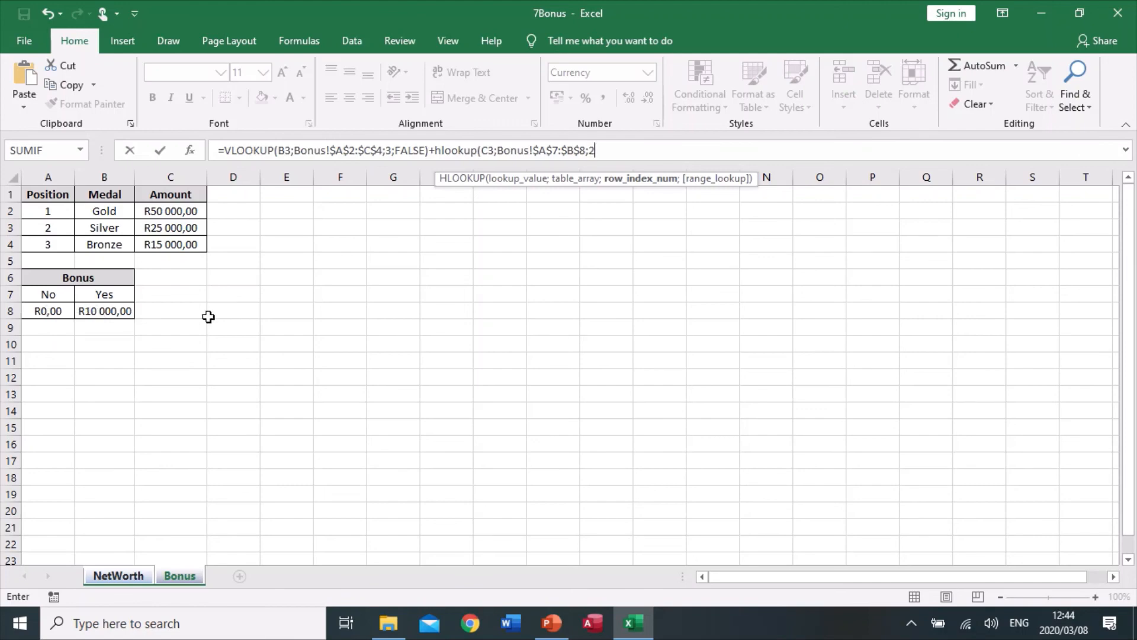
pyautogui.write(';')
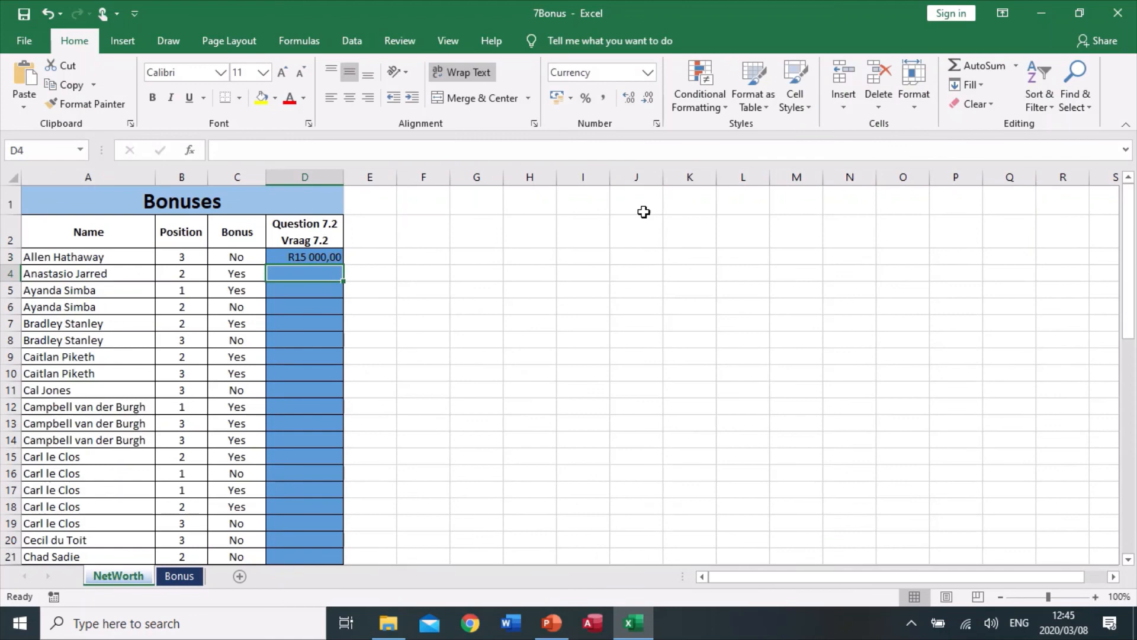
# - Check the Bonus sheet tables before filling the formula down NetWorth column D
pyautogui.click(304, 257)
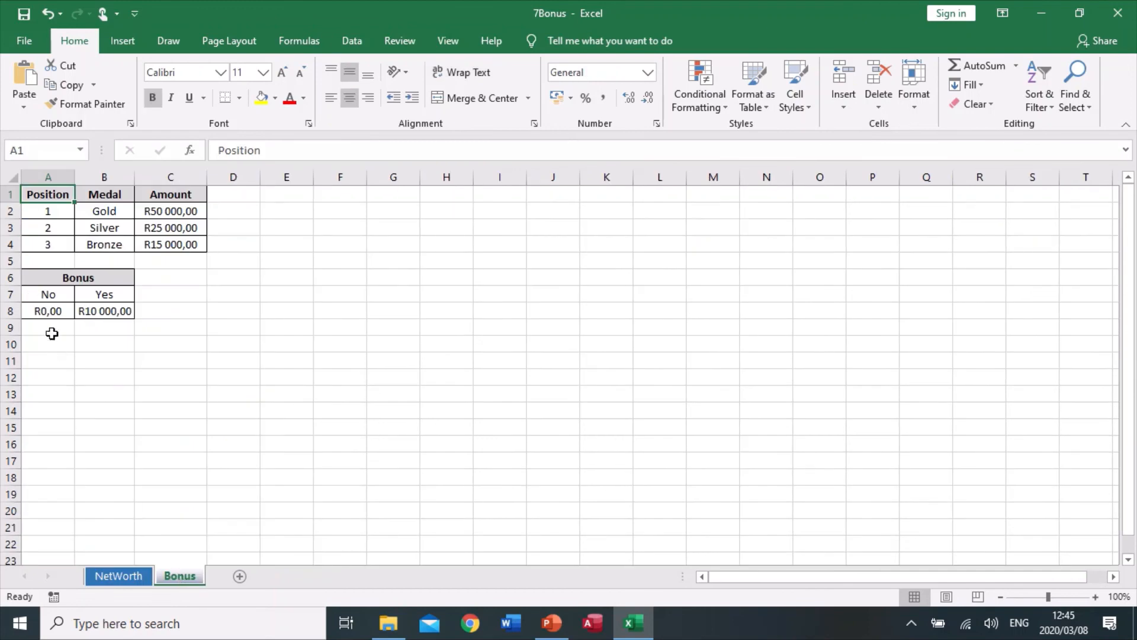
pyautogui.moveTo(51, 322)
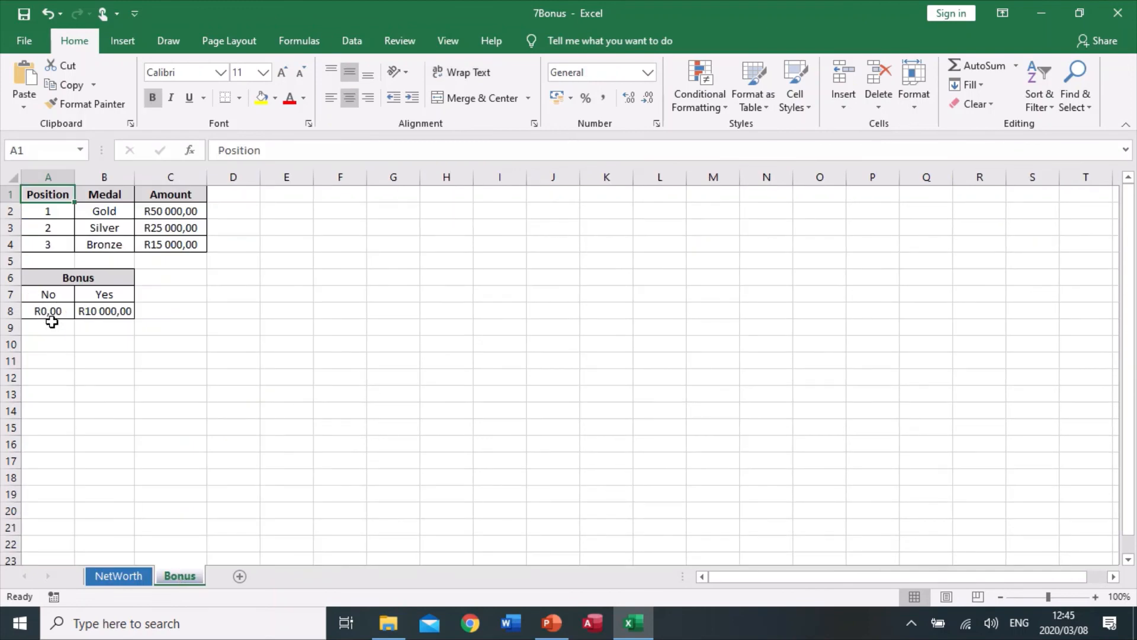
pyautogui.moveTo(57, 318)
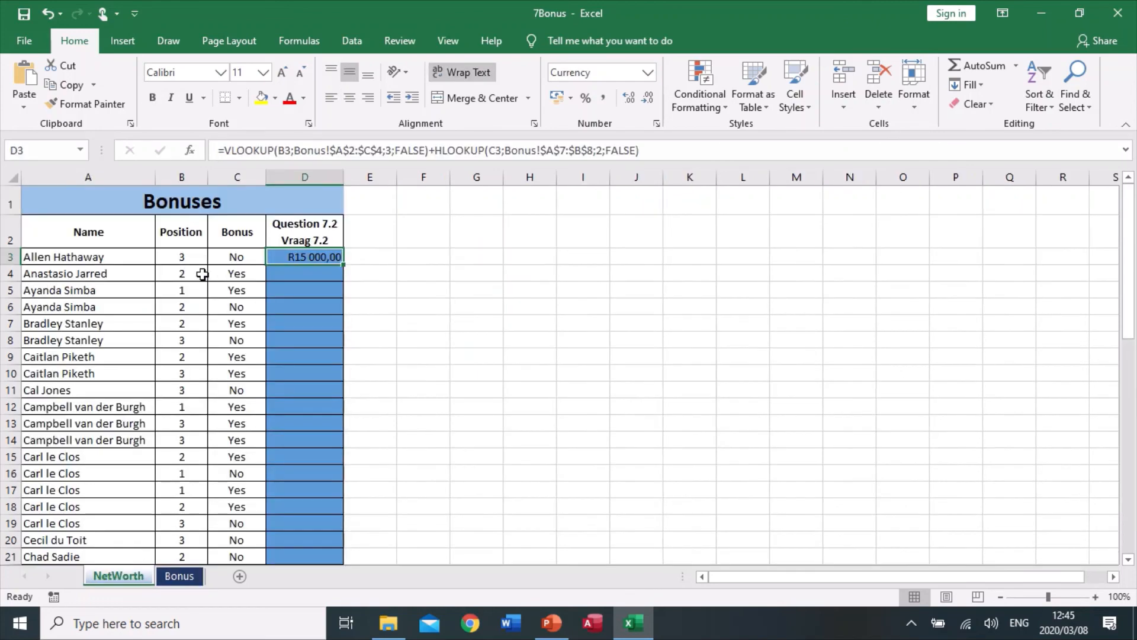
pyautogui.moveTo(193, 257)
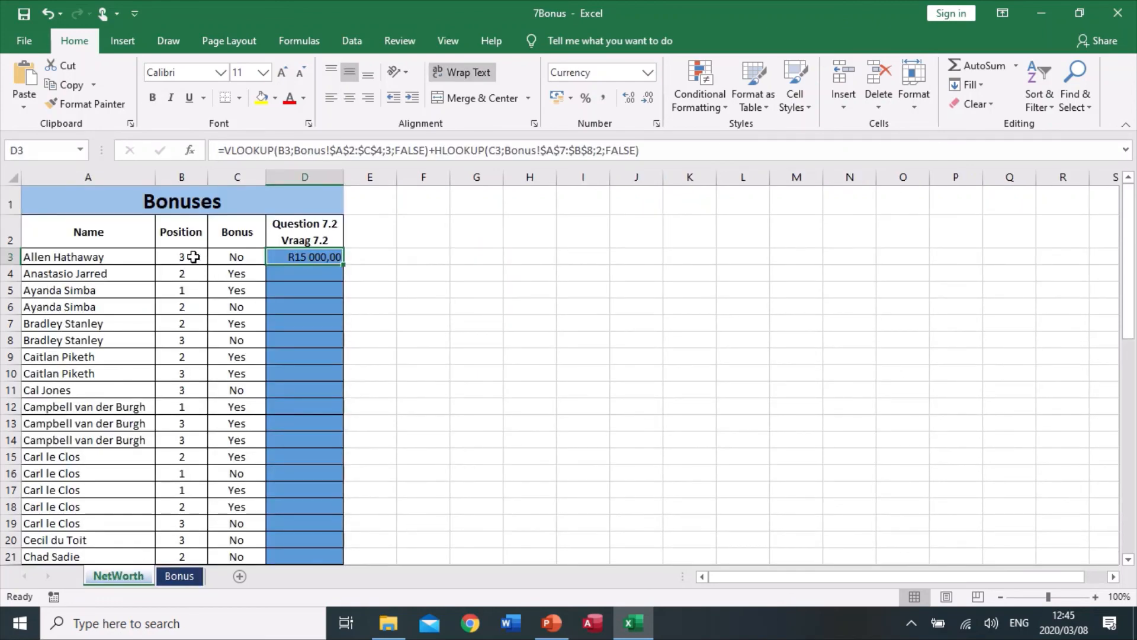
pyautogui.moveTo(341, 273)
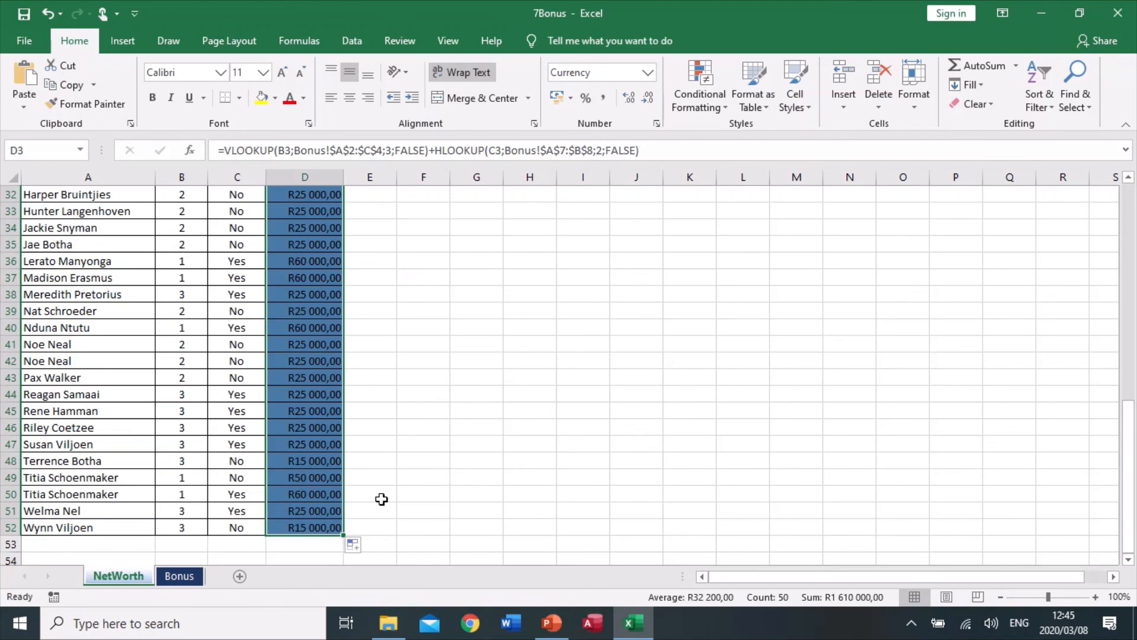
pyautogui.scroll(-3)
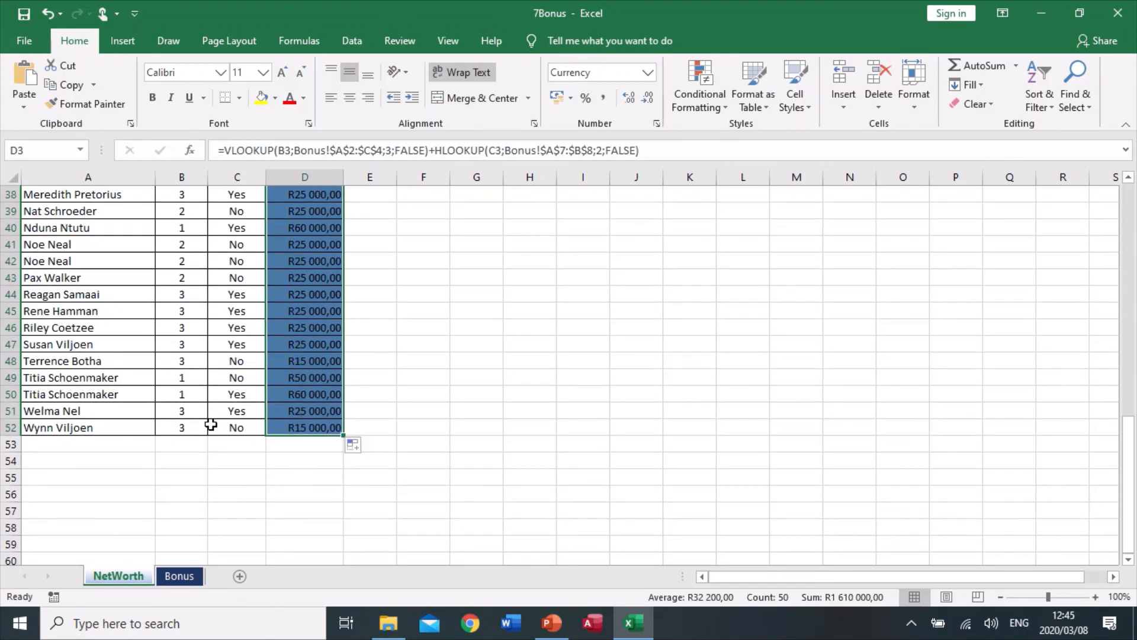
pyautogui.click(237, 411)
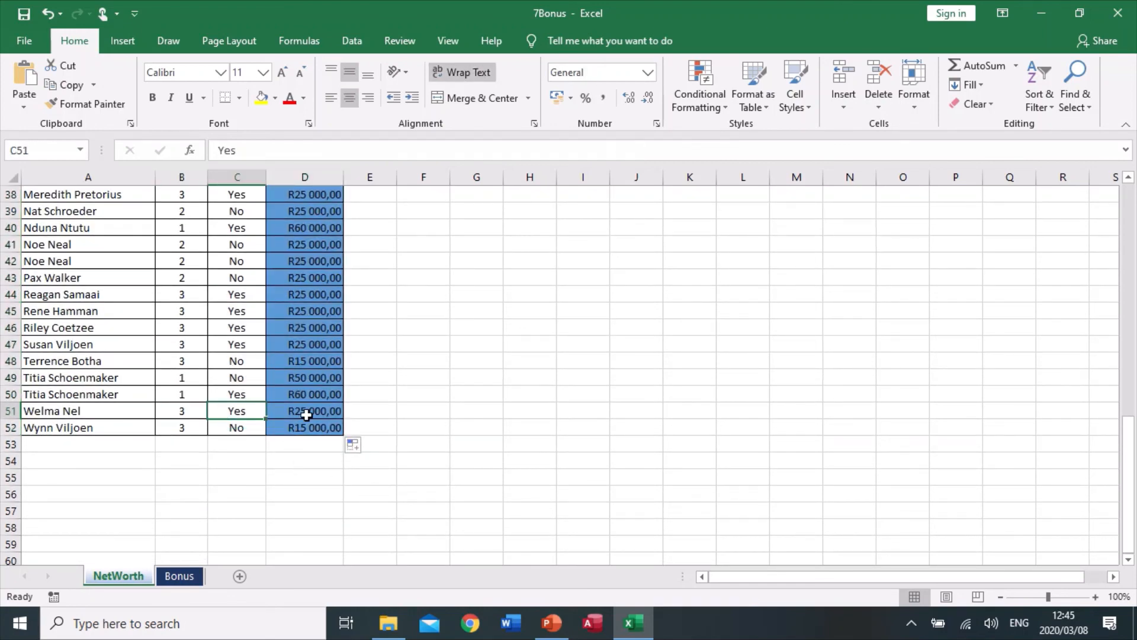
pyautogui.click(304, 411)
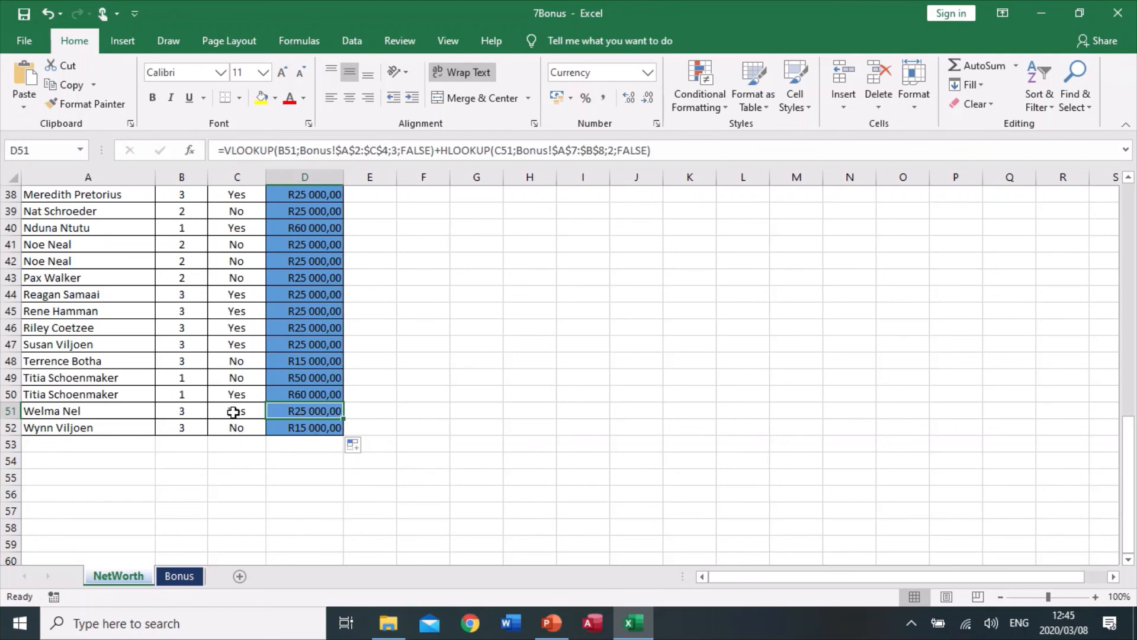
pyautogui.click(179, 576)
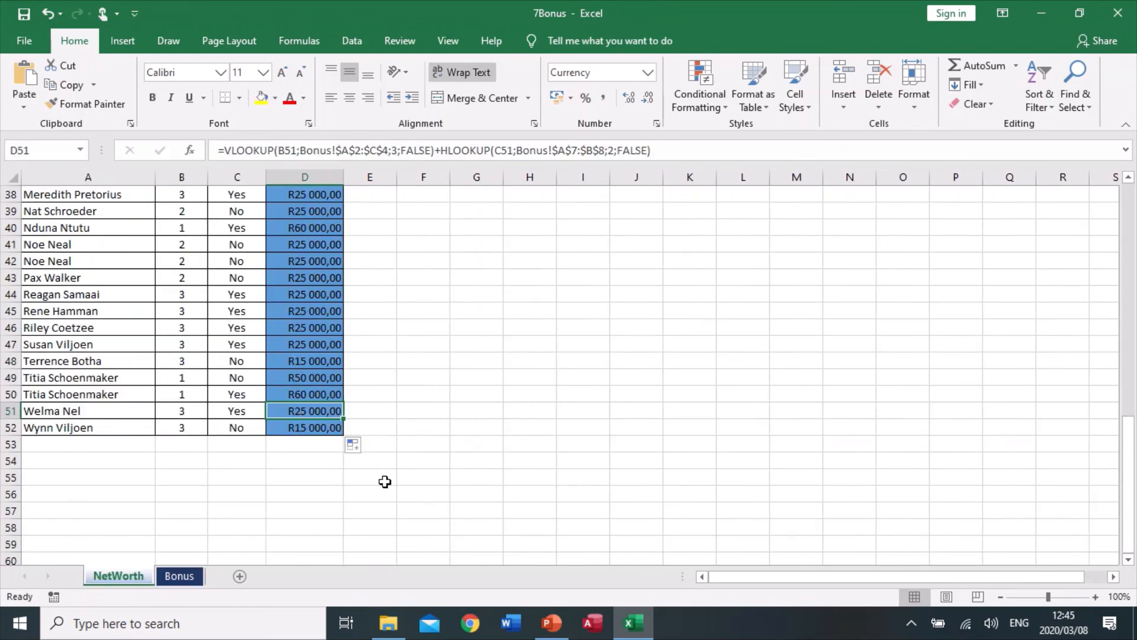
pyautogui.scroll(3)
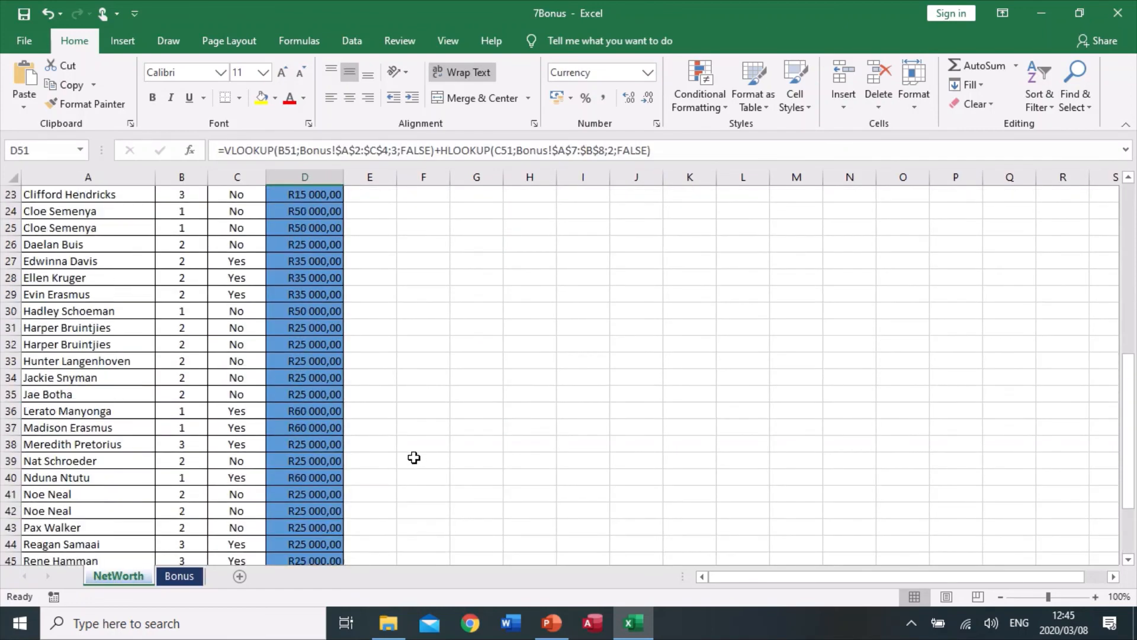
pyautogui.scroll(3)
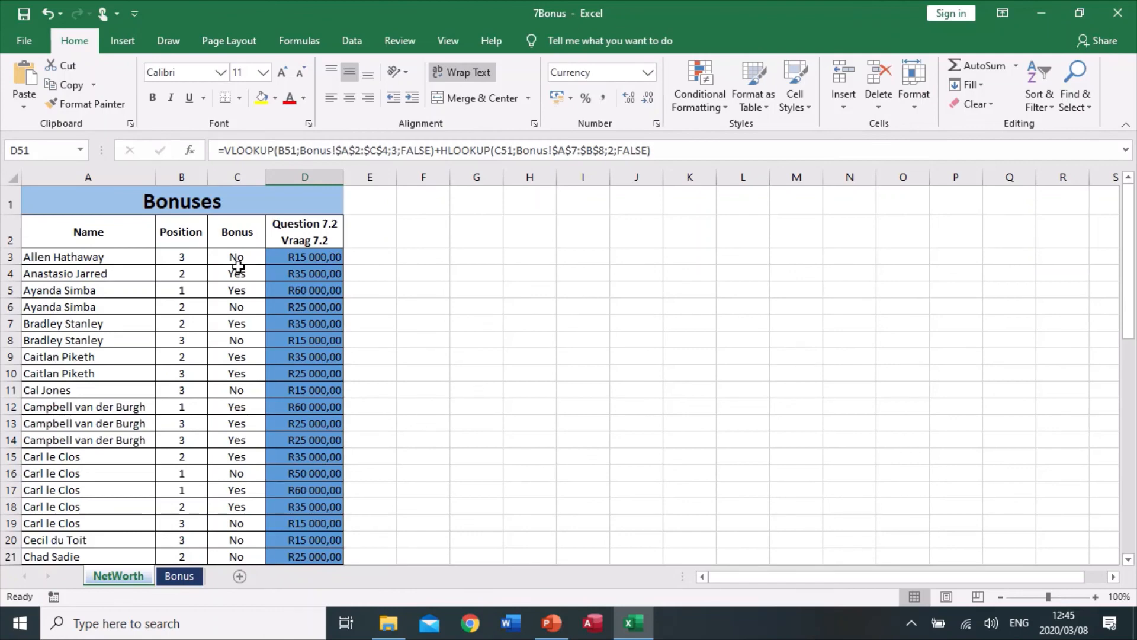
pyautogui.moveTo(24, 14)
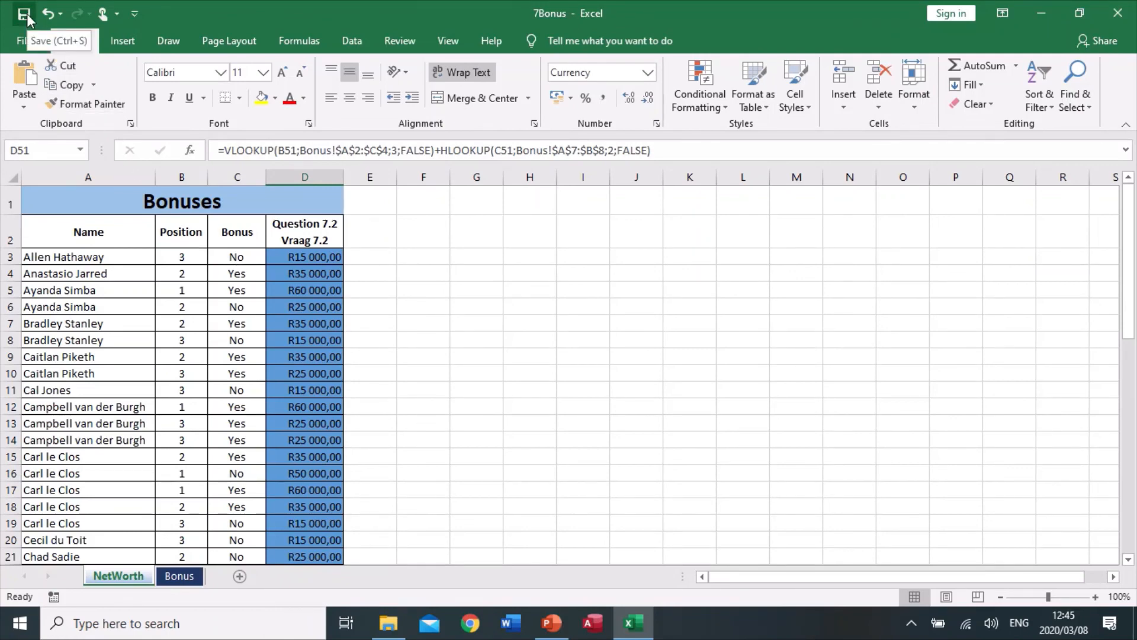